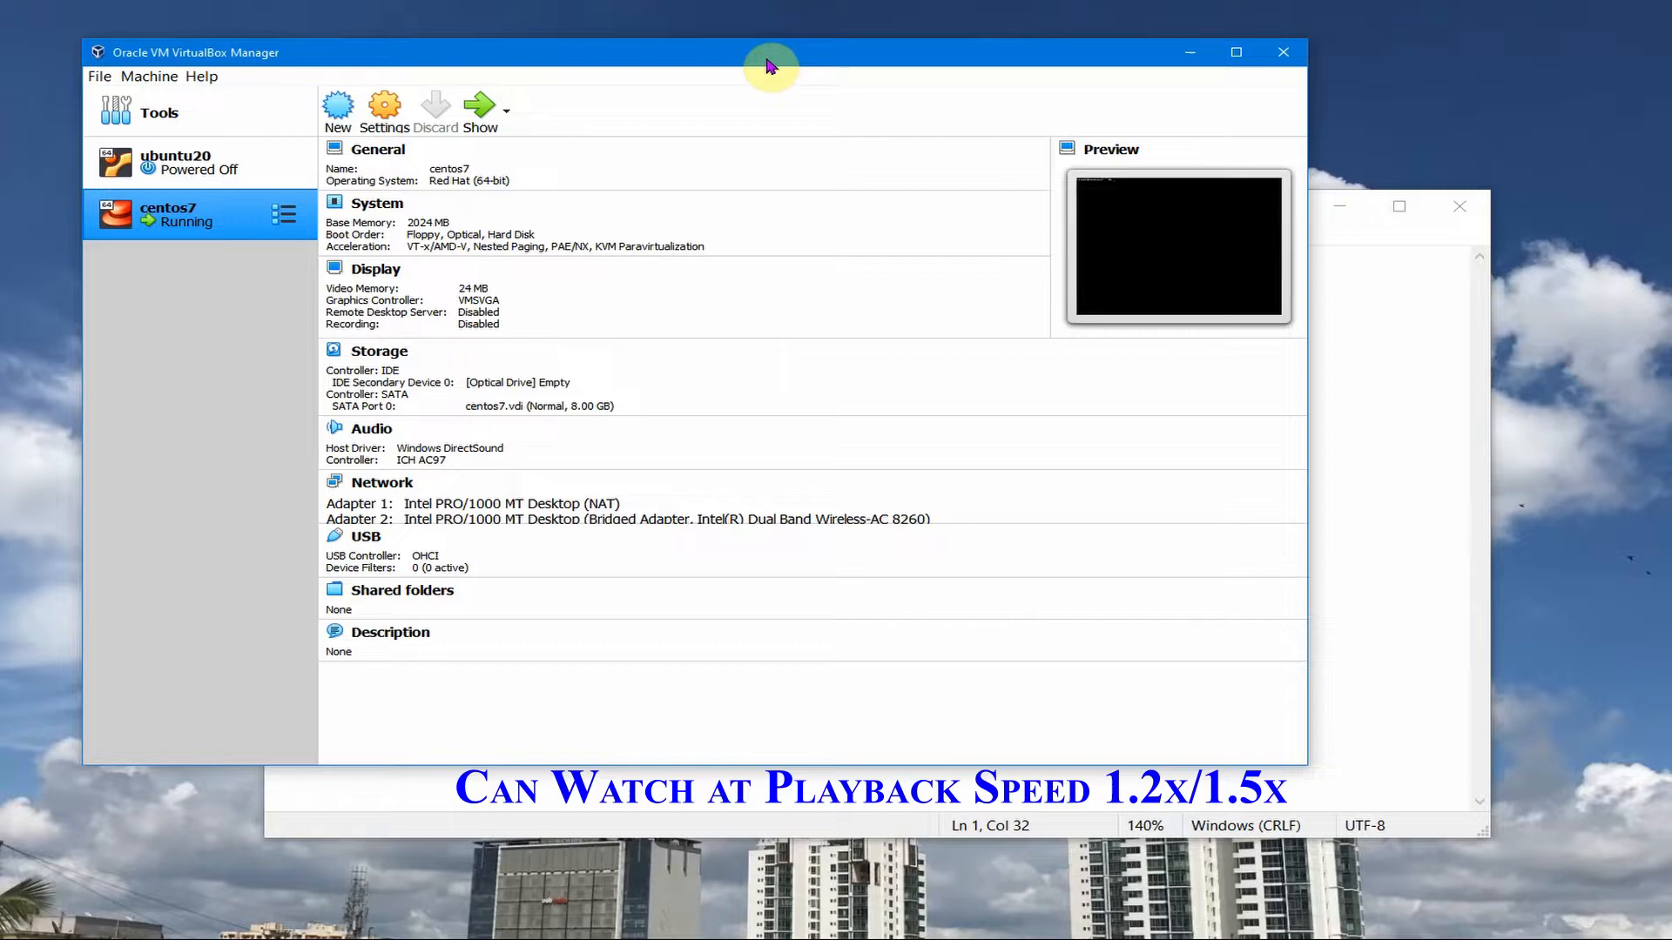
mouse_move(171, 213)
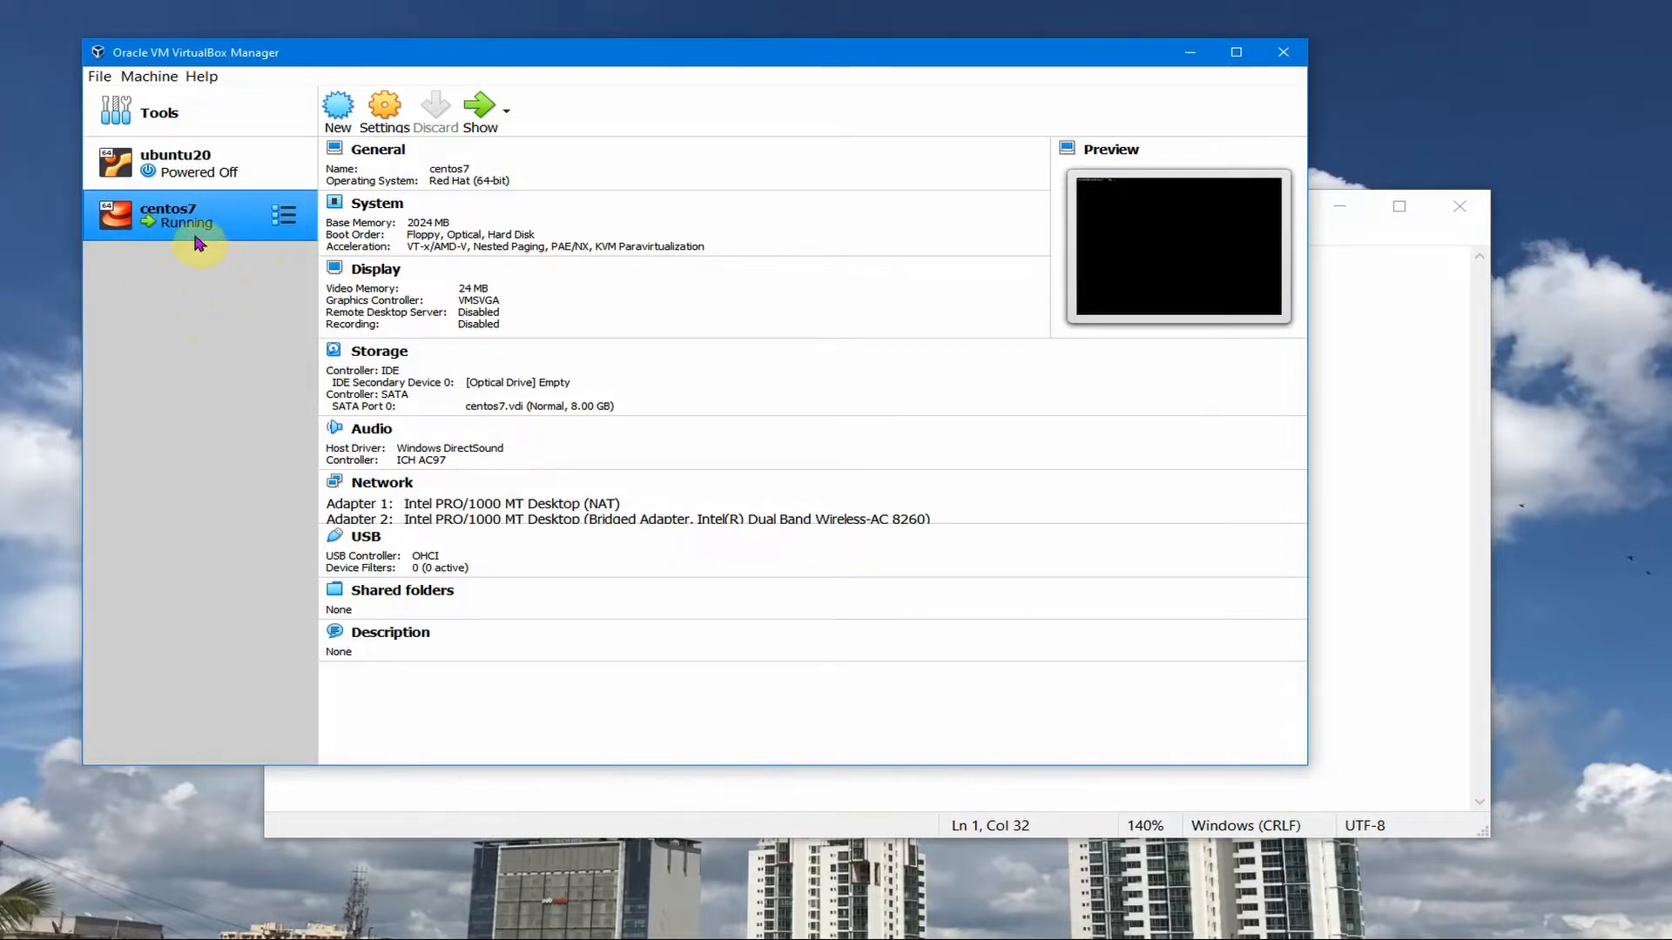
mouse_move(197, 225)
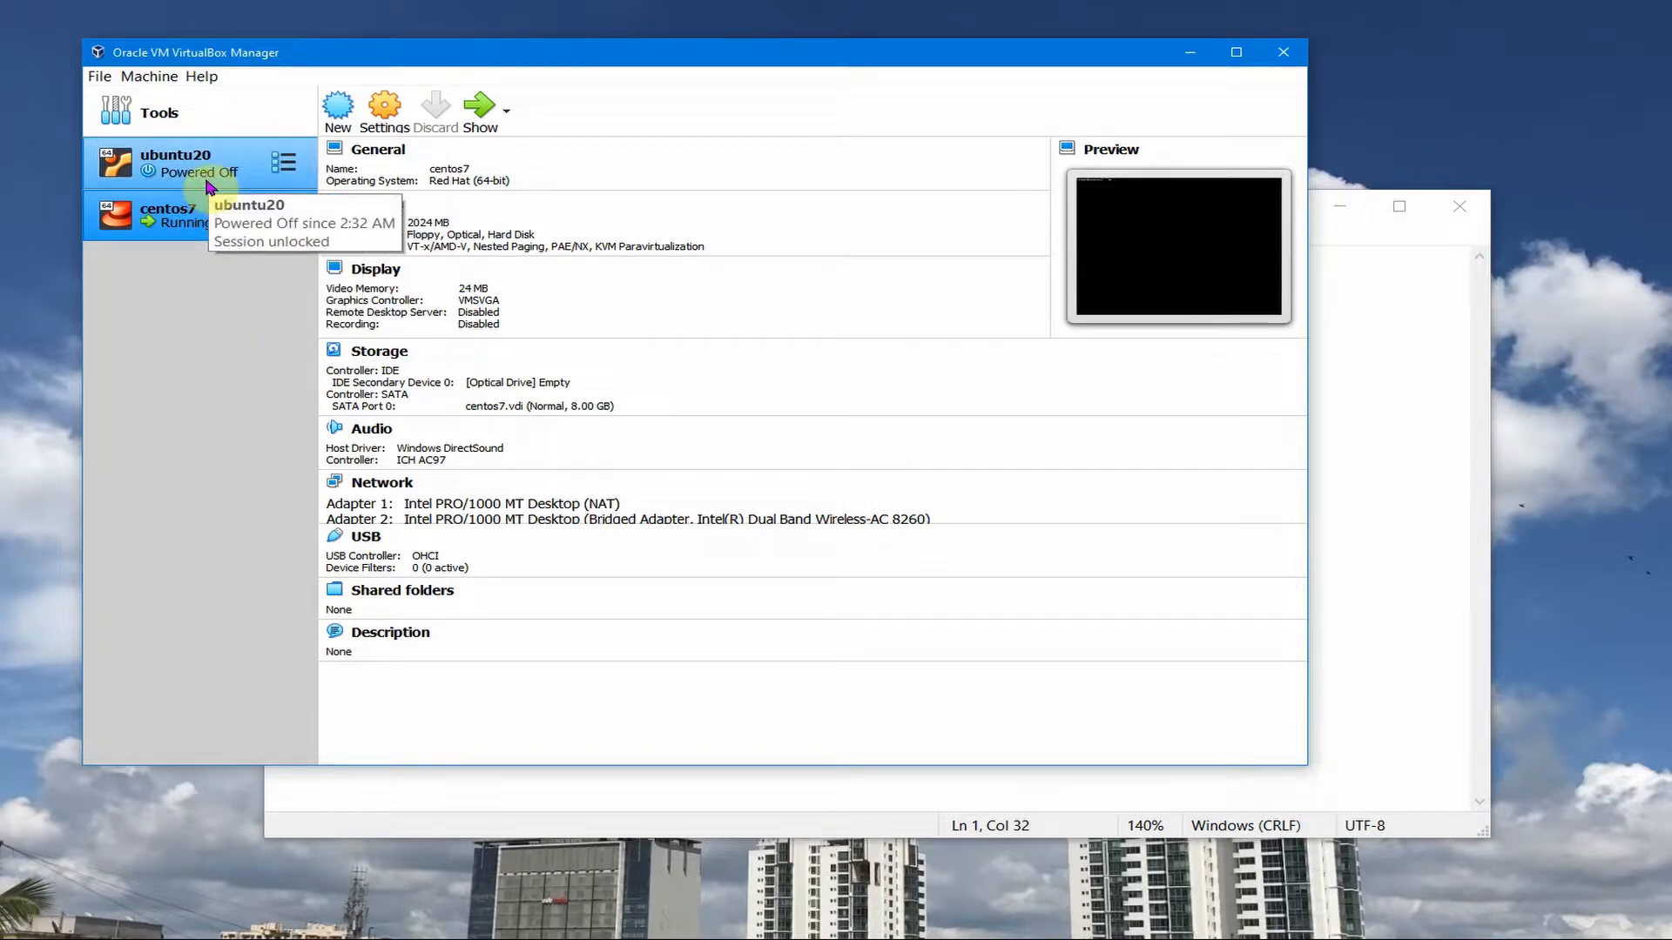
mouse_move(190, 332)
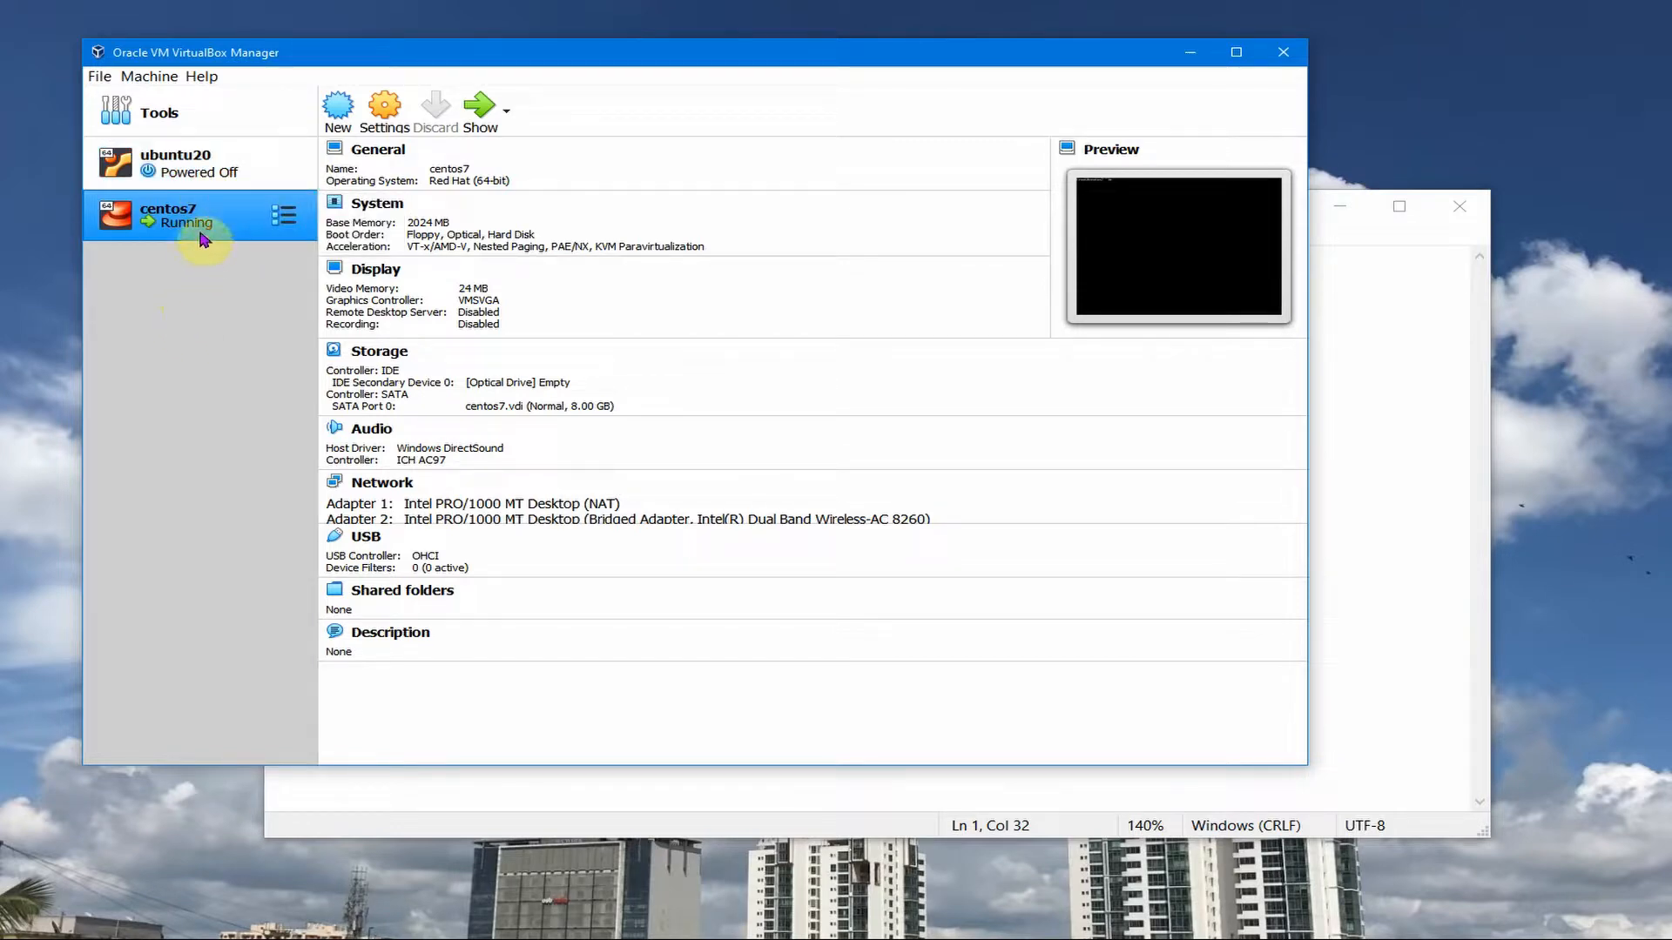
mouse_move(202, 235)
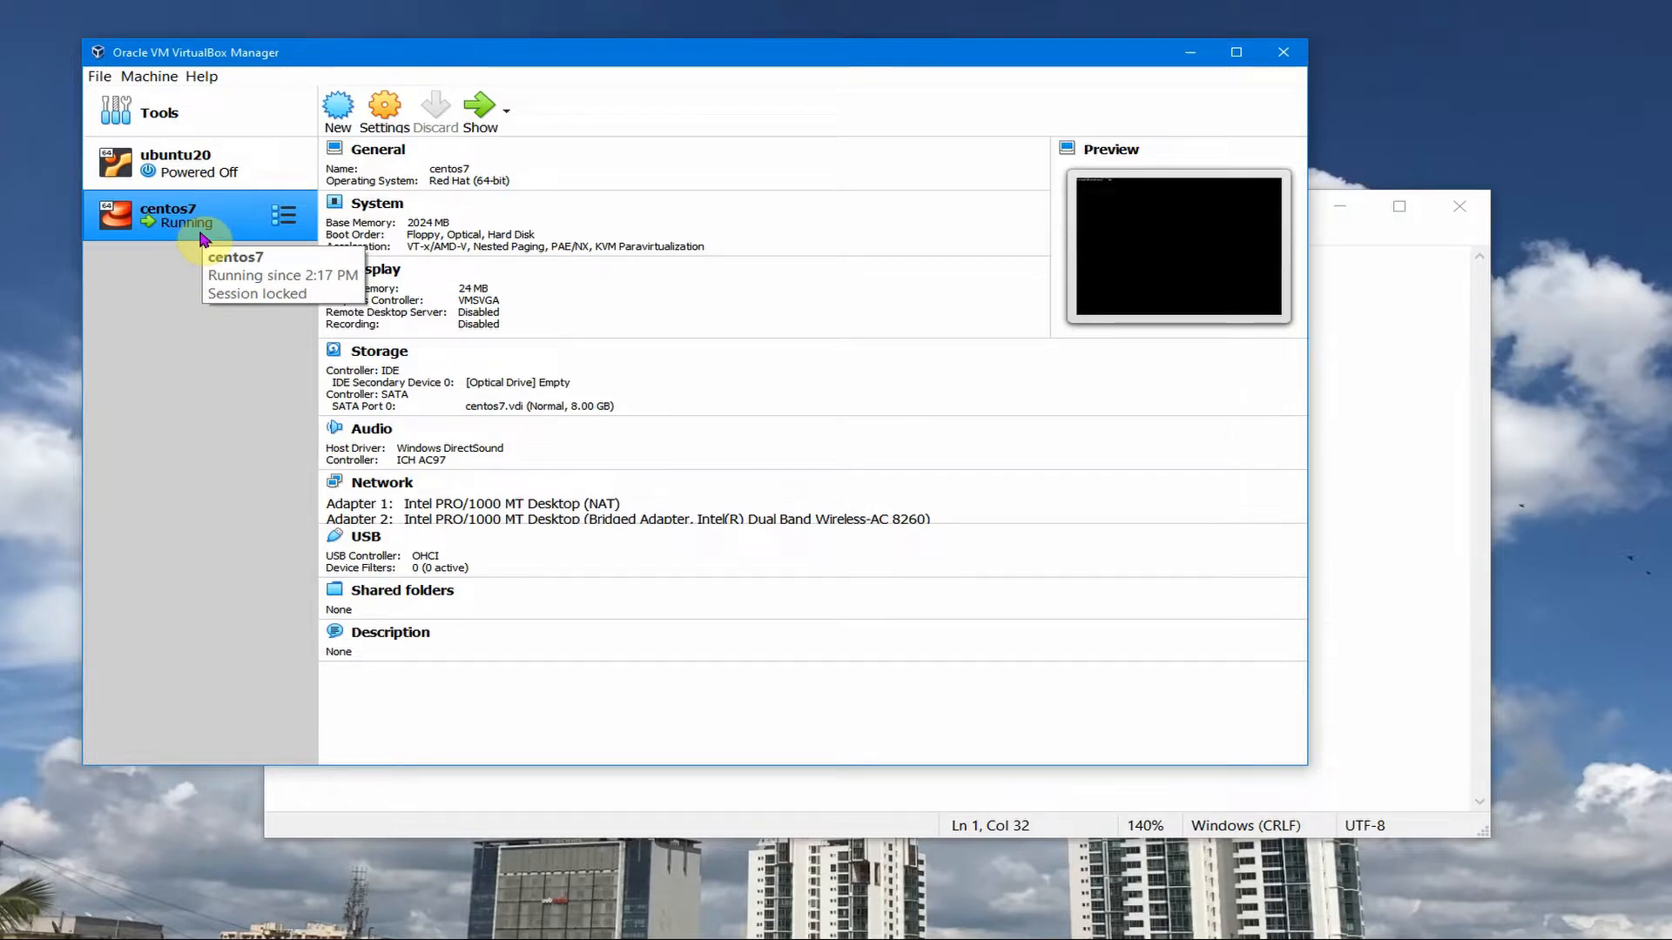
mouse_move(161, 237)
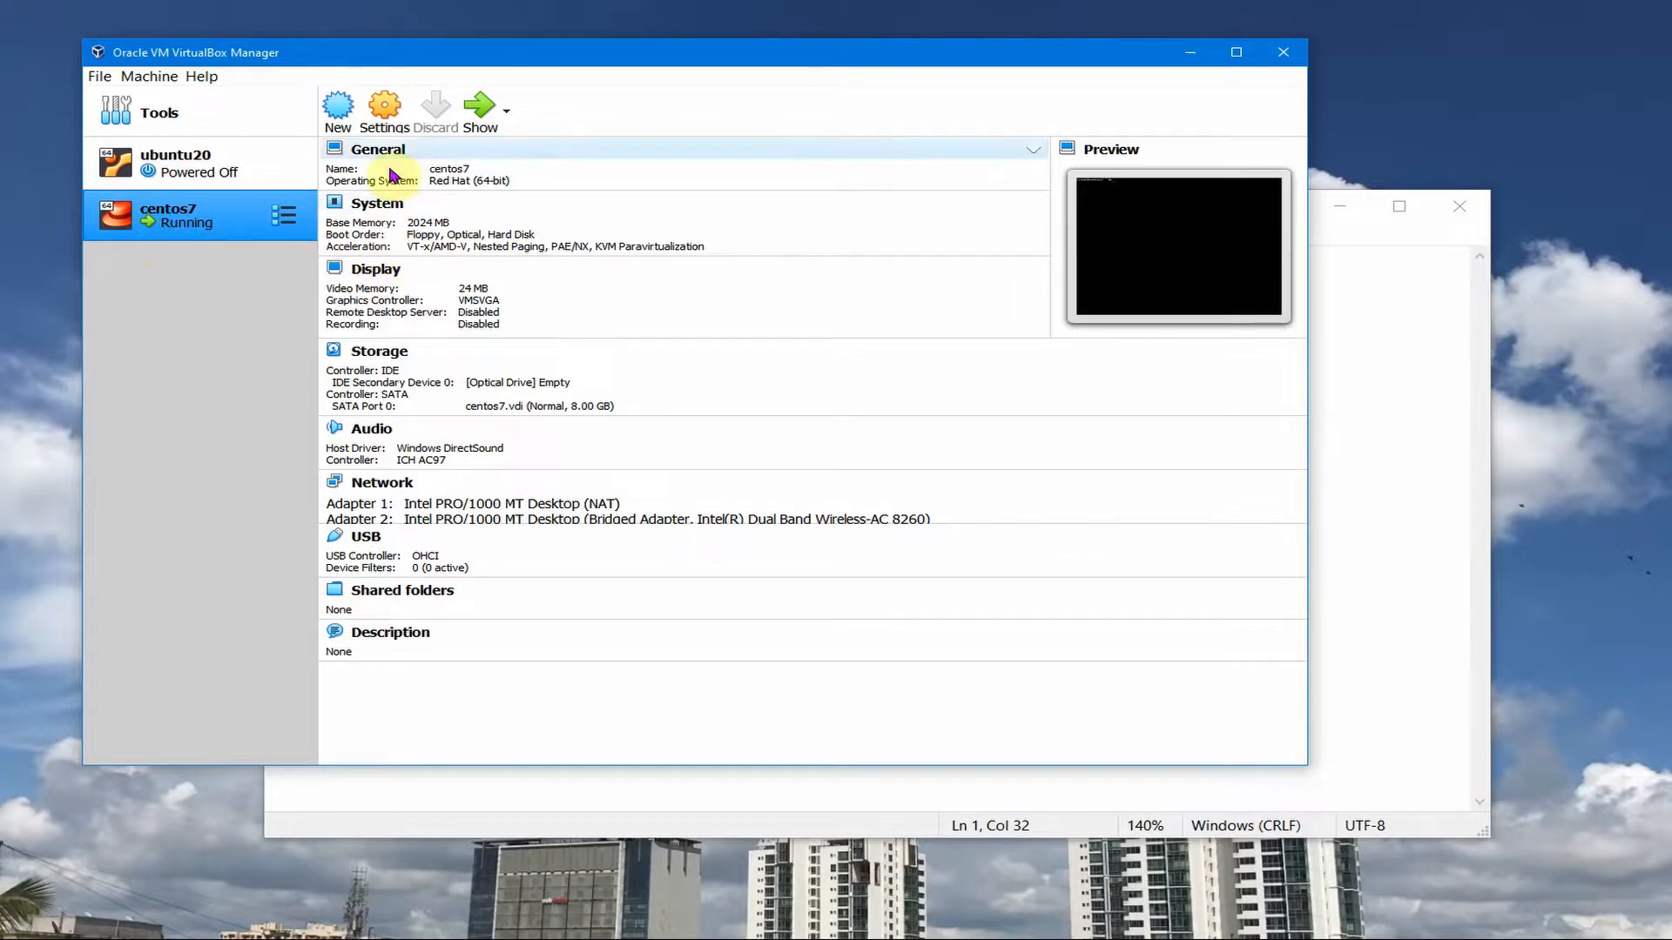
- Show centos7's Network settings on the Adapter 2 tab, bridged to the Intel wireless card
left_click(384, 106)
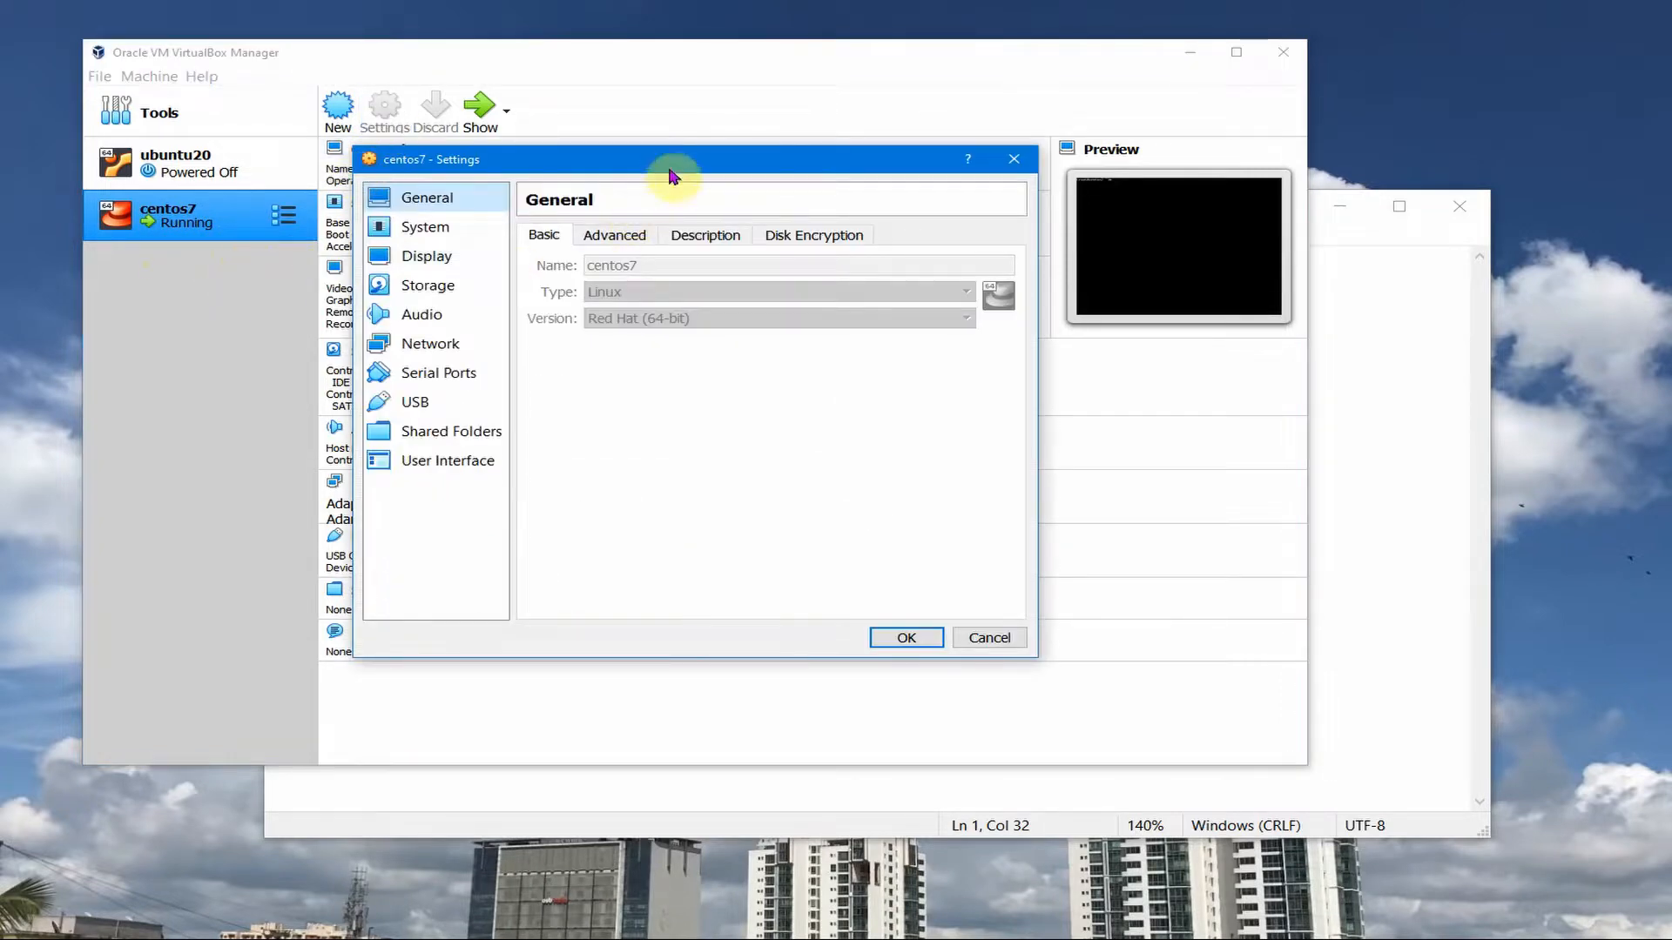
left_click(430, 344)
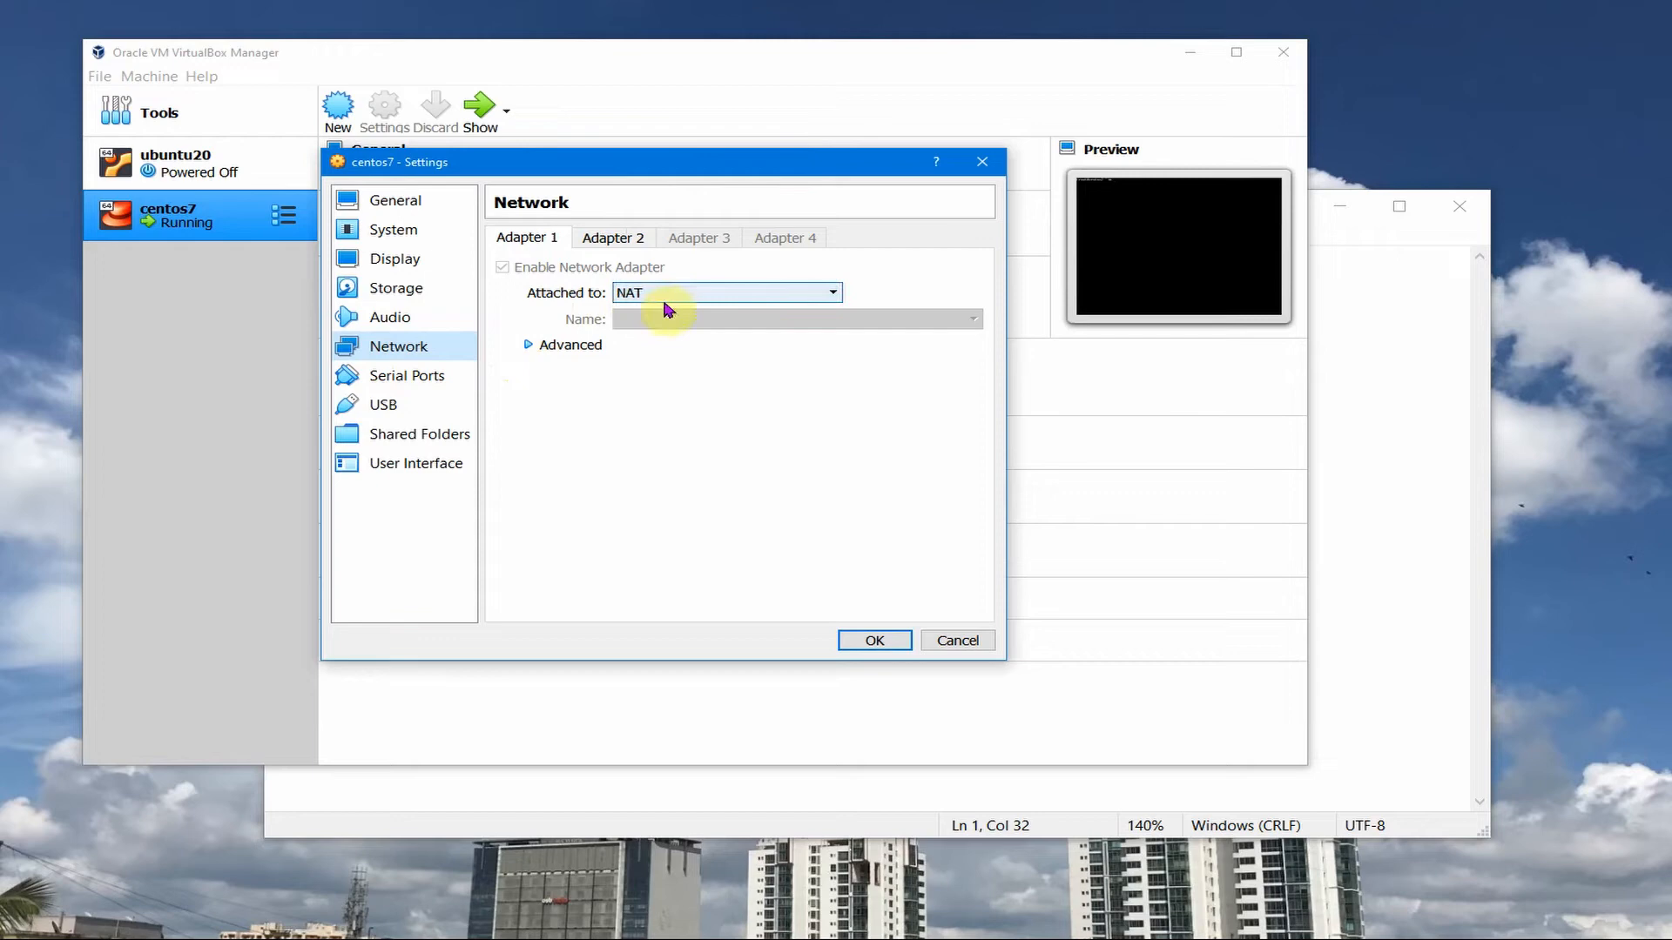
mouse_move(559, 351)
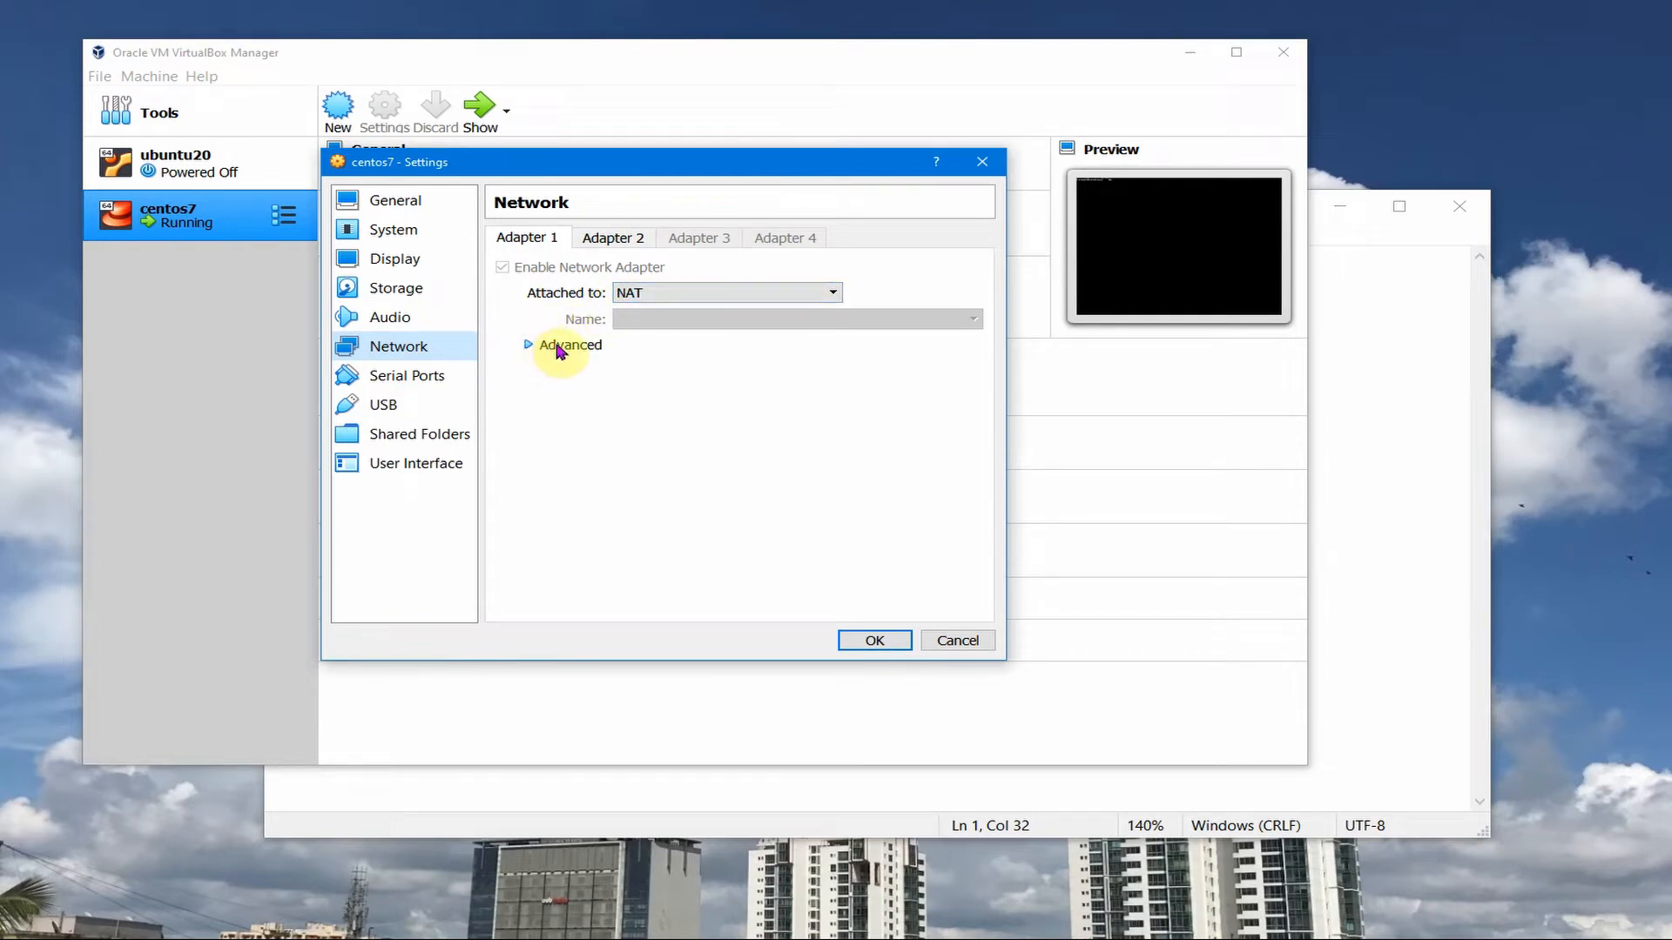
mouse_move(326, 240)
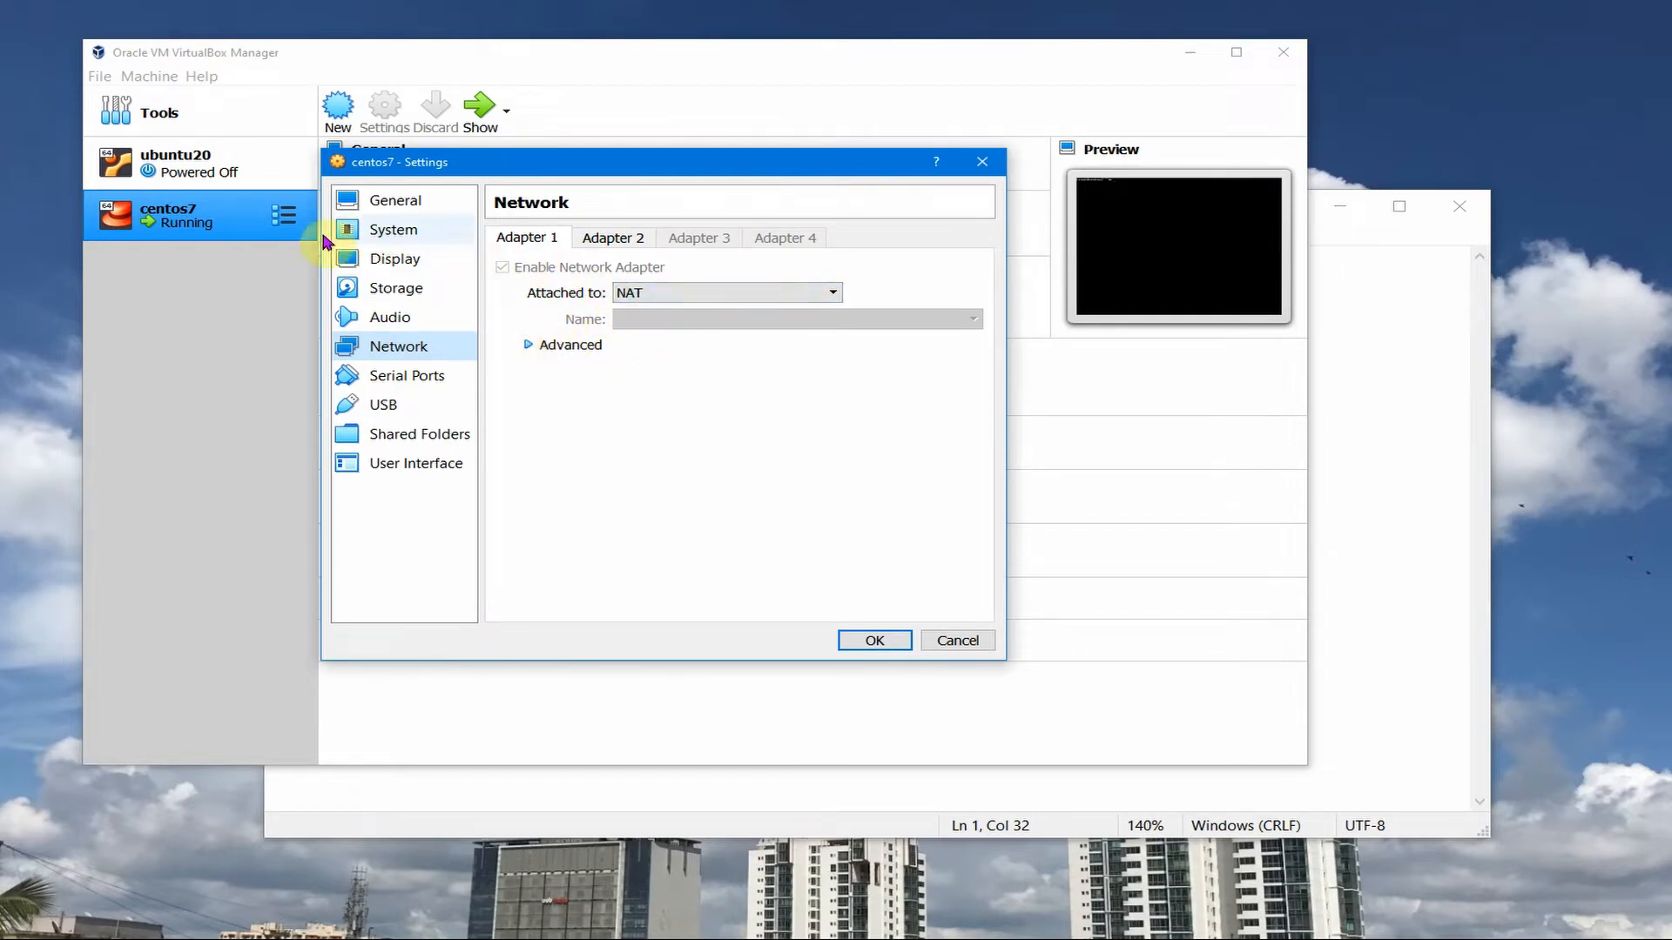
mouse_move(493, 324)
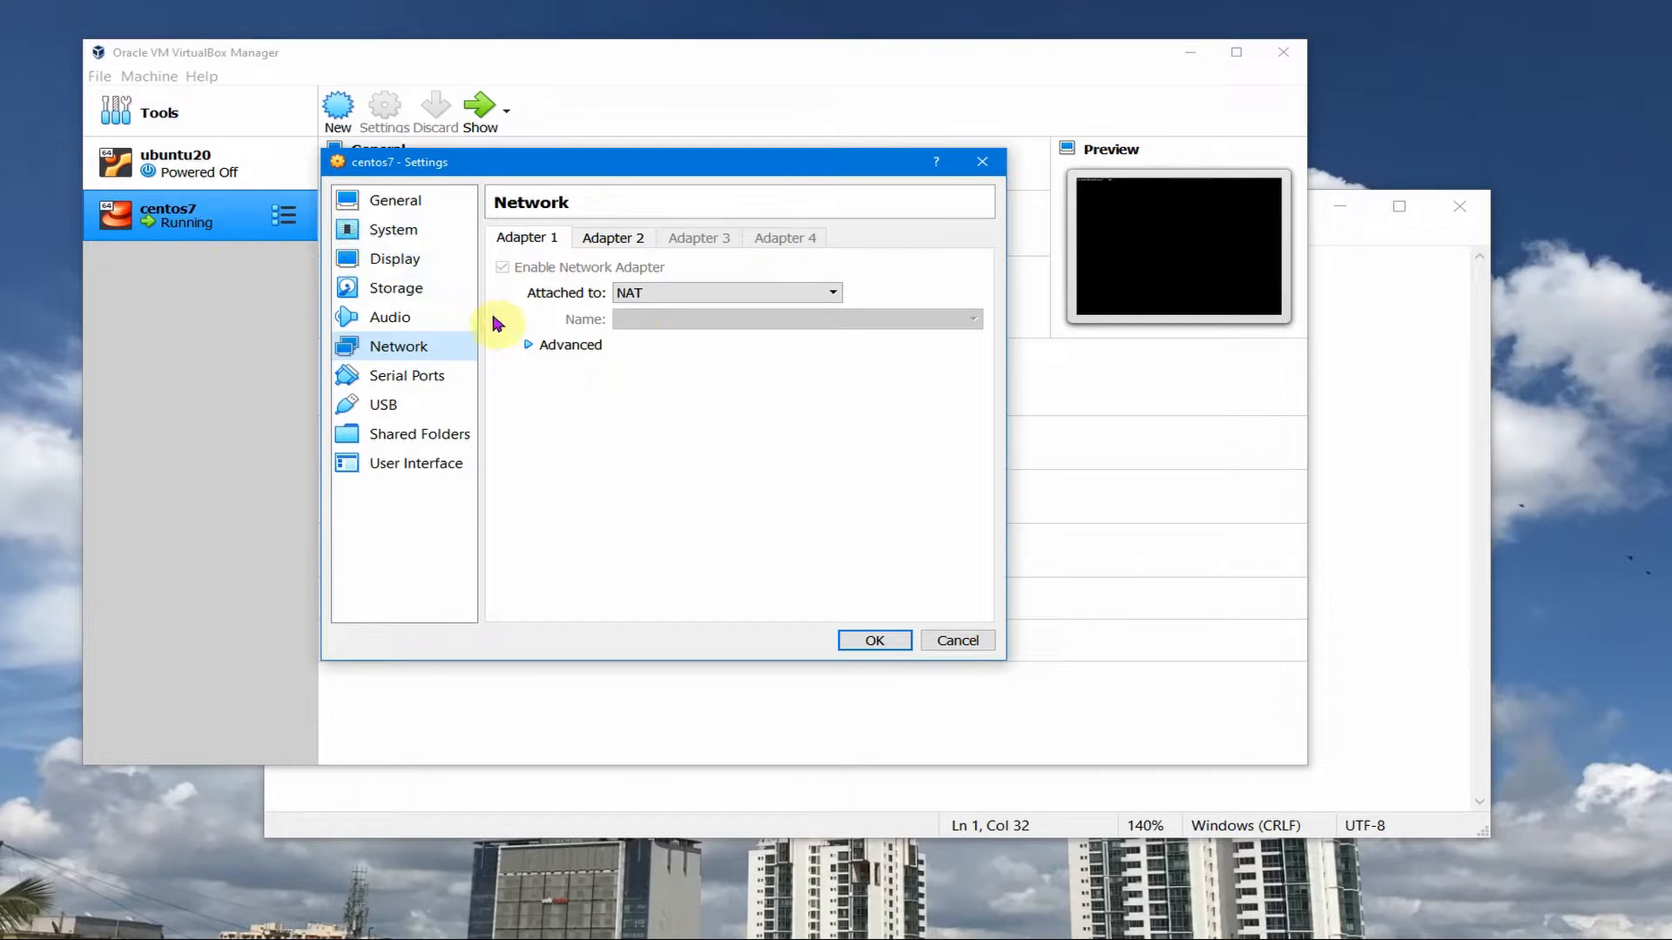
left_click(613, 237)
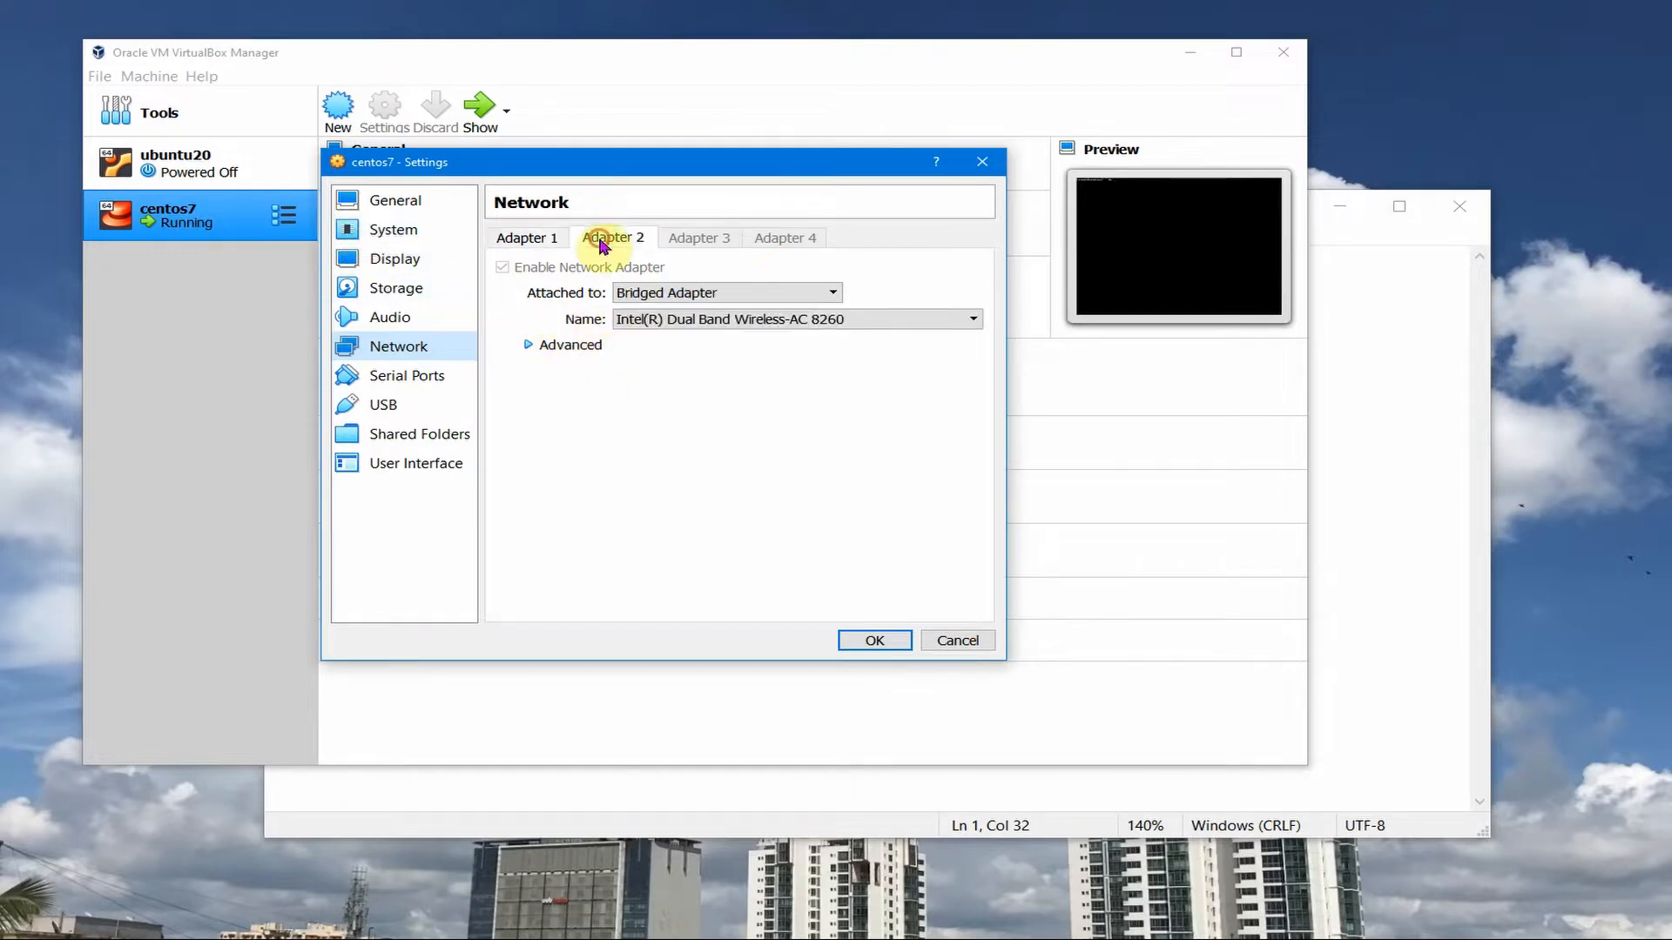
mouse_move(714, 383)
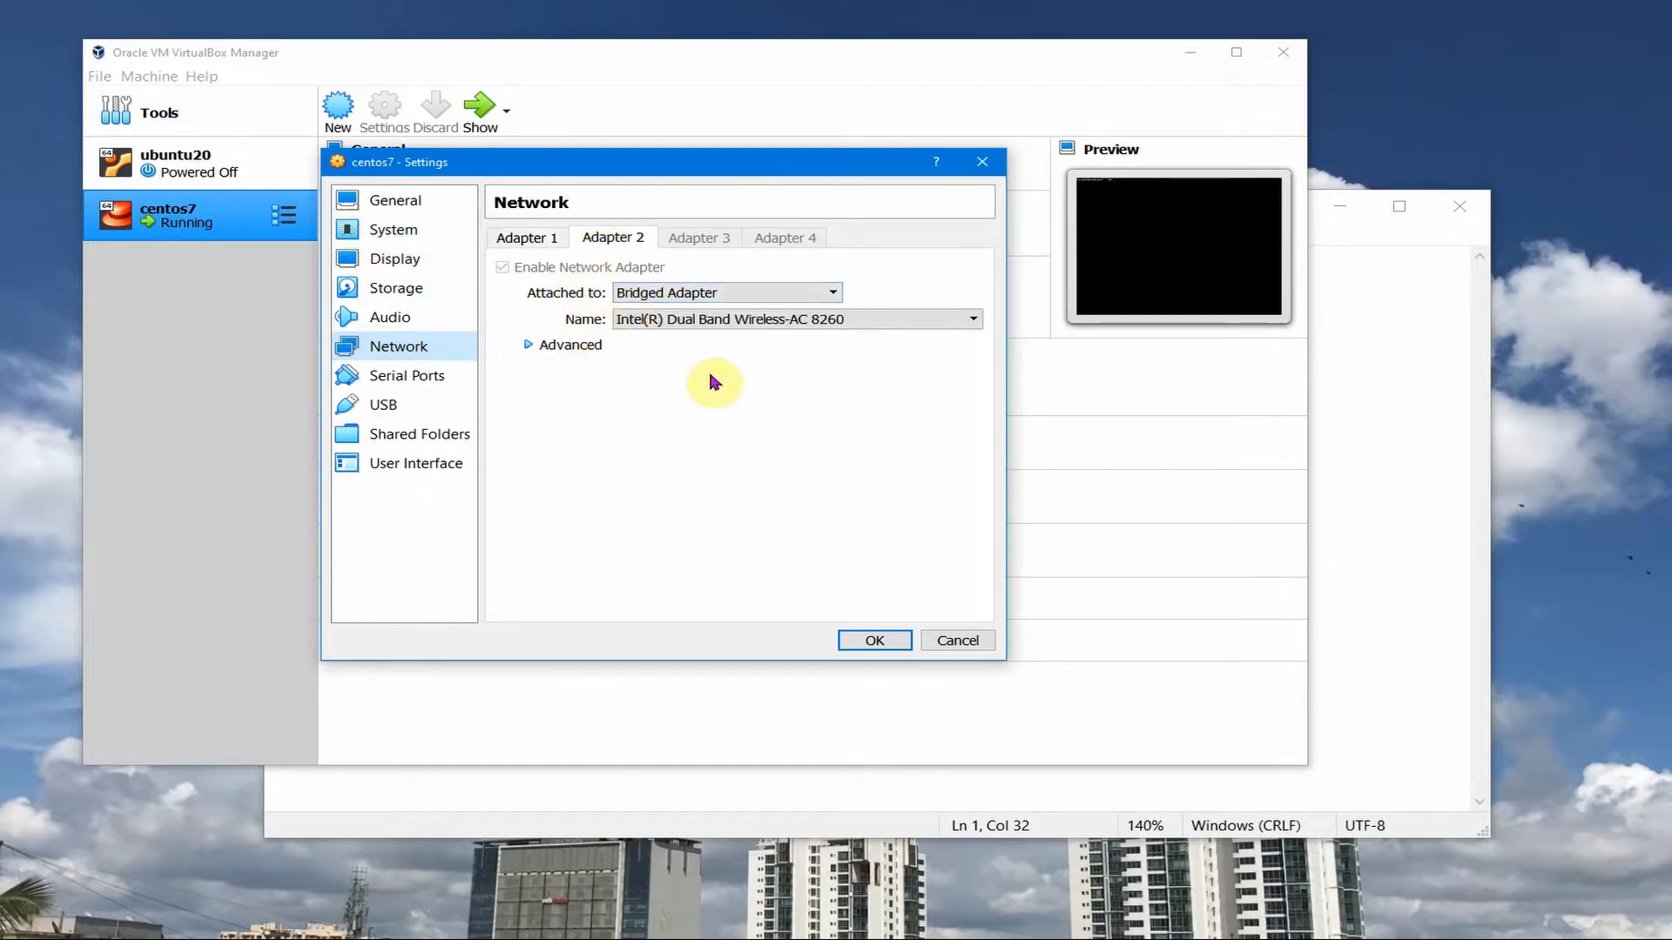
mouse_move(585, 359)
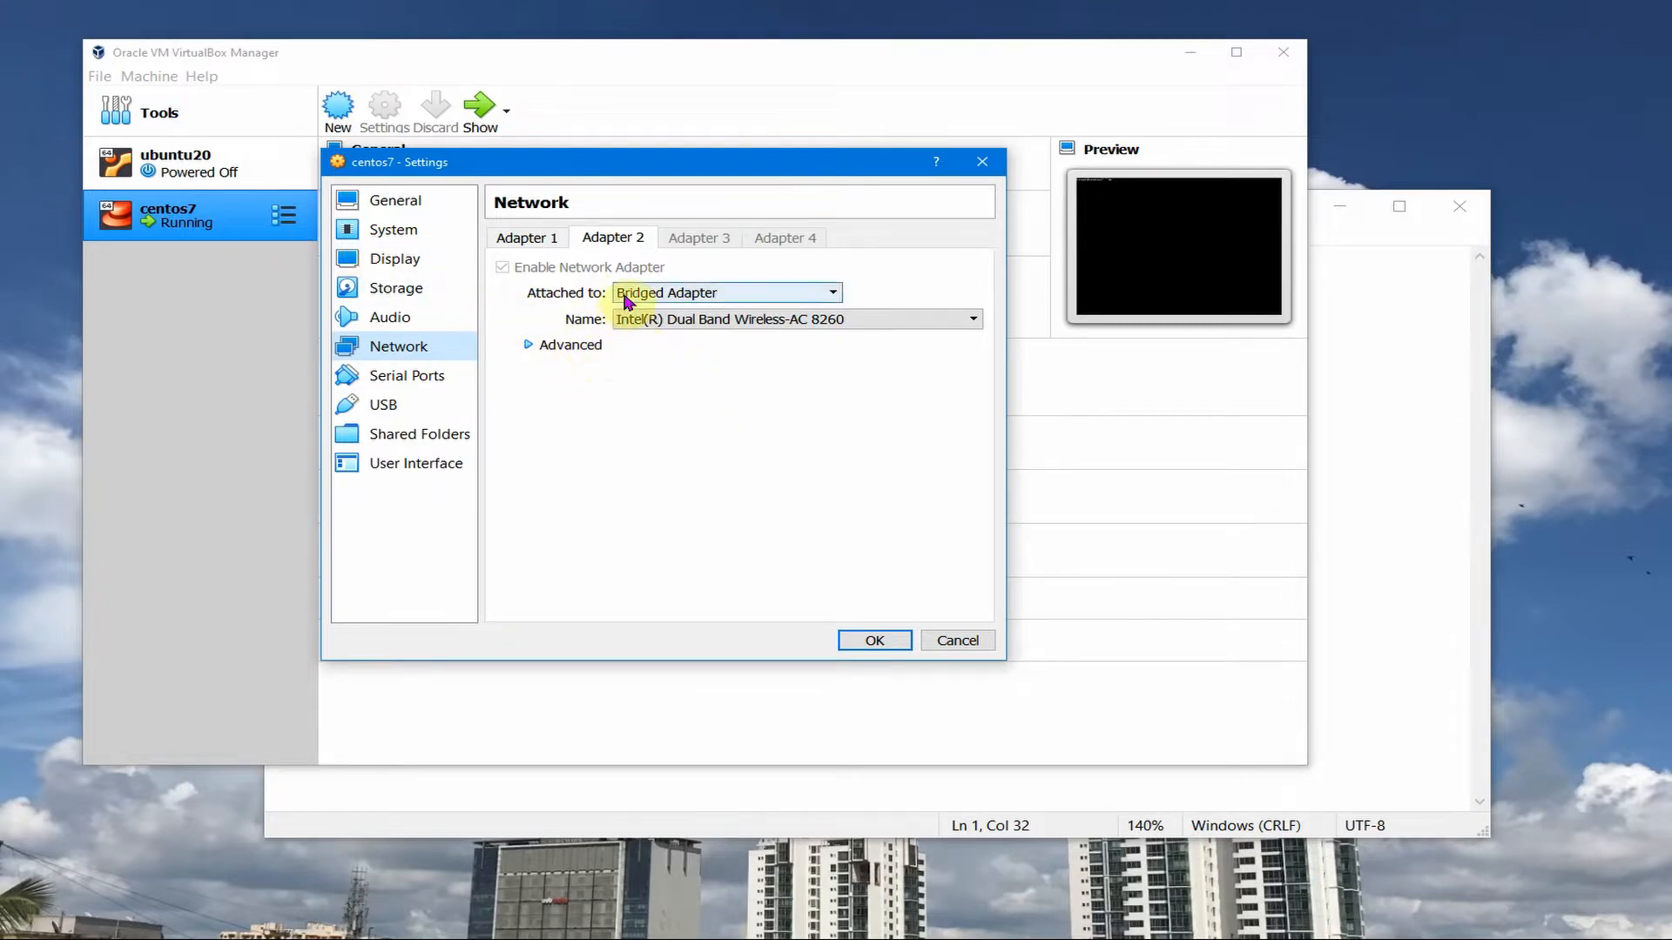
mouse_move(538, 449)
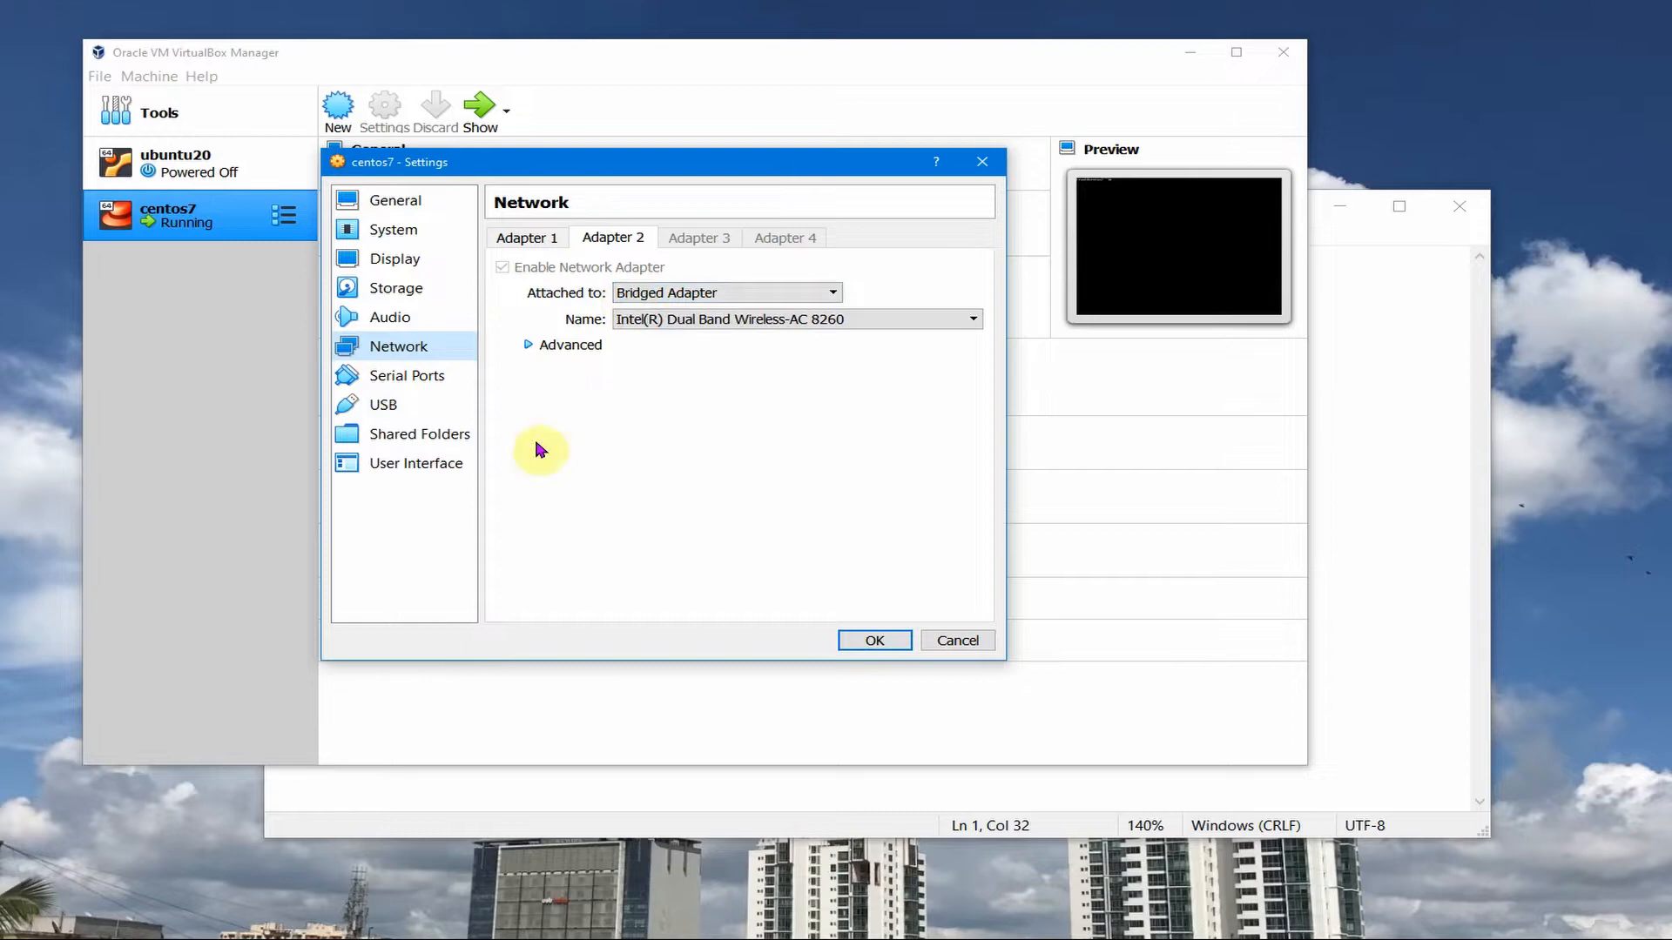
mouse_move(696, 501)
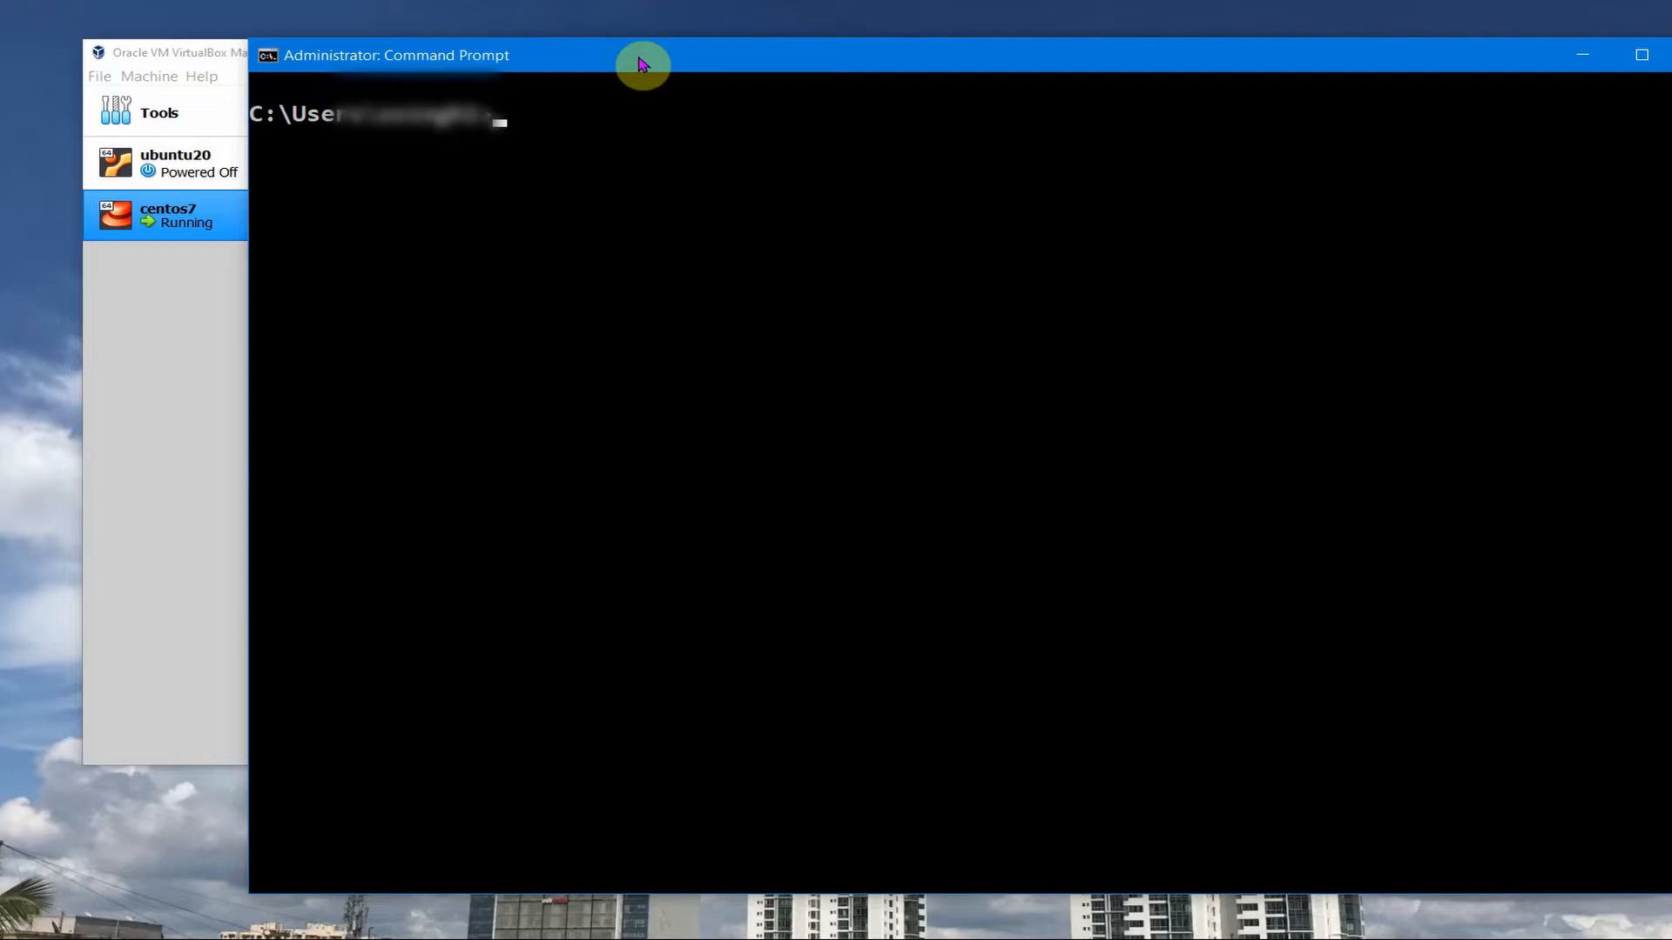
- Run ipconfig to read the Wi-Fi adapter's 192.168.1.5, mask 255.255.255.0 and gateway 192.168.1.1
type("ipconfig")
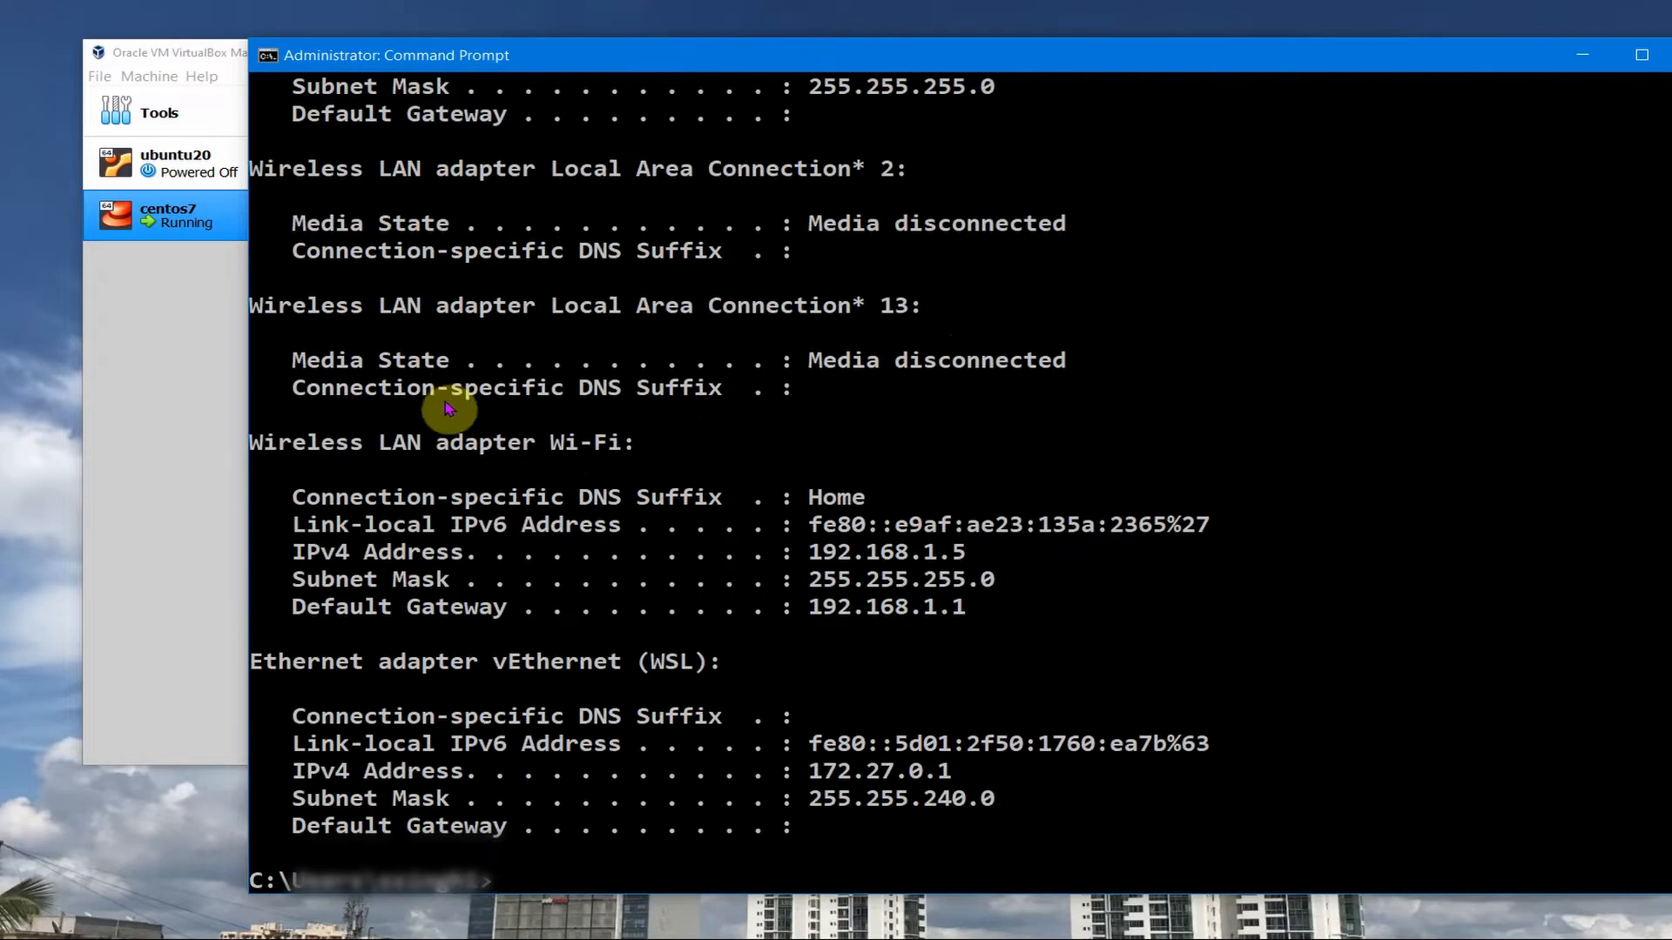
mouse_move(362, 564)
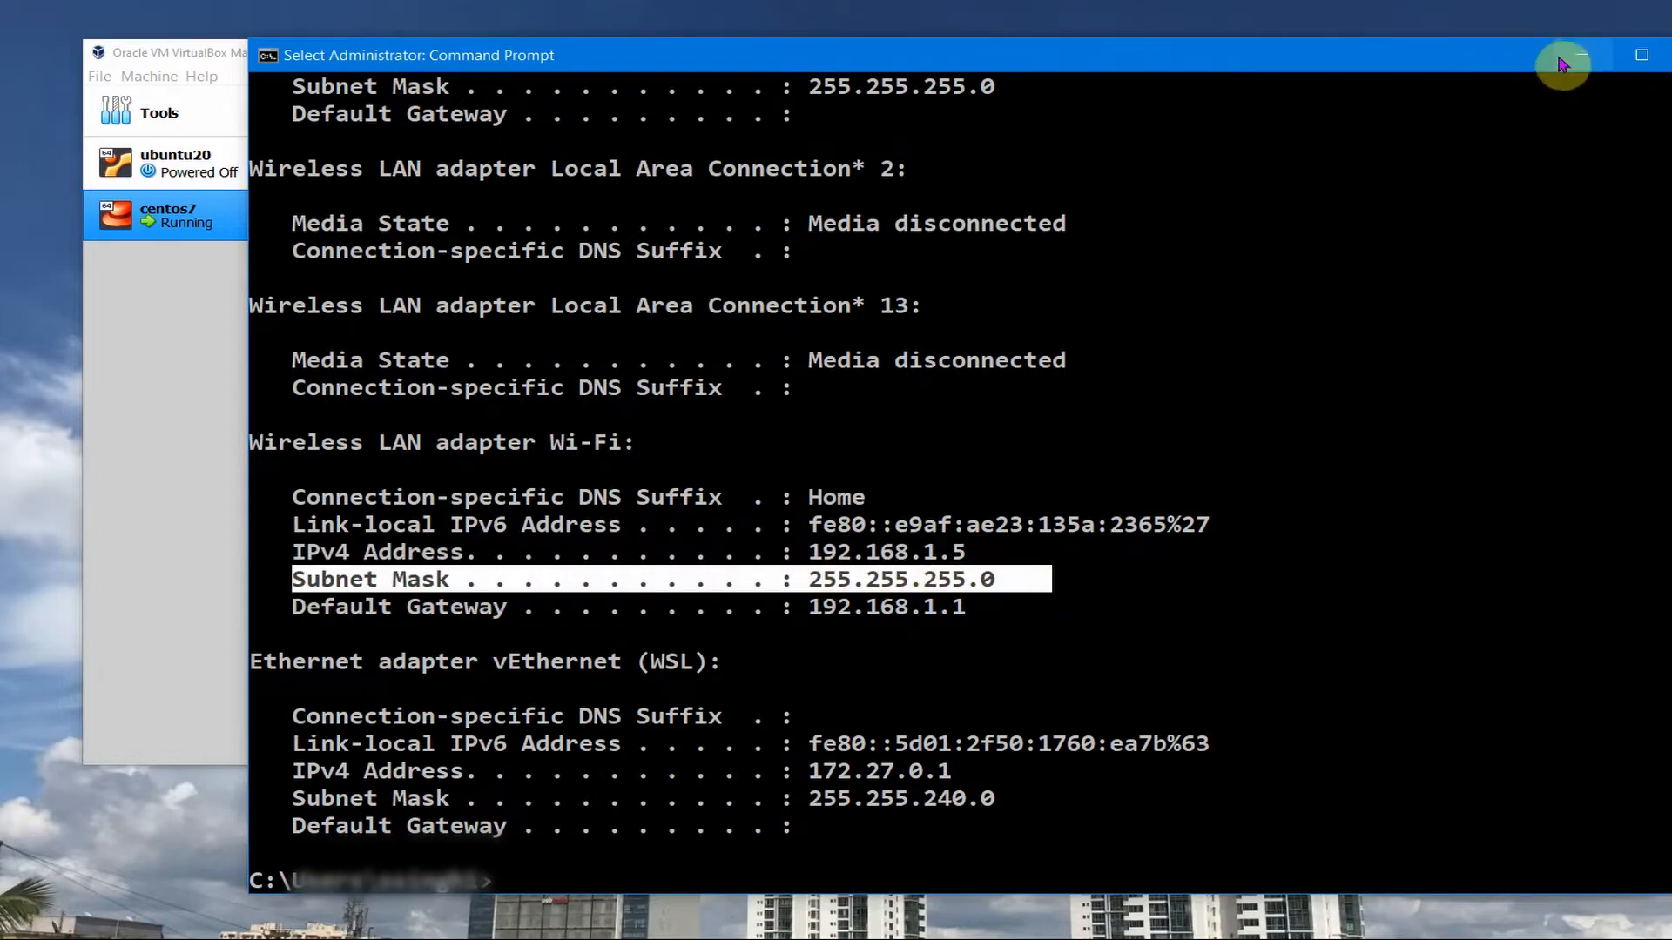
mouse_move(1578, 56)
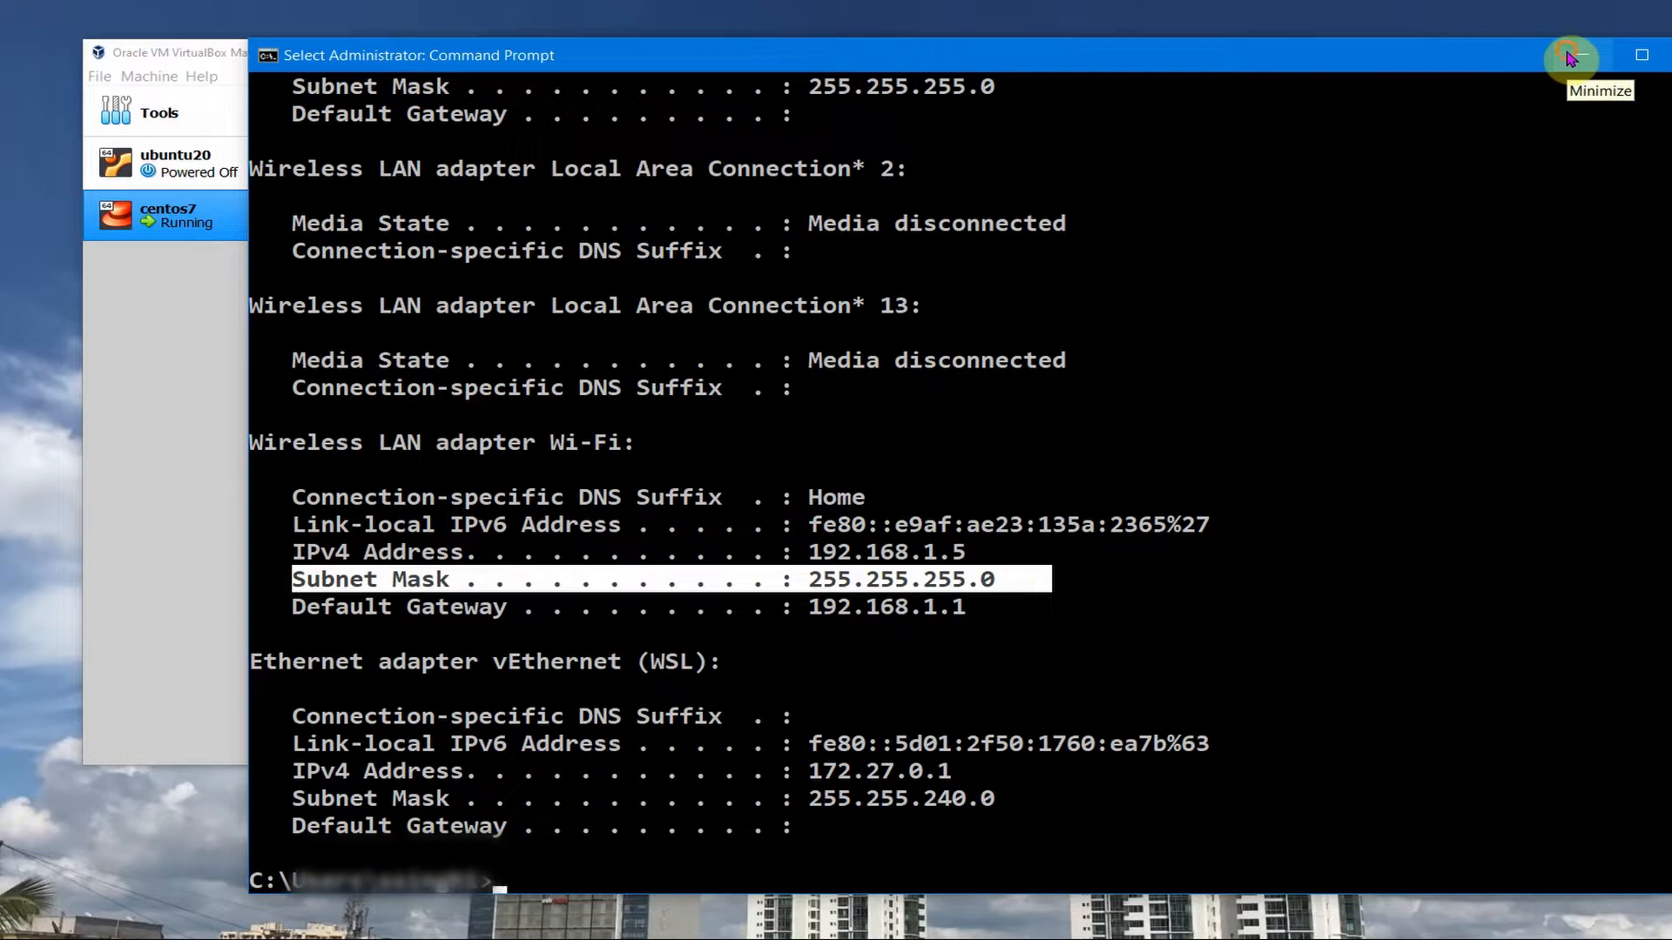
mouse_move(874, 592)
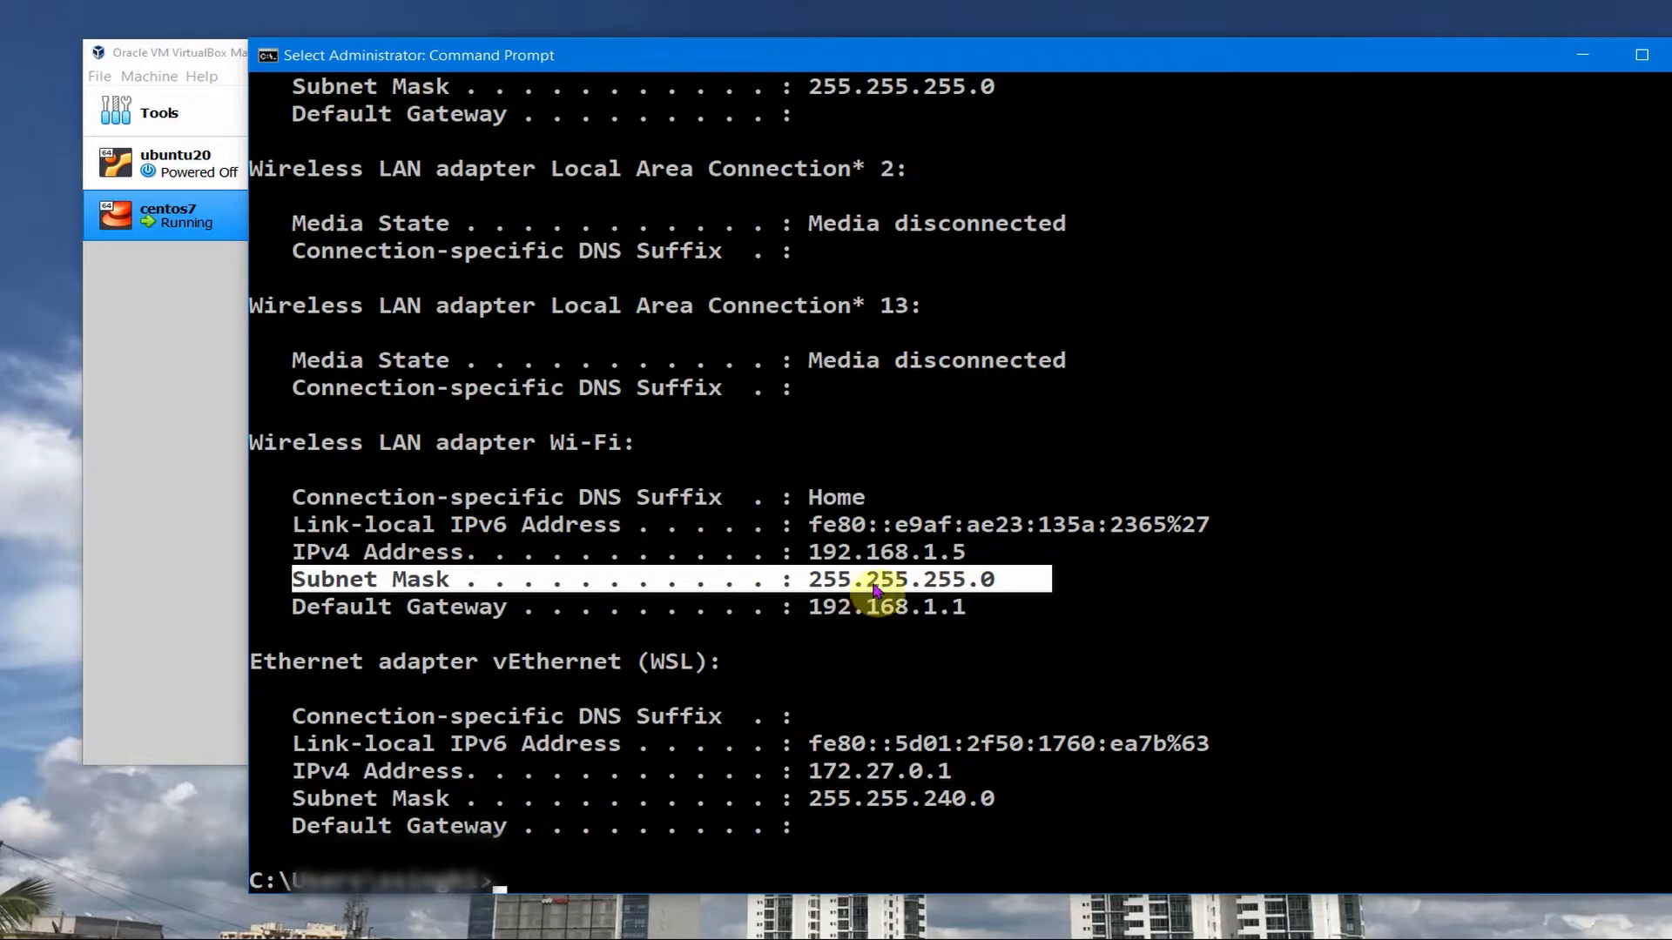
mouse_move(1388, 301)
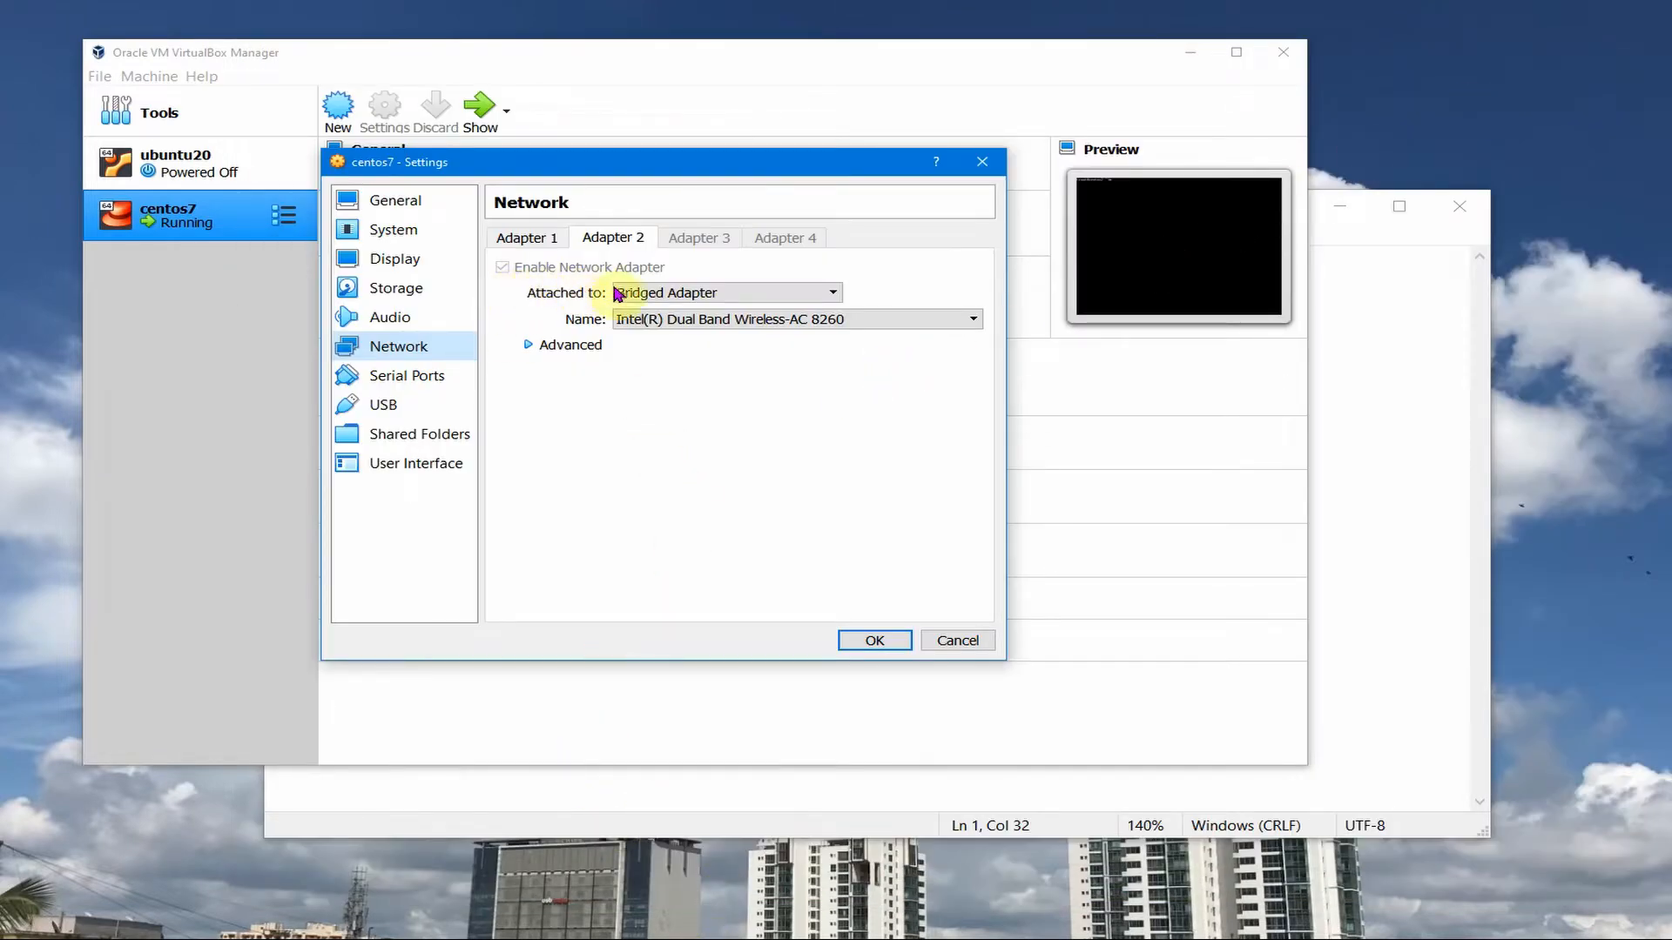
mouse_move(567, 344)
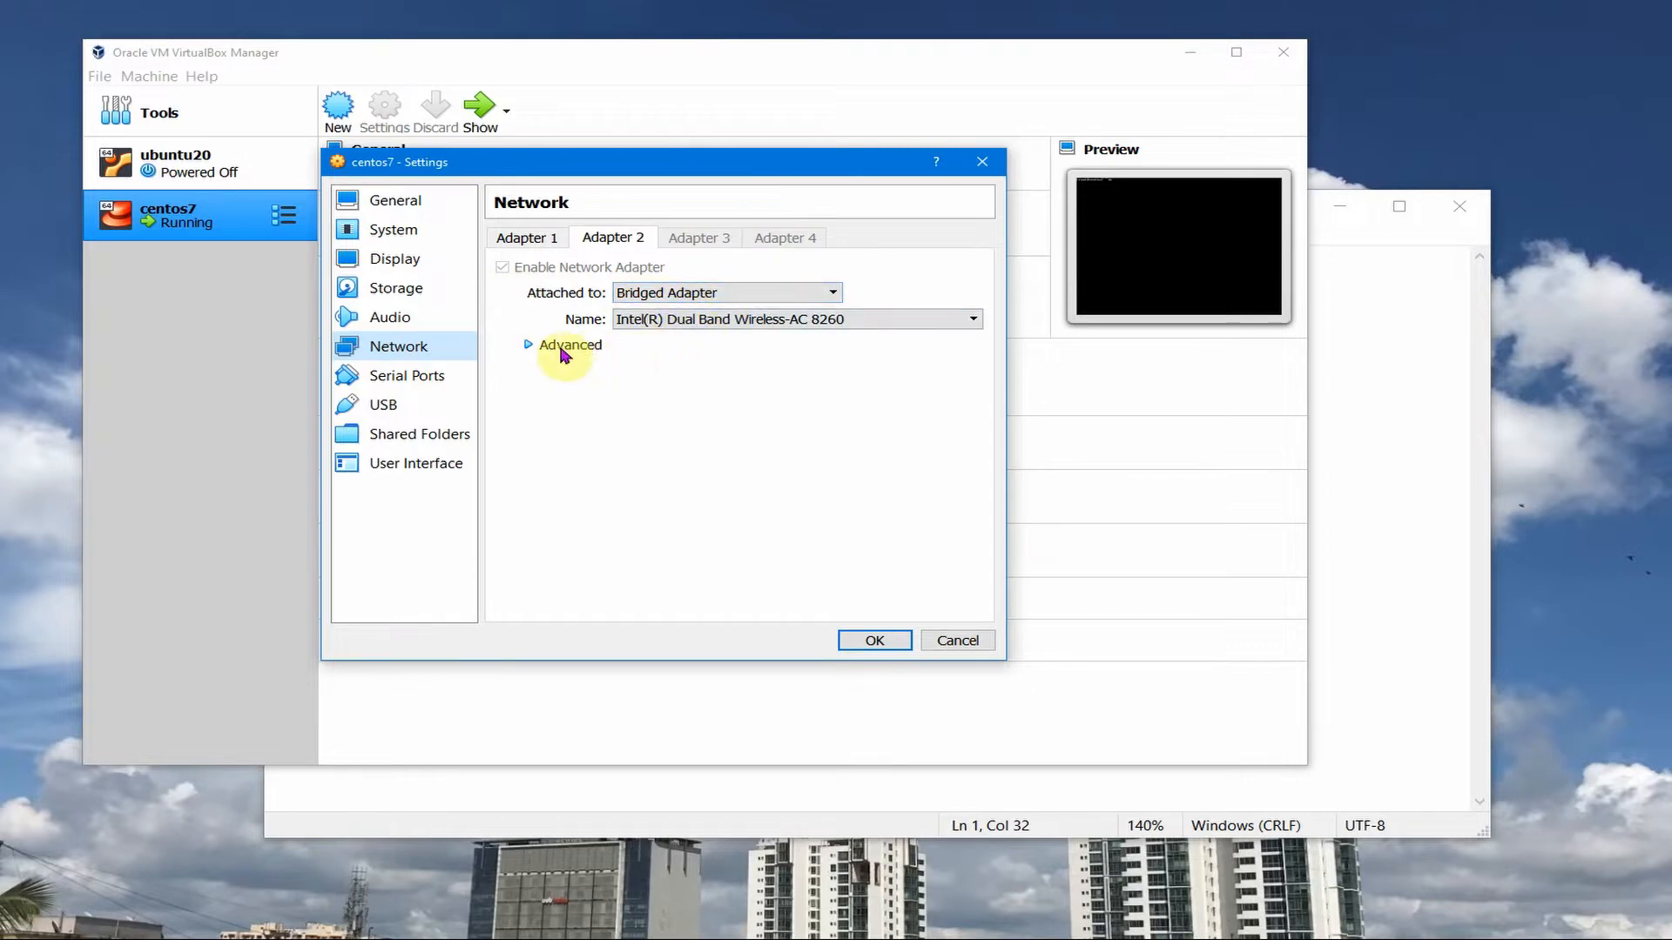
- Review centos7's Adapter 2 as a Bridged Adapter with its advanced options expanded
left_click(568, 345)
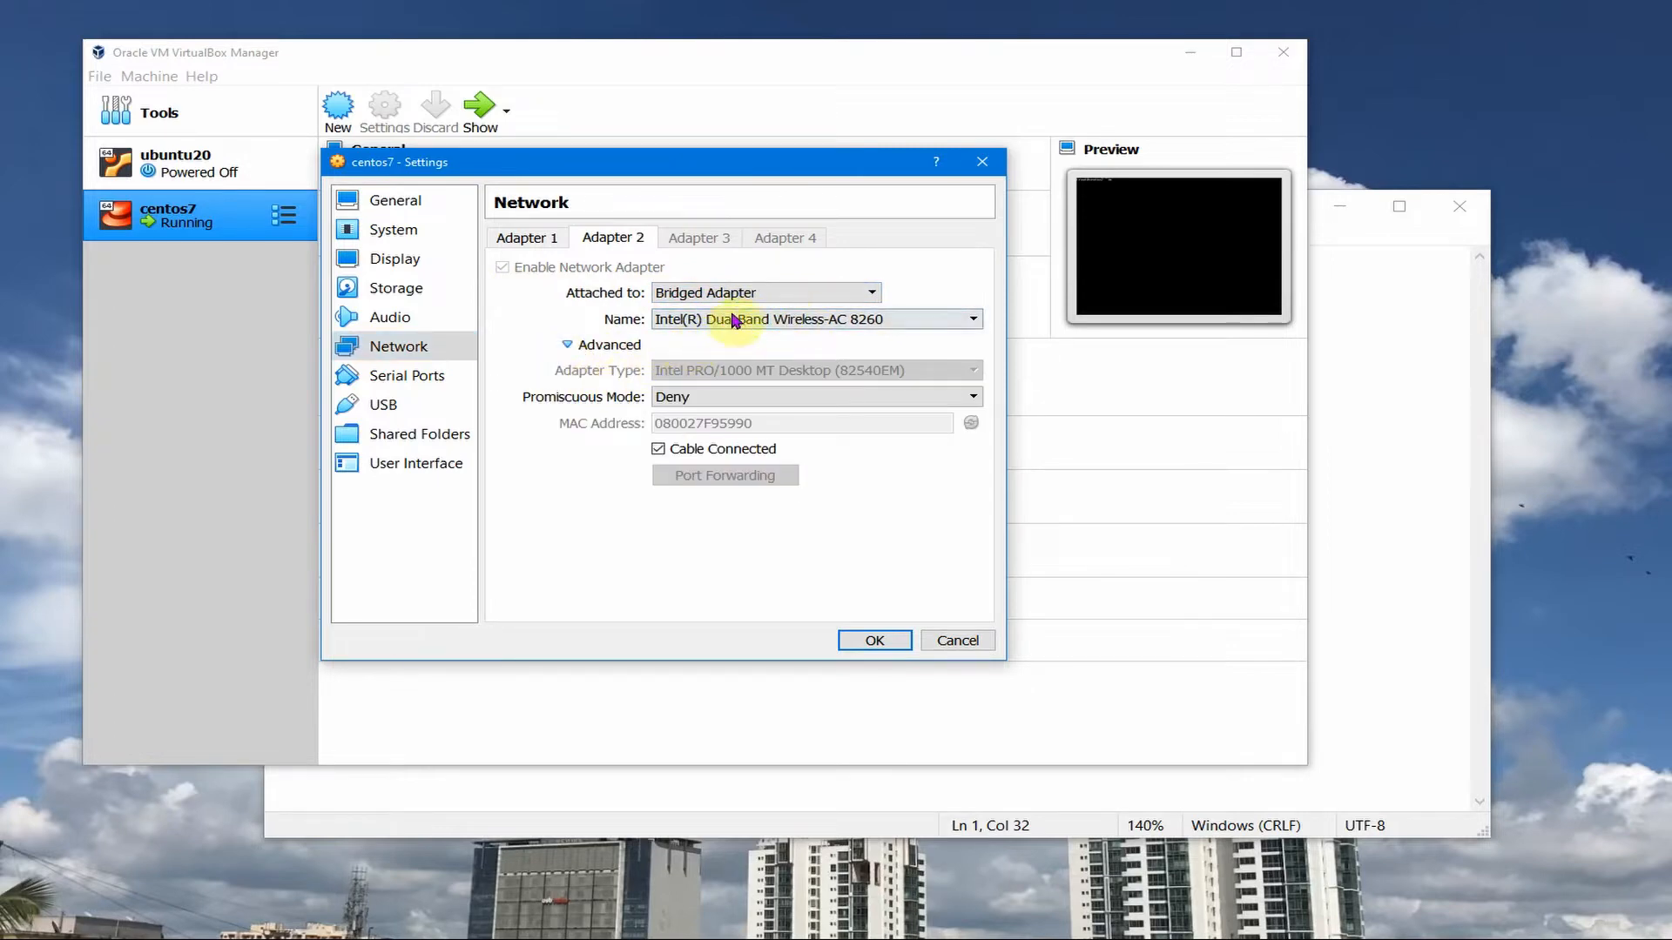
mouse_move(644, 313)
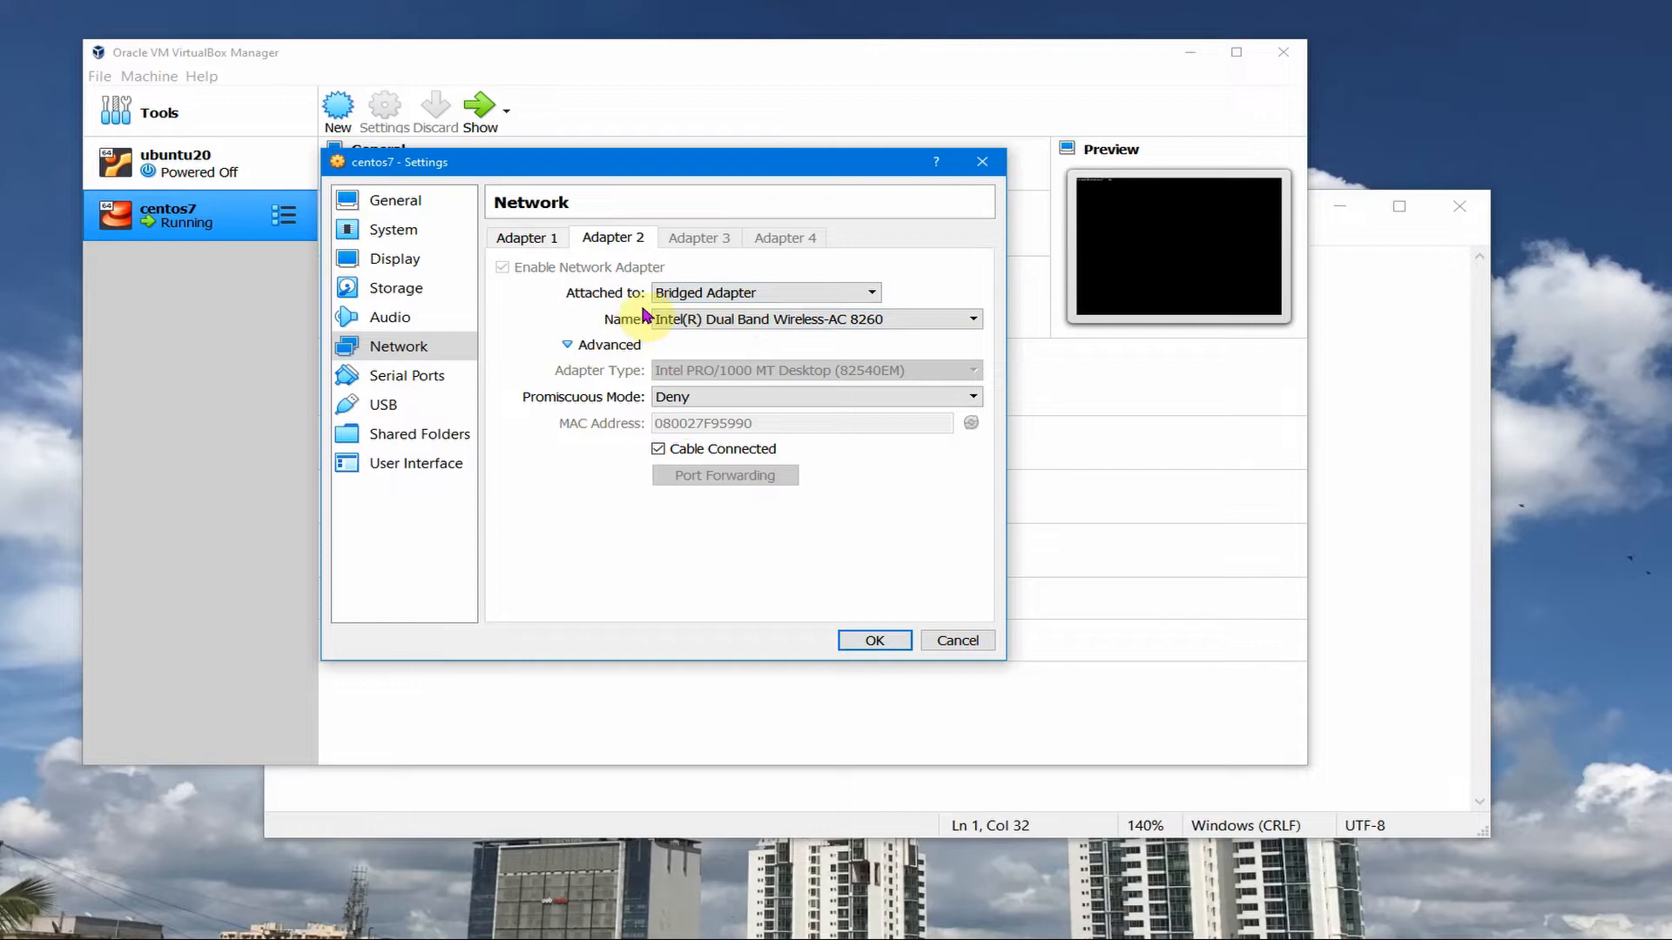
mouse_move(747, 351)
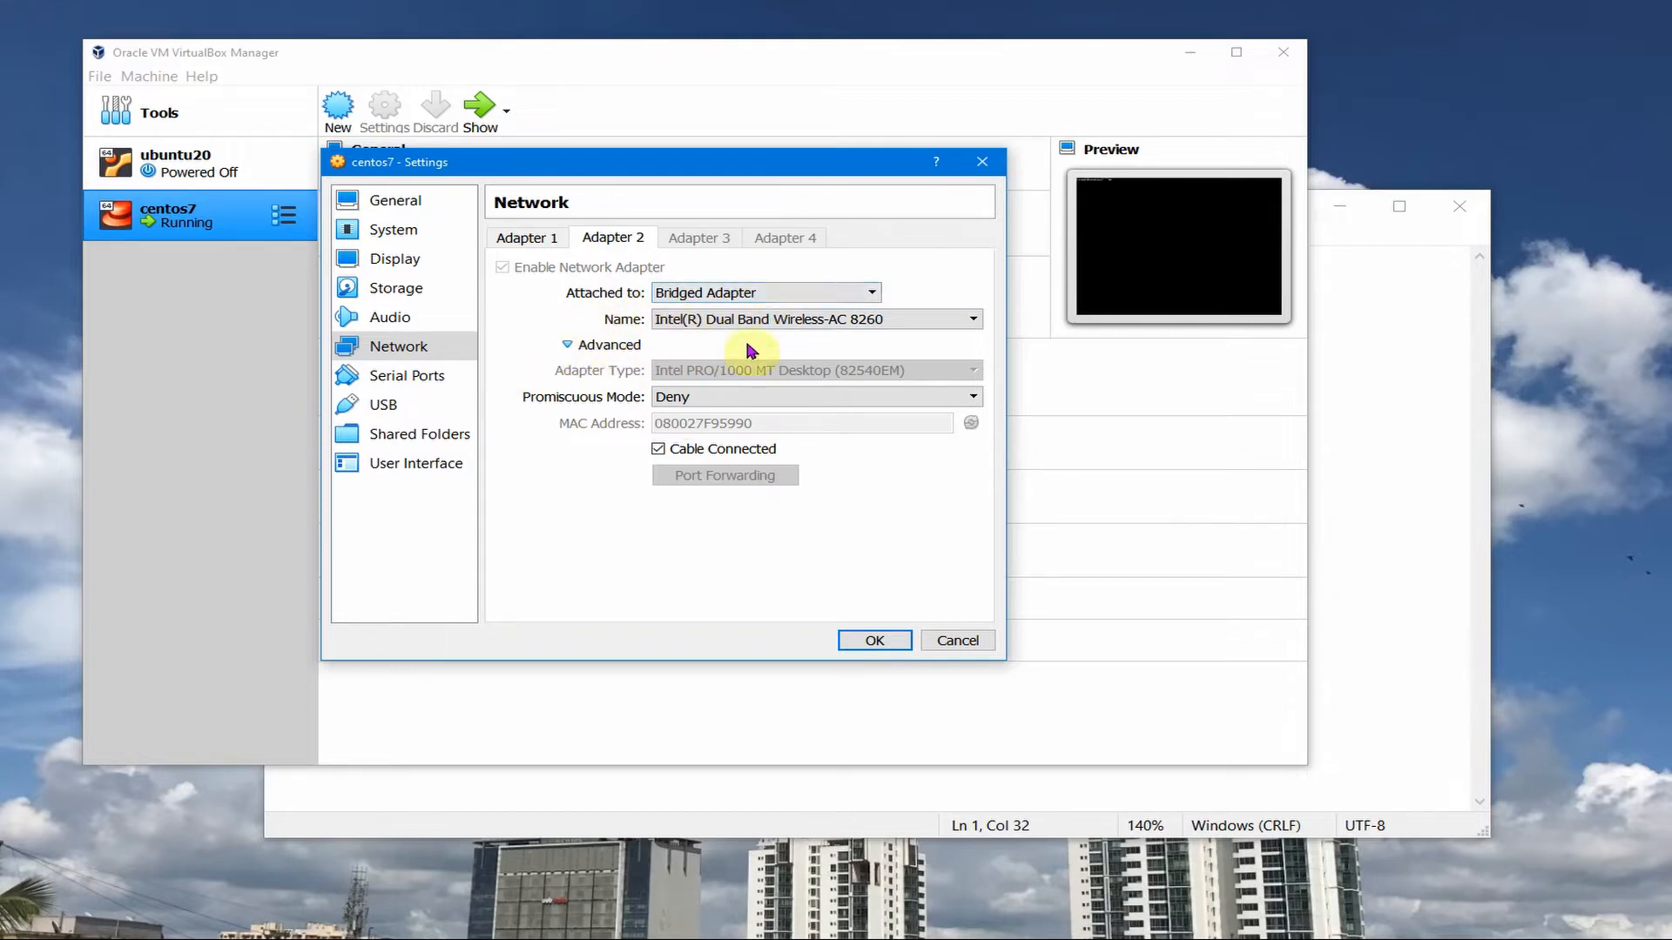
mouse_move(834, 343)
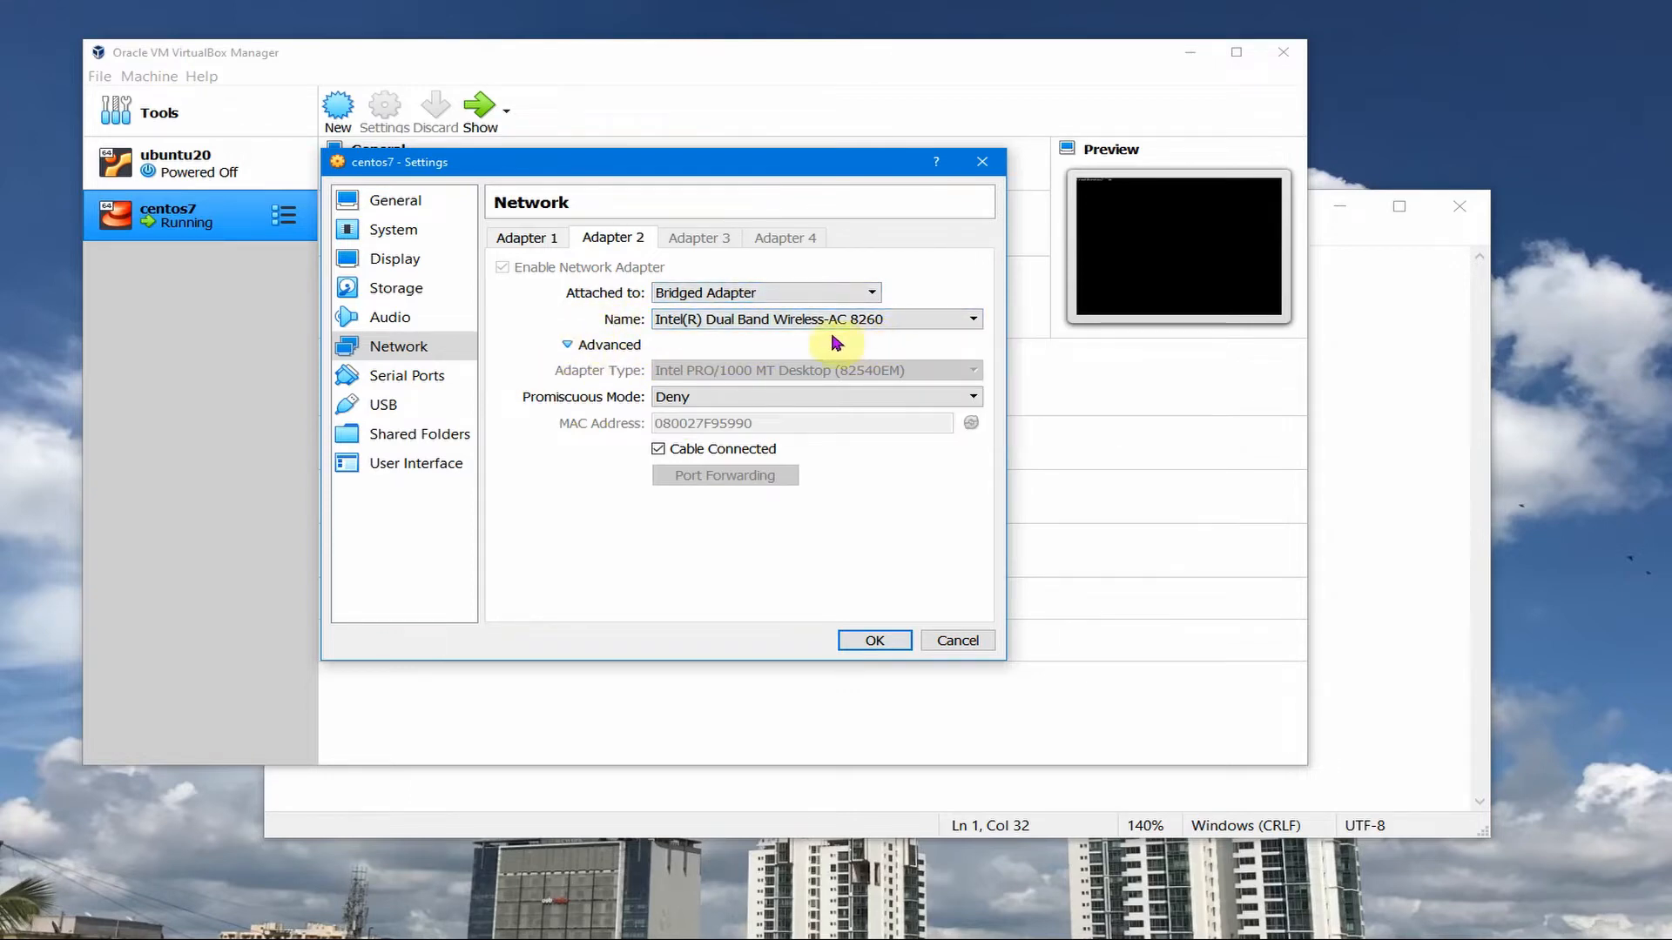
mouse_move(749, 507)
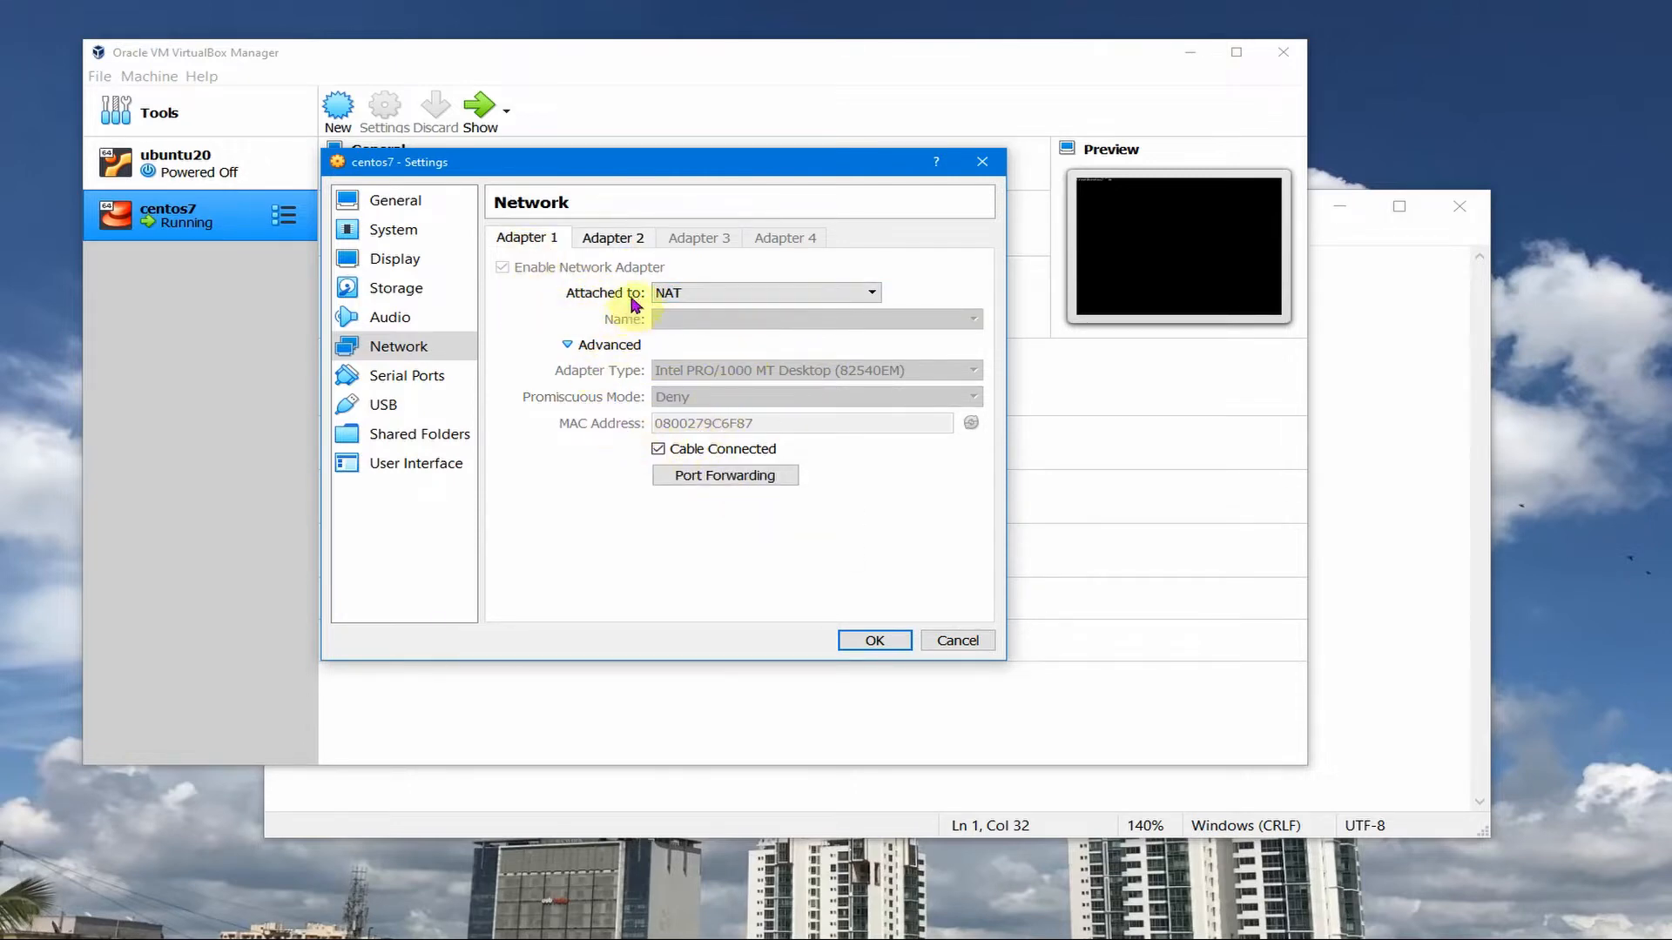
mouse_move(681, 350)
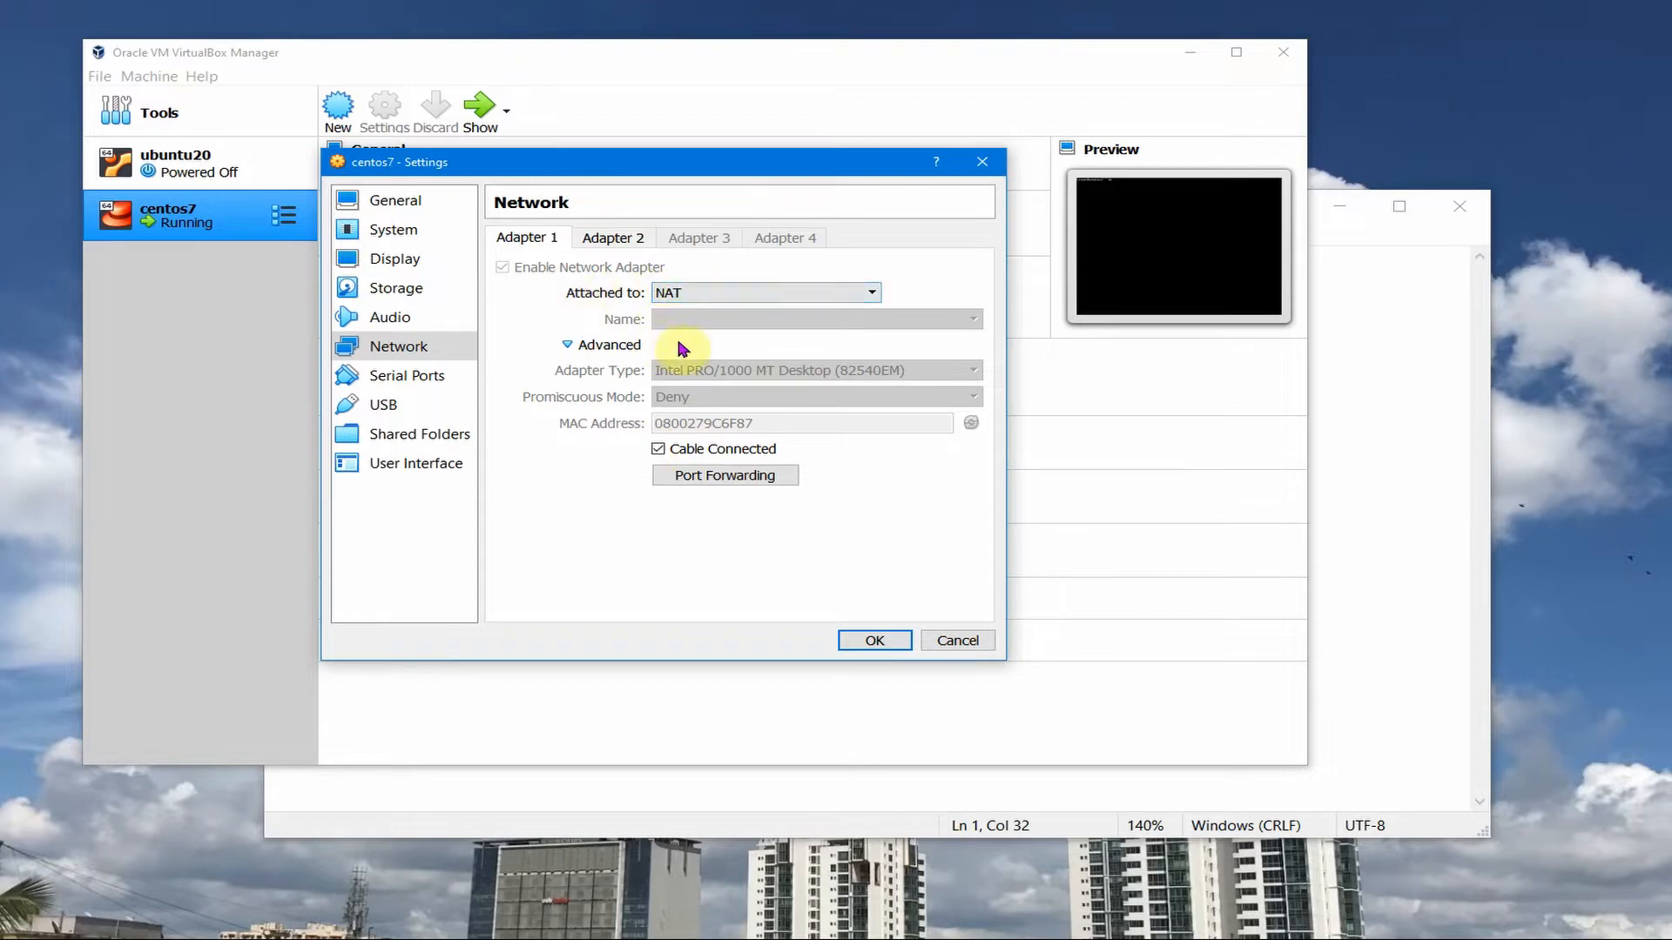
mouse_move(608, 293)
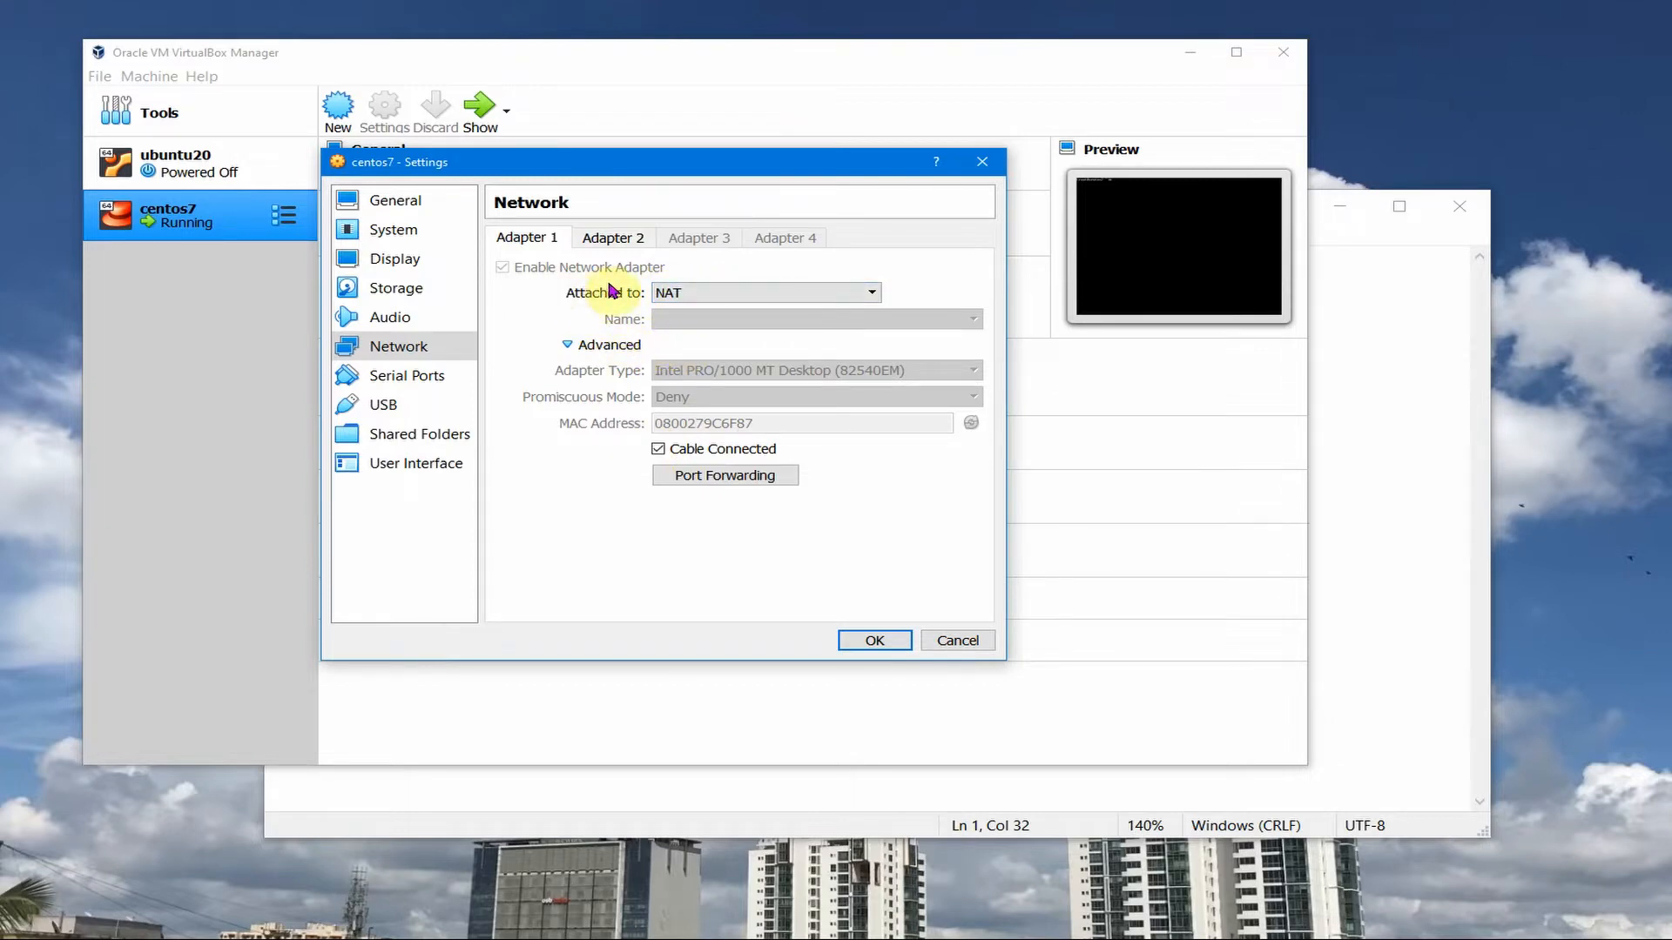
left_click(763, 292)
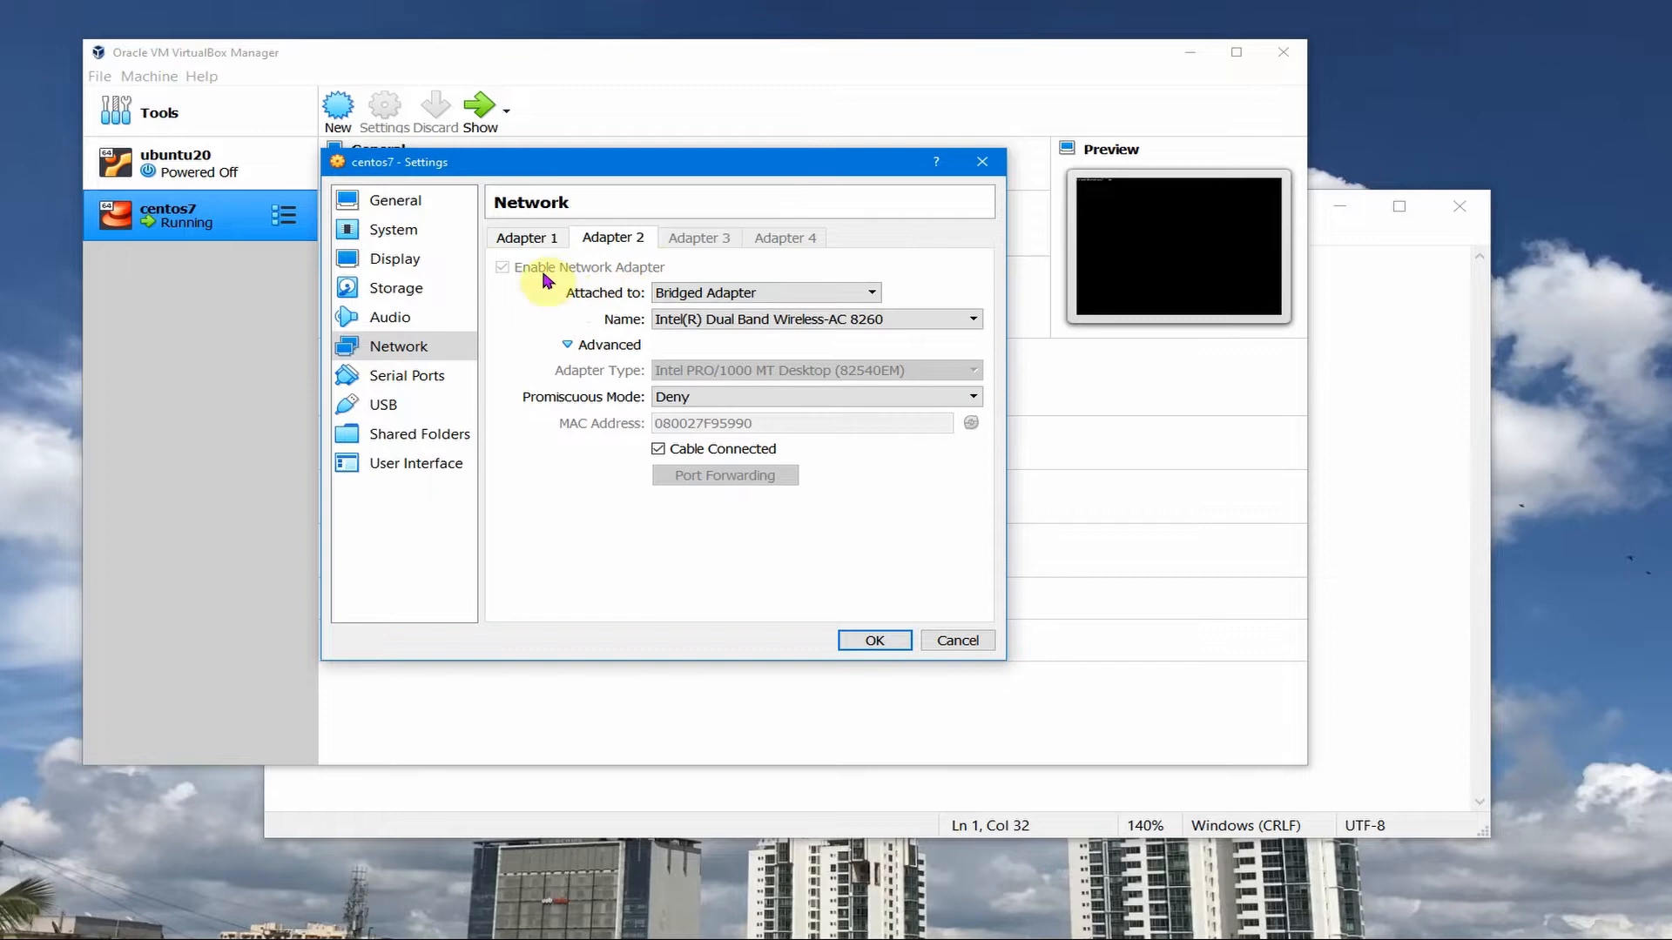
mouse_move(576, 280)
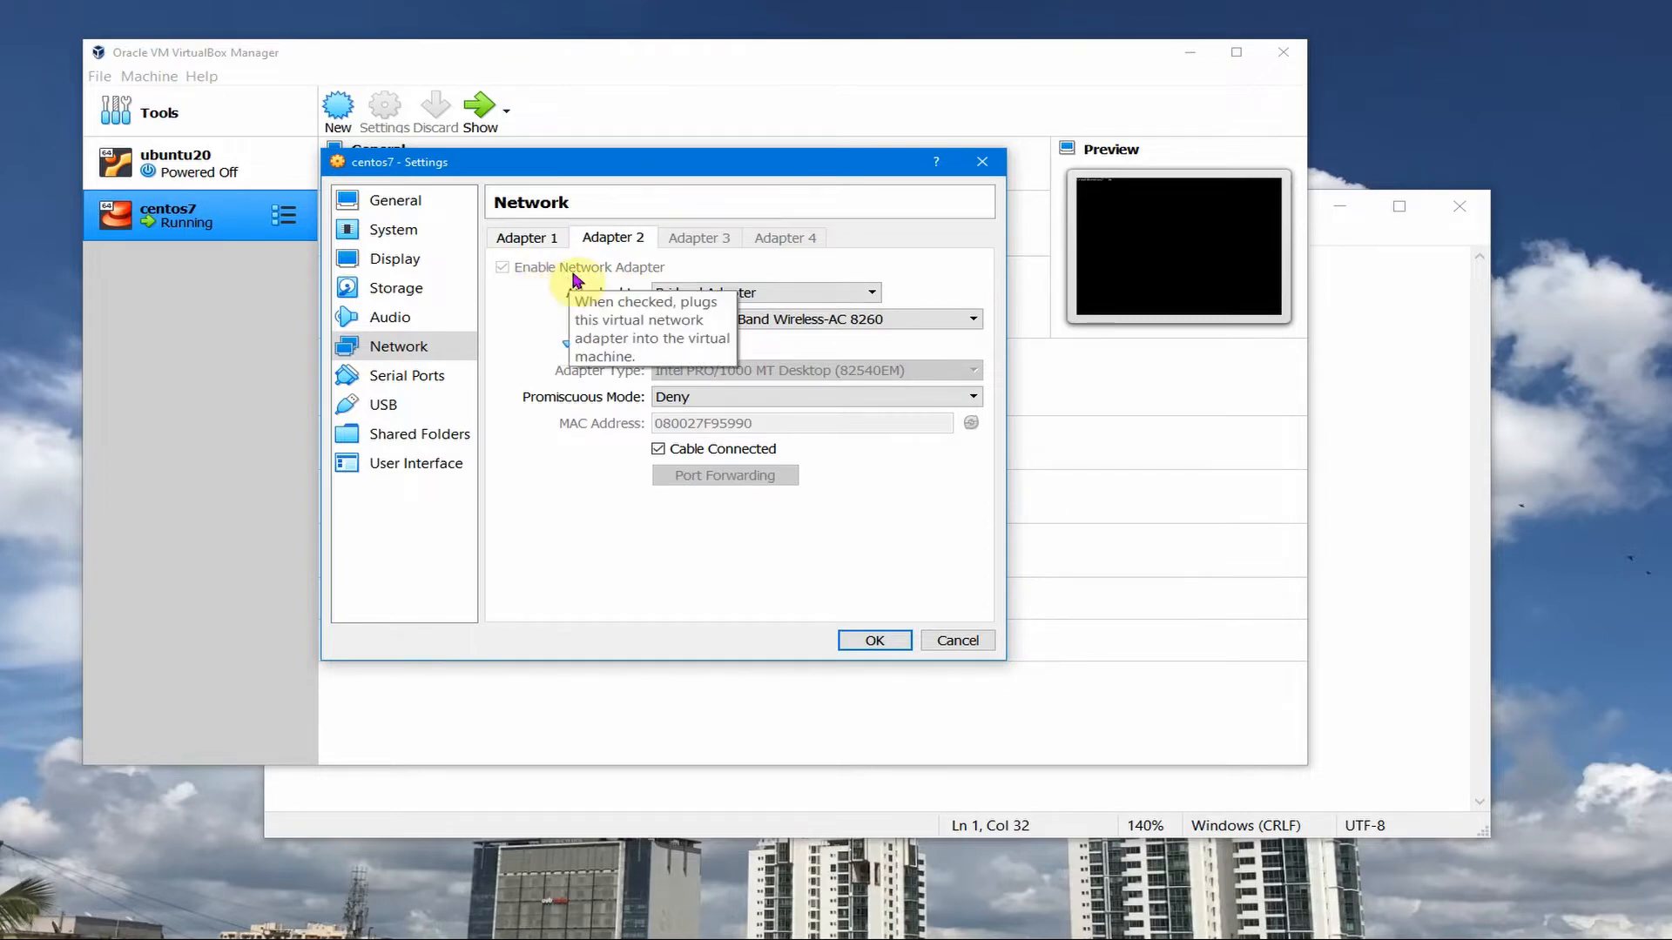
mouse_move(589, 421)
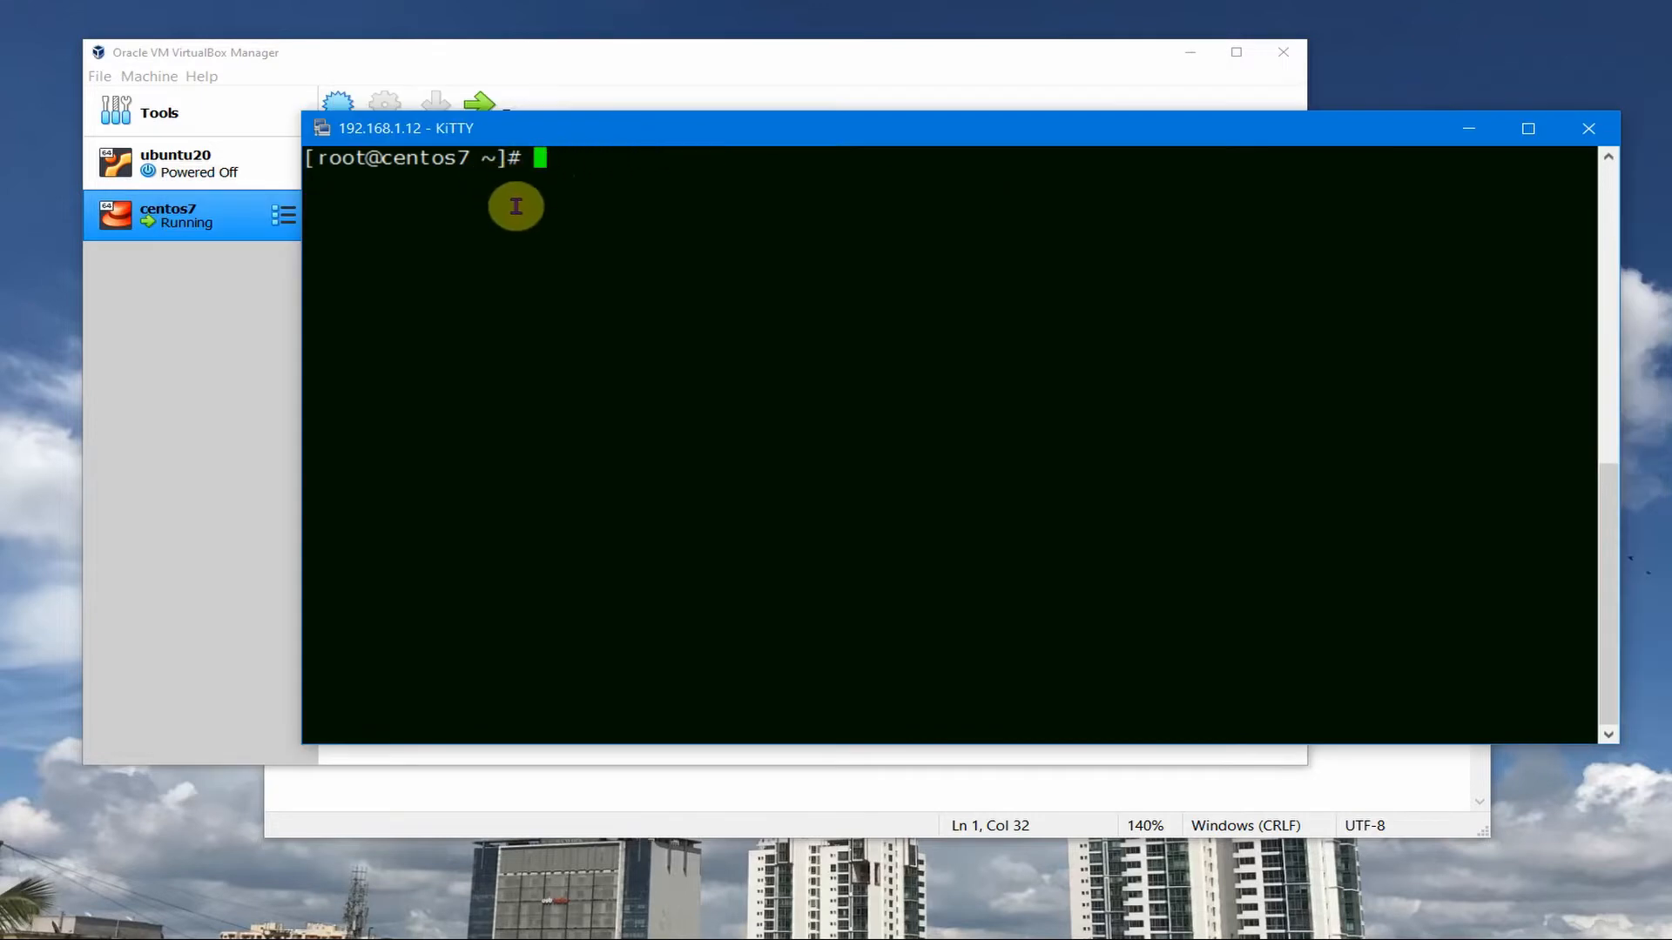
mouse_move(534, 199)
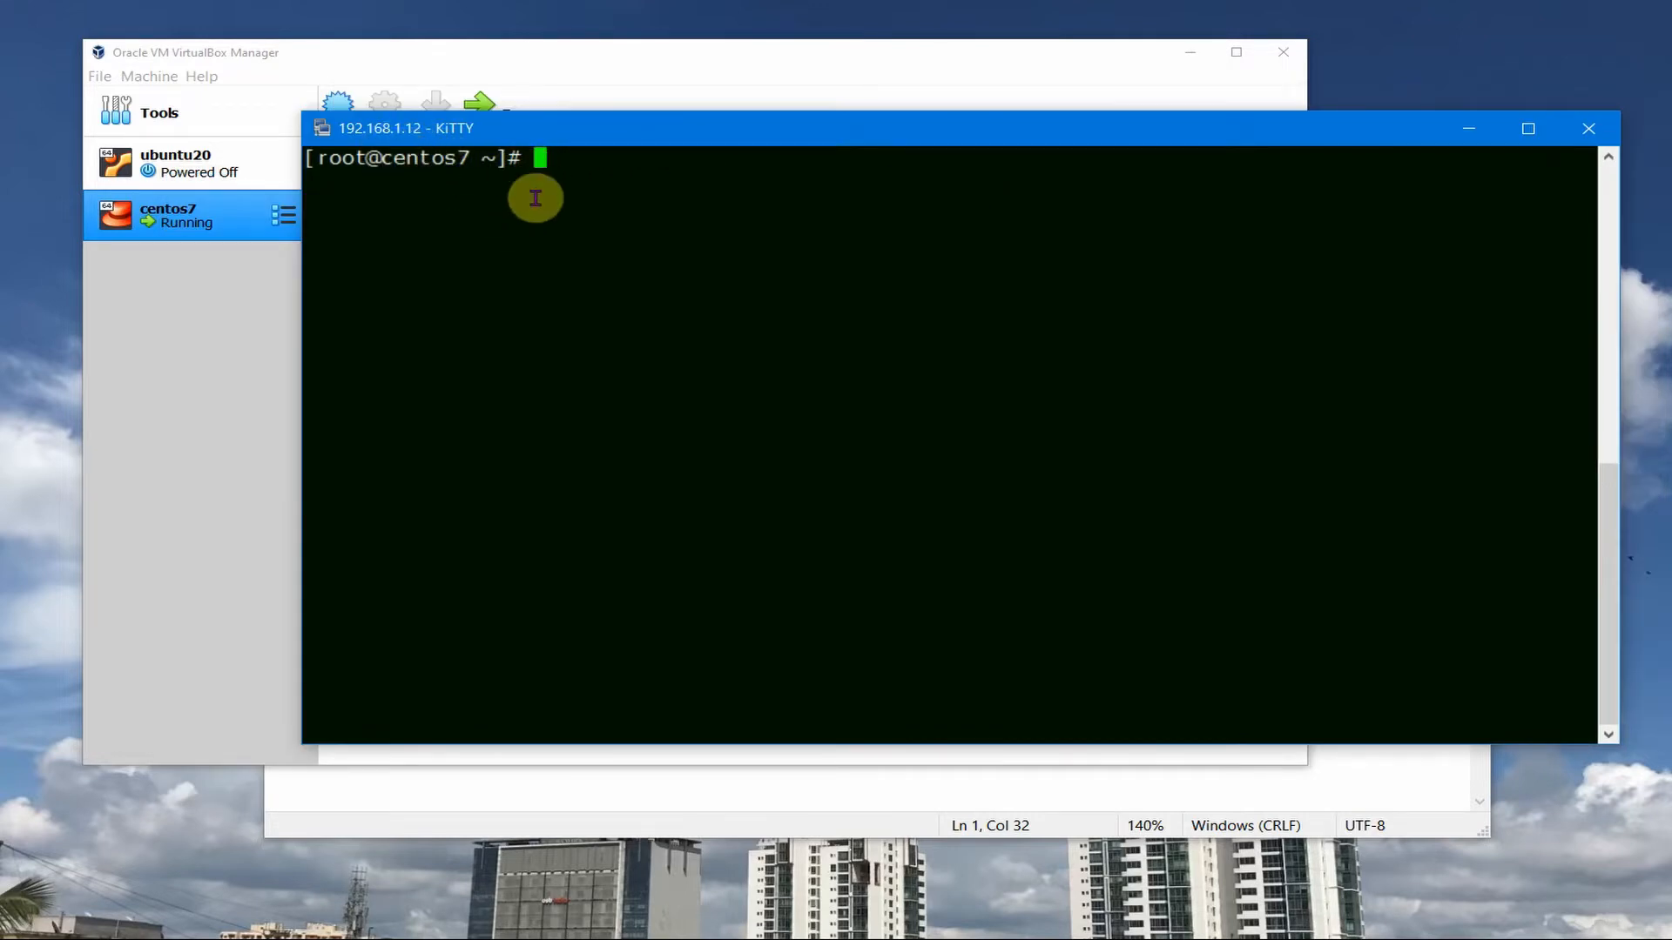
- Install net-tools with yum and list interfaces, highlighting enp0s8's dynamic address 192.168.1.12
type("ifc")
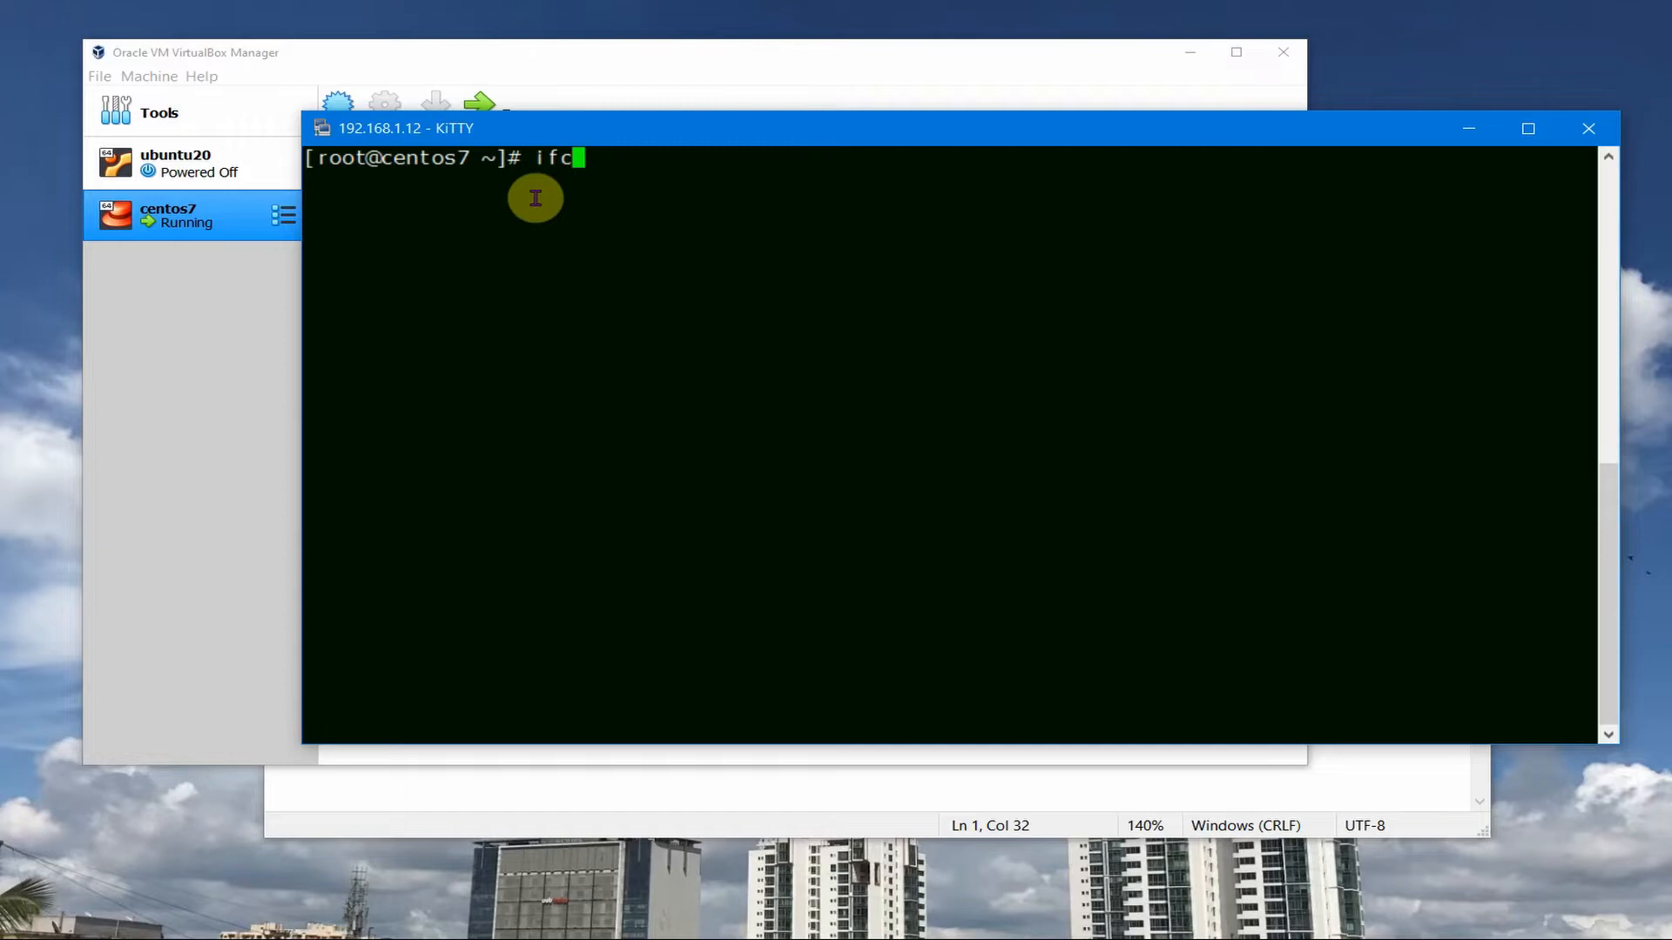
key("Return")
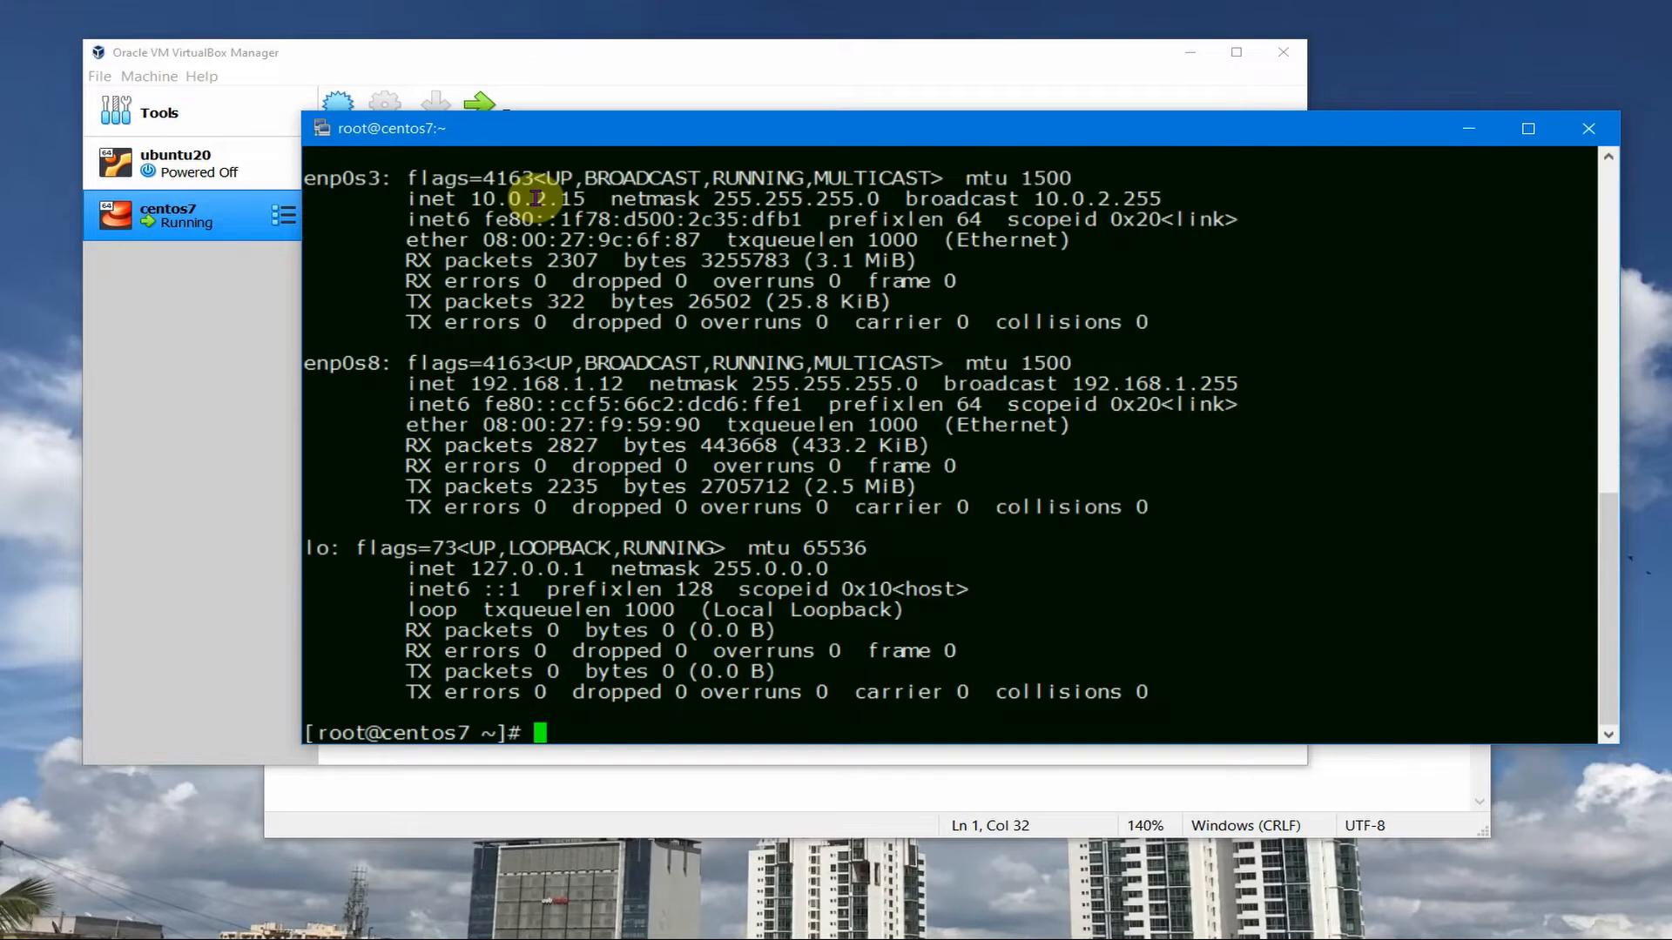
mouse_move(658, 437)
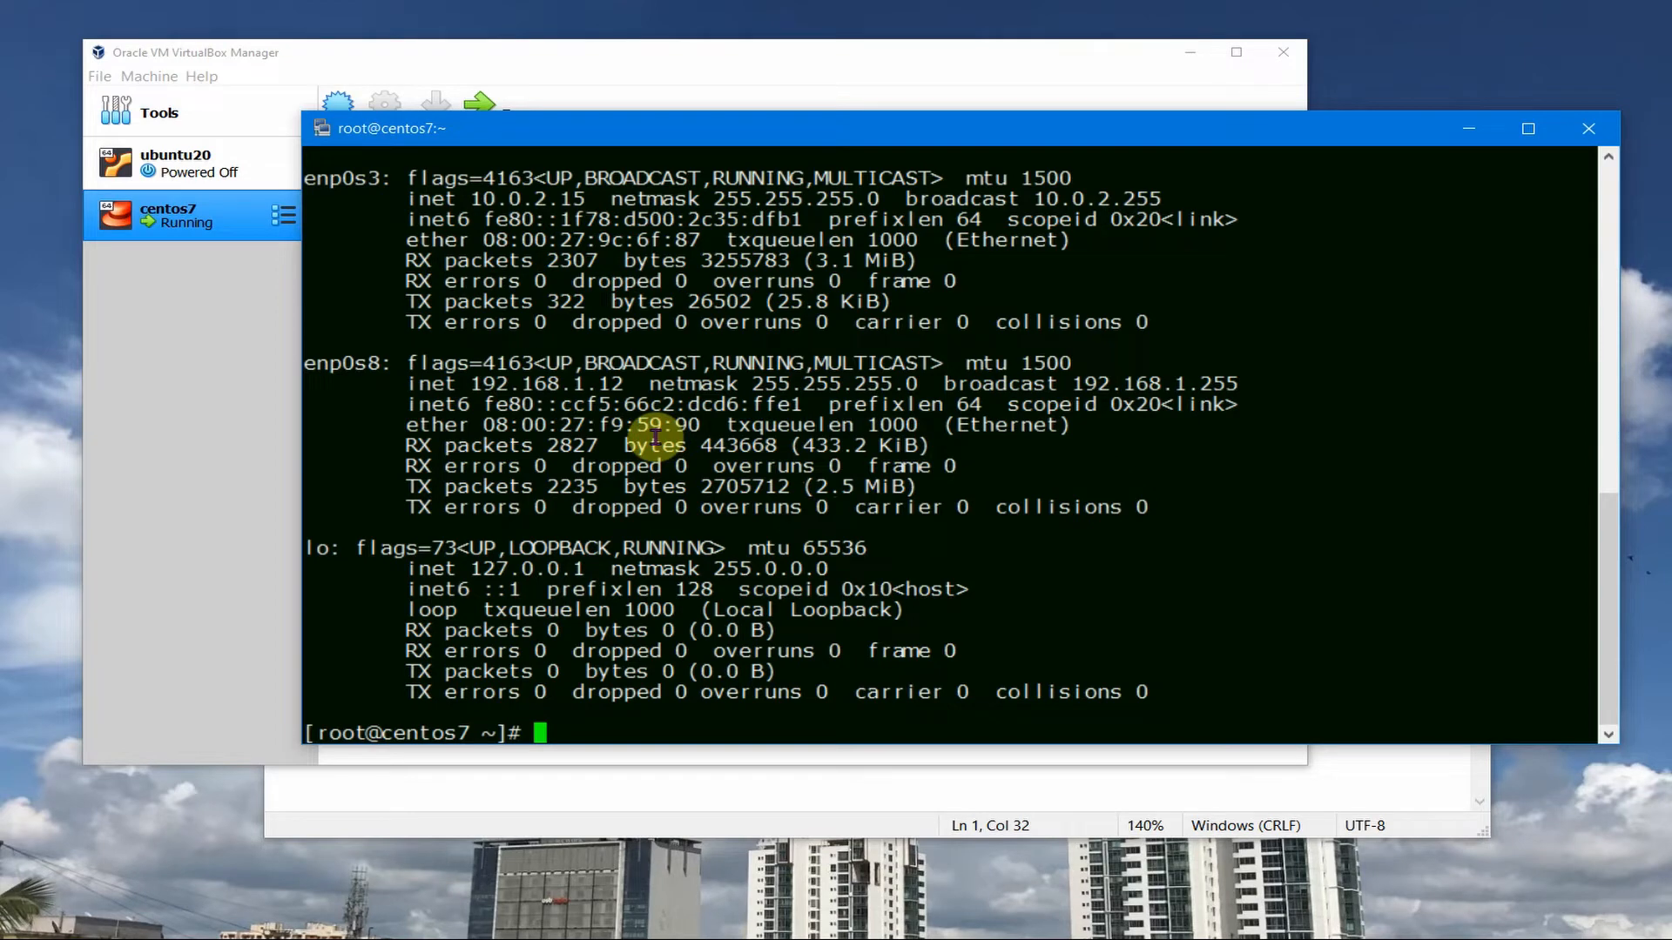
type("yum")
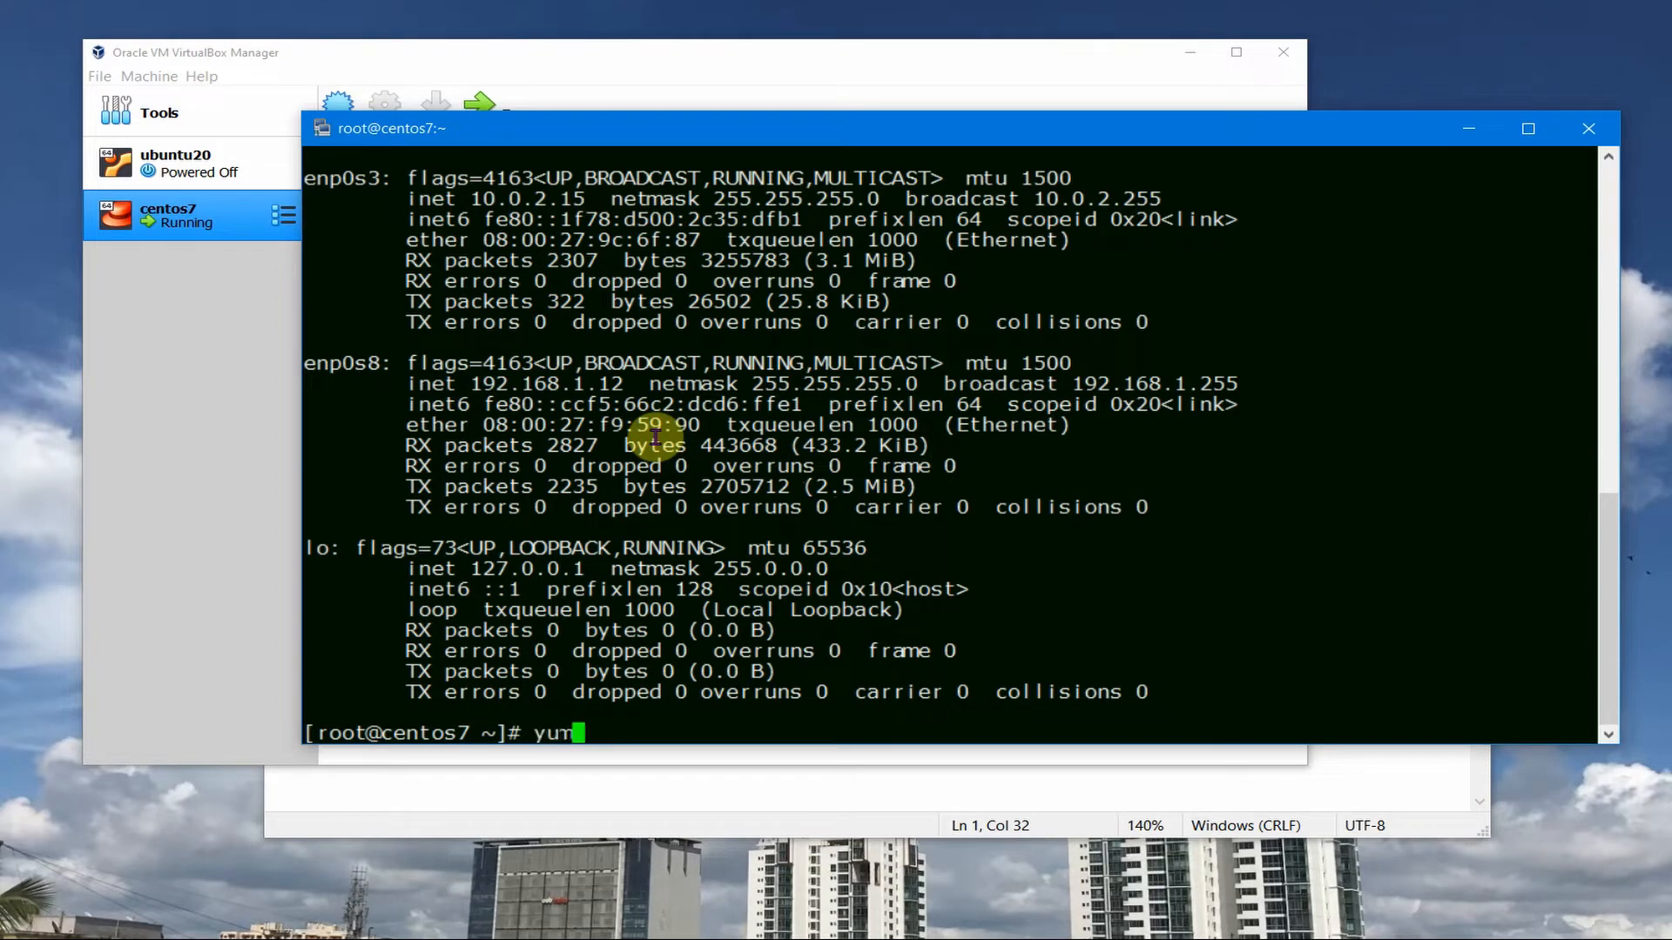
type("install n")
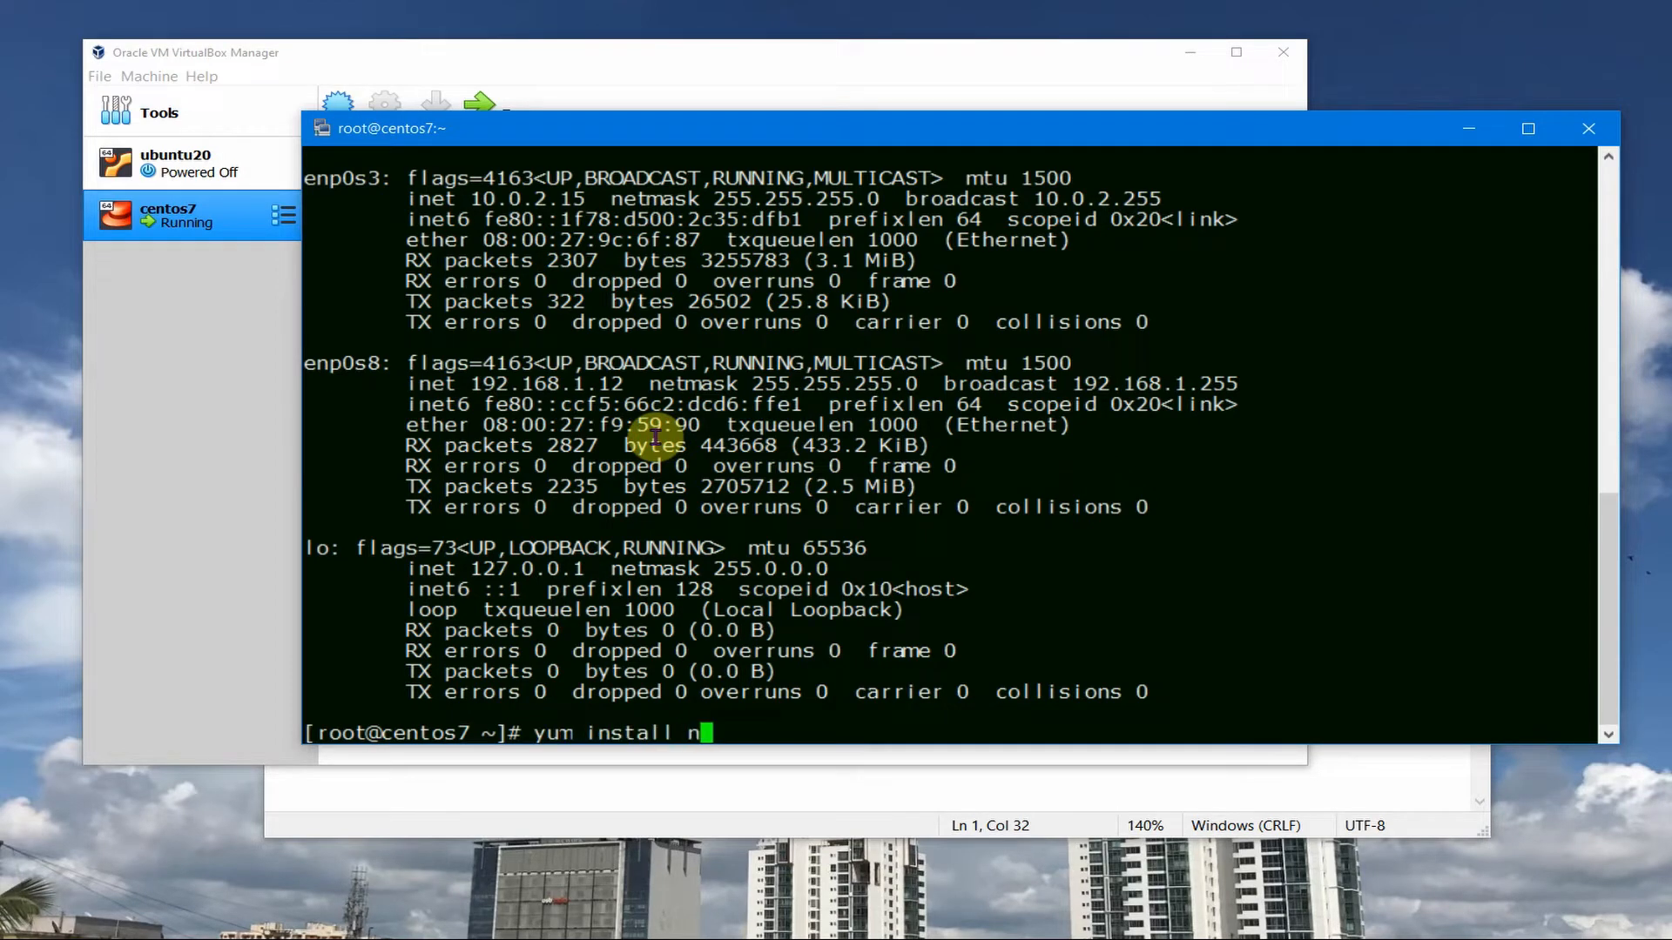
type("et-tools")
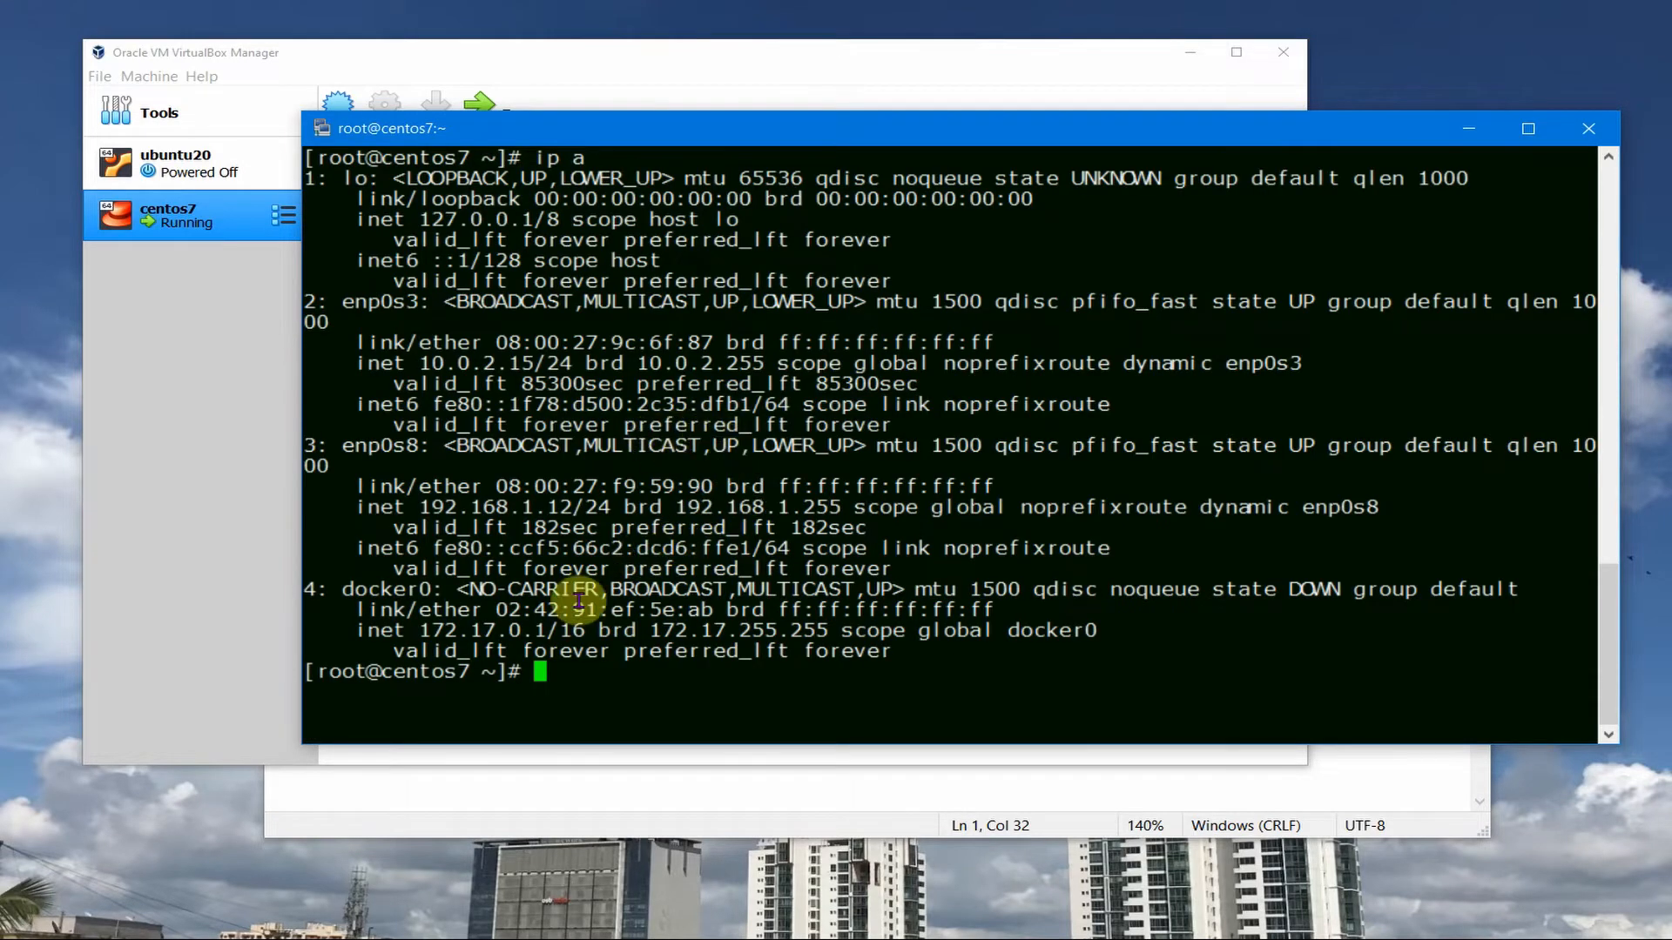
mouse_move(384, 437)
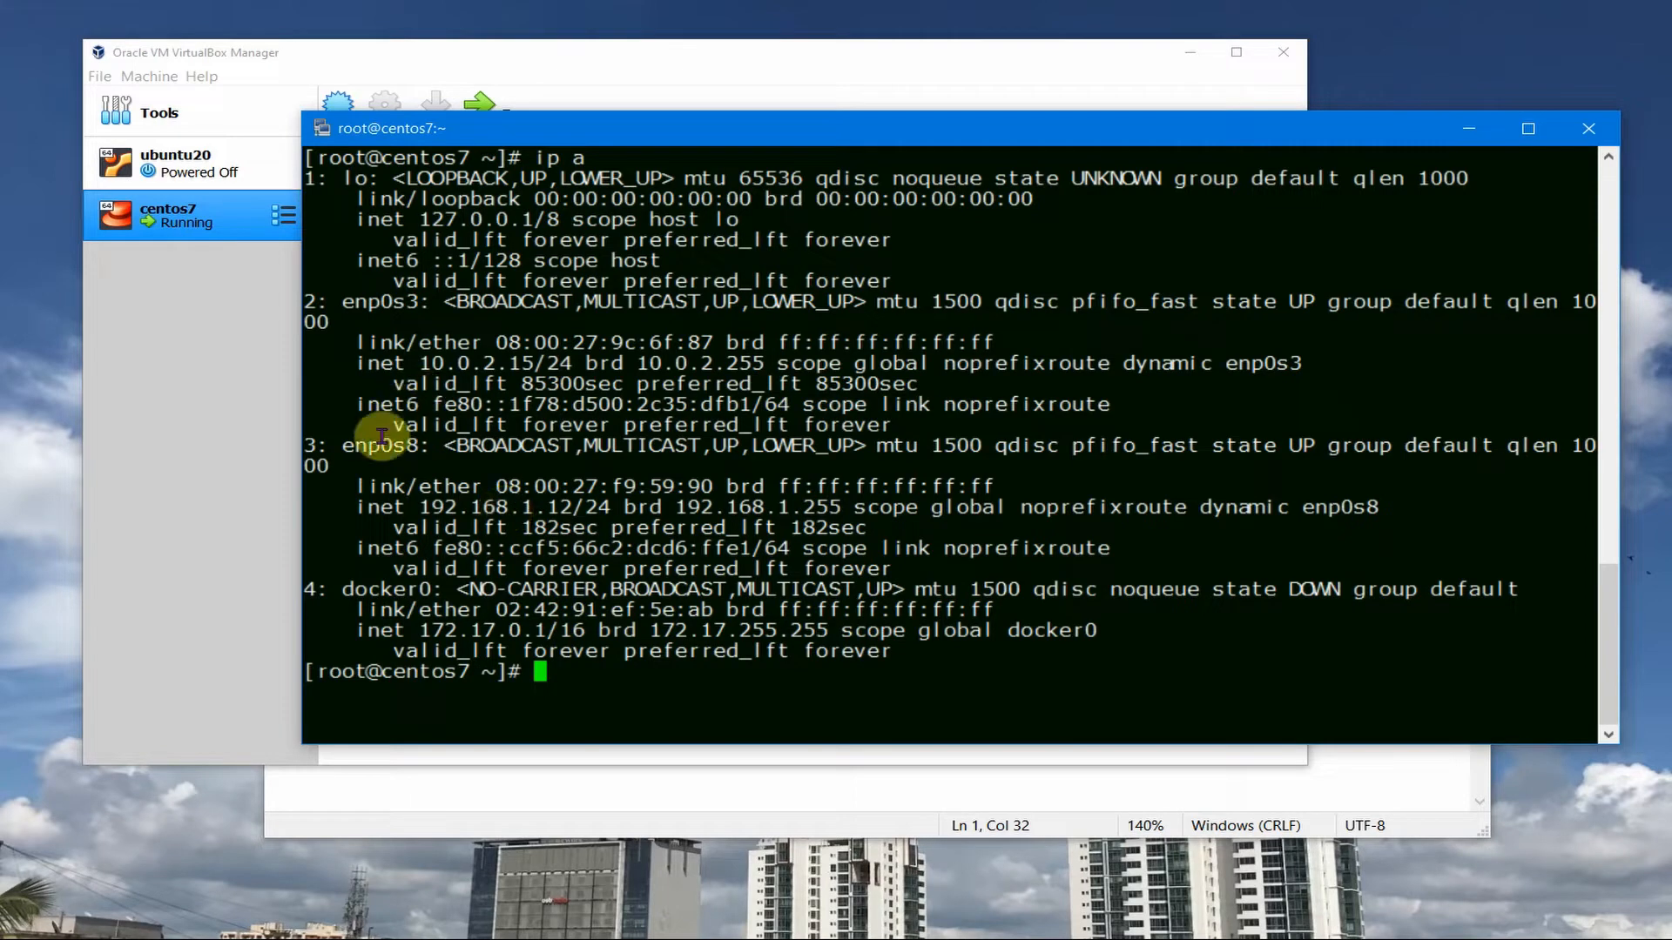
double_click(376, 444)
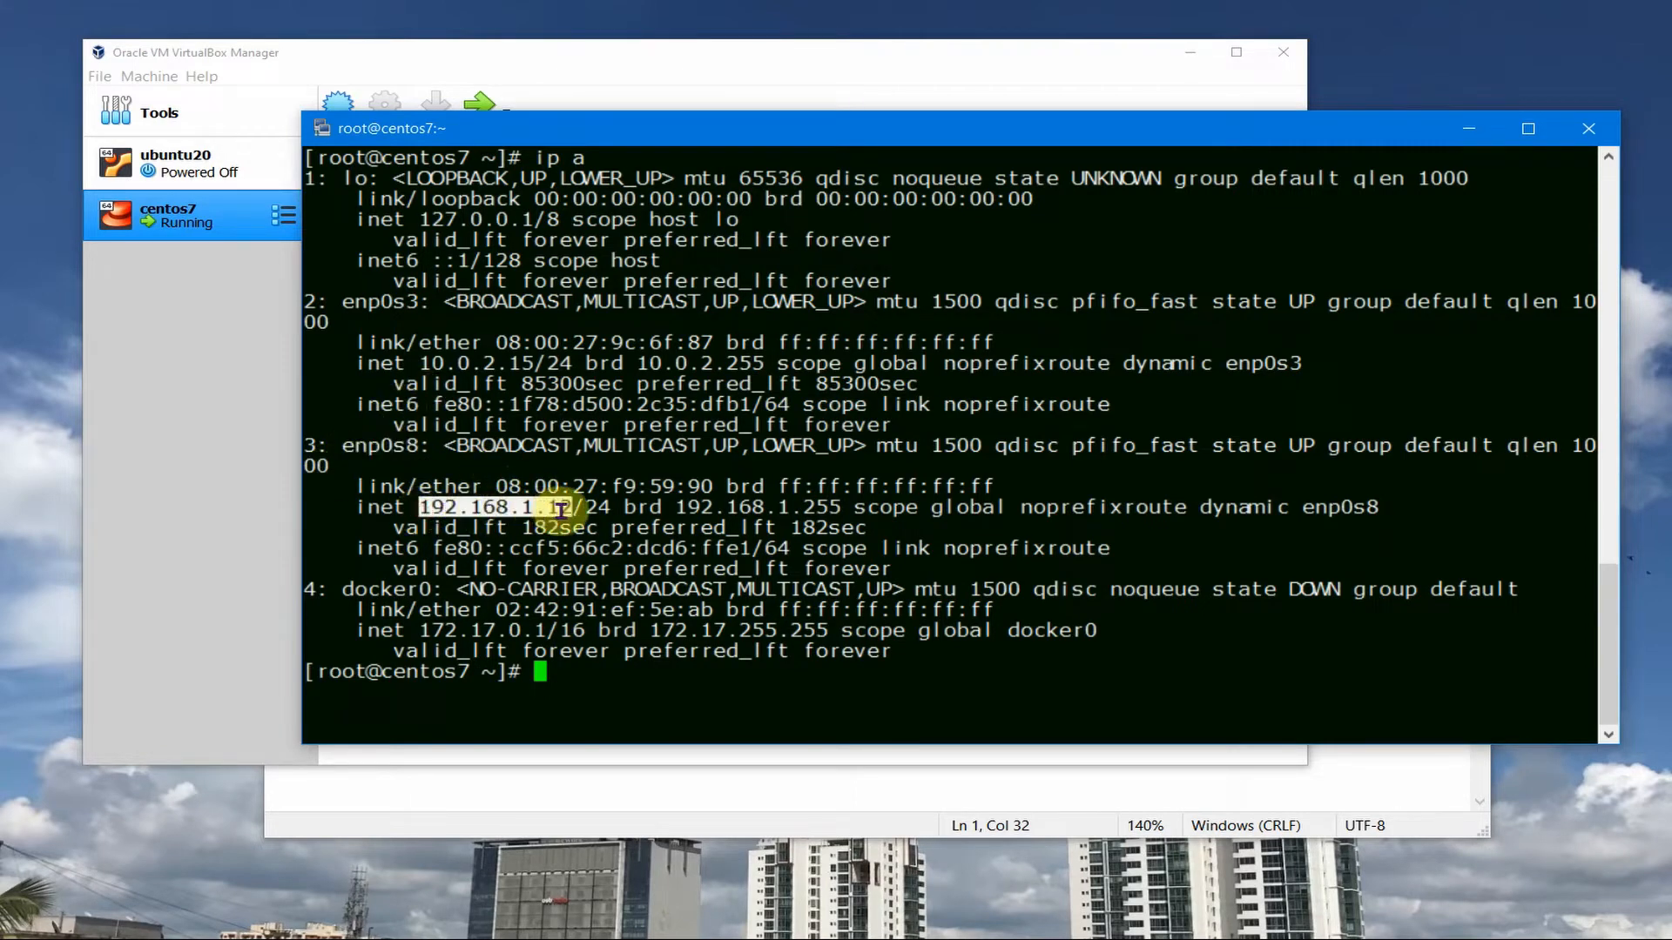
mouse_move(387, 465)
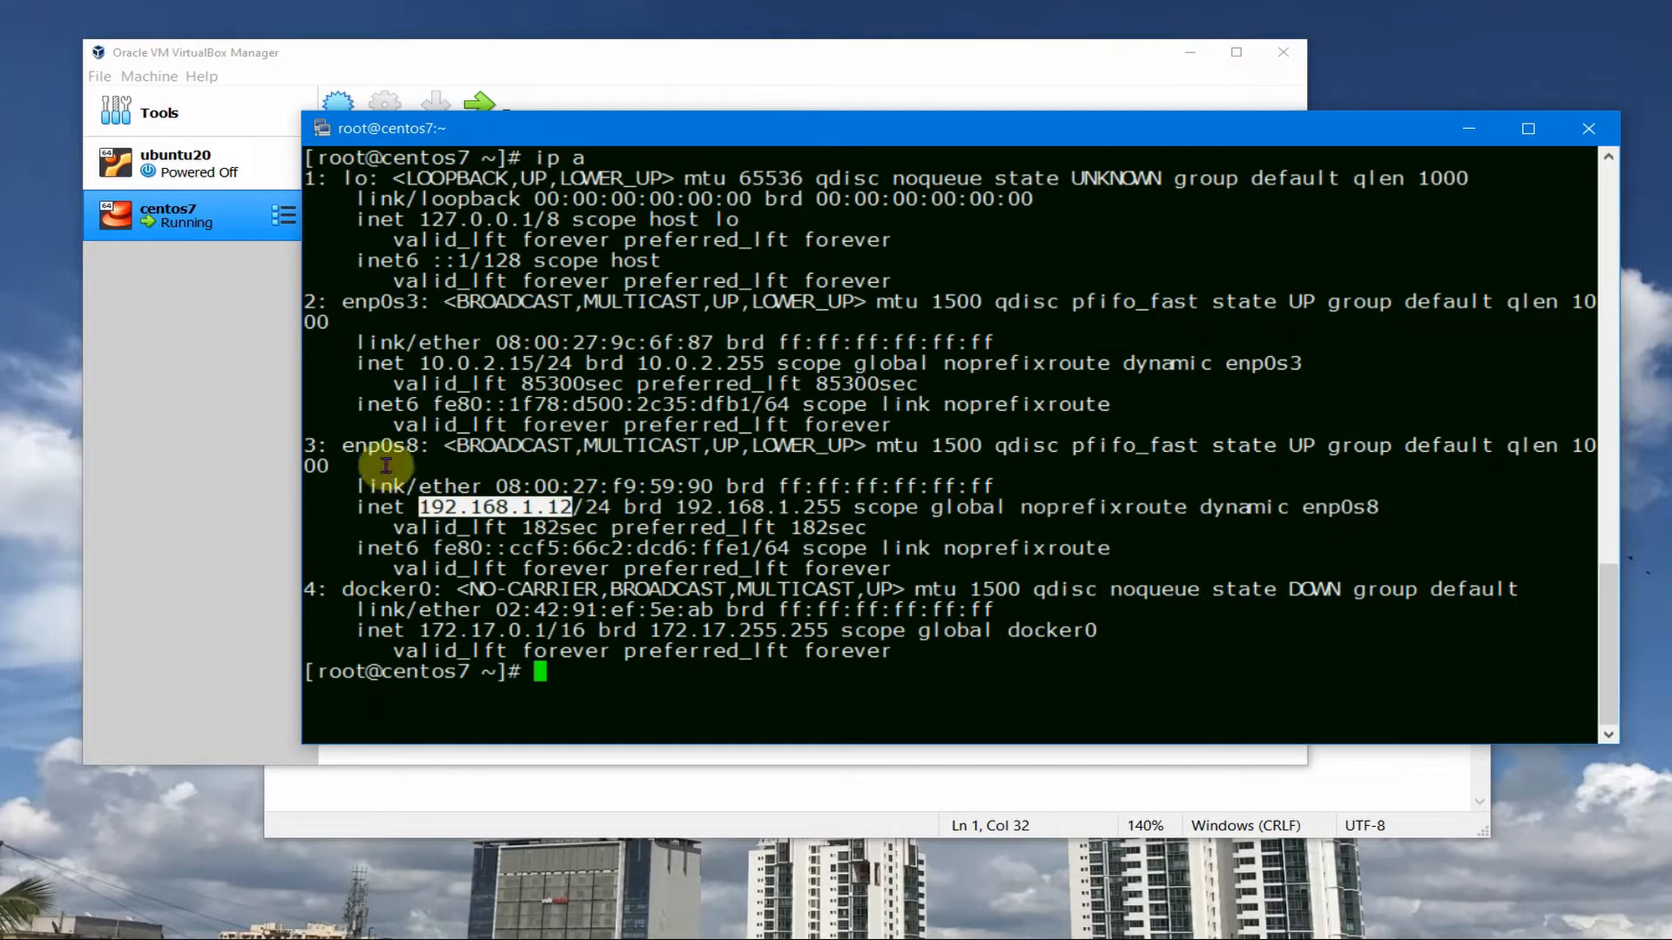
mouse_move(378, 454)
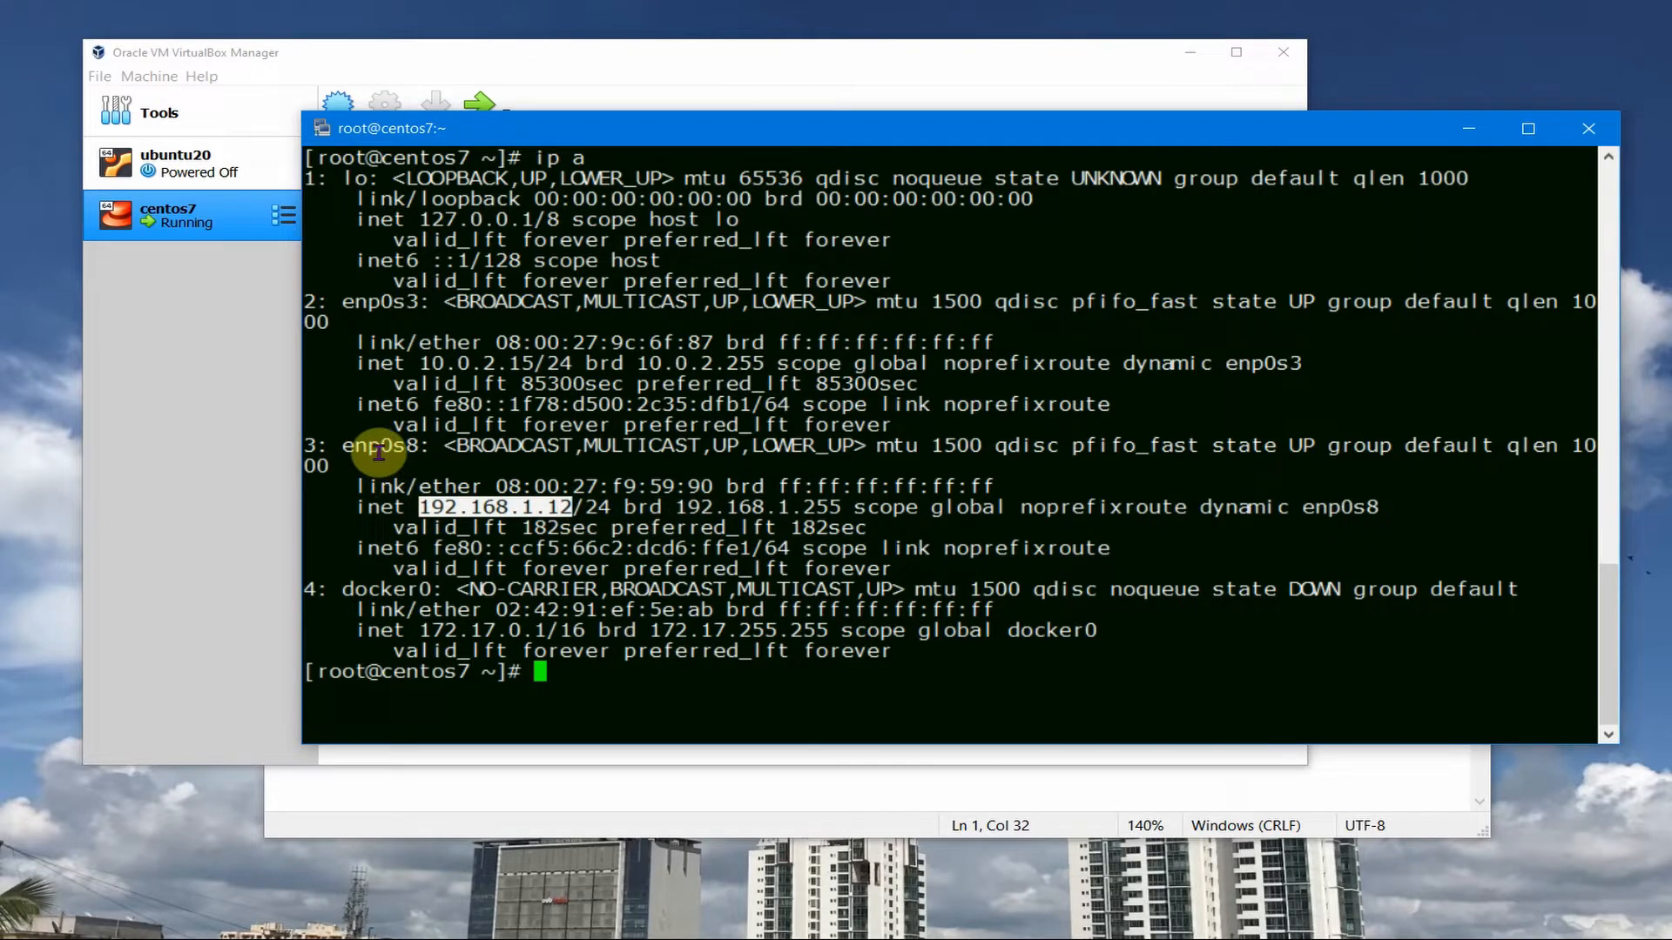
mouse_move(528, 585)
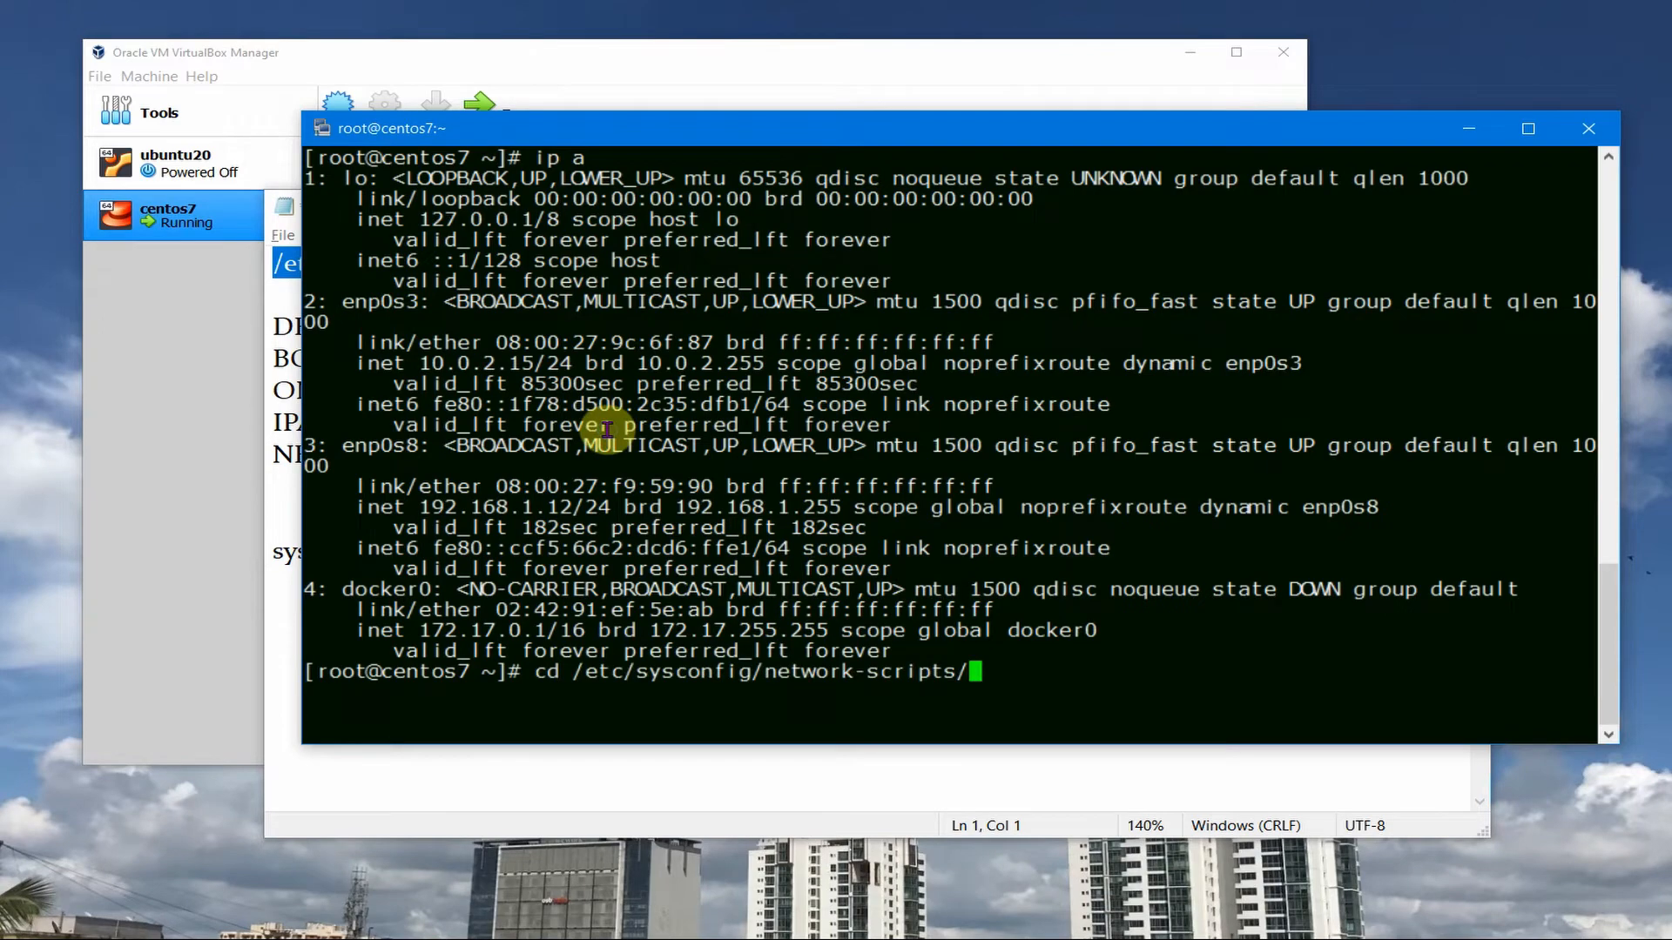
- List /etc/sysconfig/network-scripts, showing only ifcfg-enp0s3 and ifcfg-lo, and begin vi ifcfg-
type("ls")
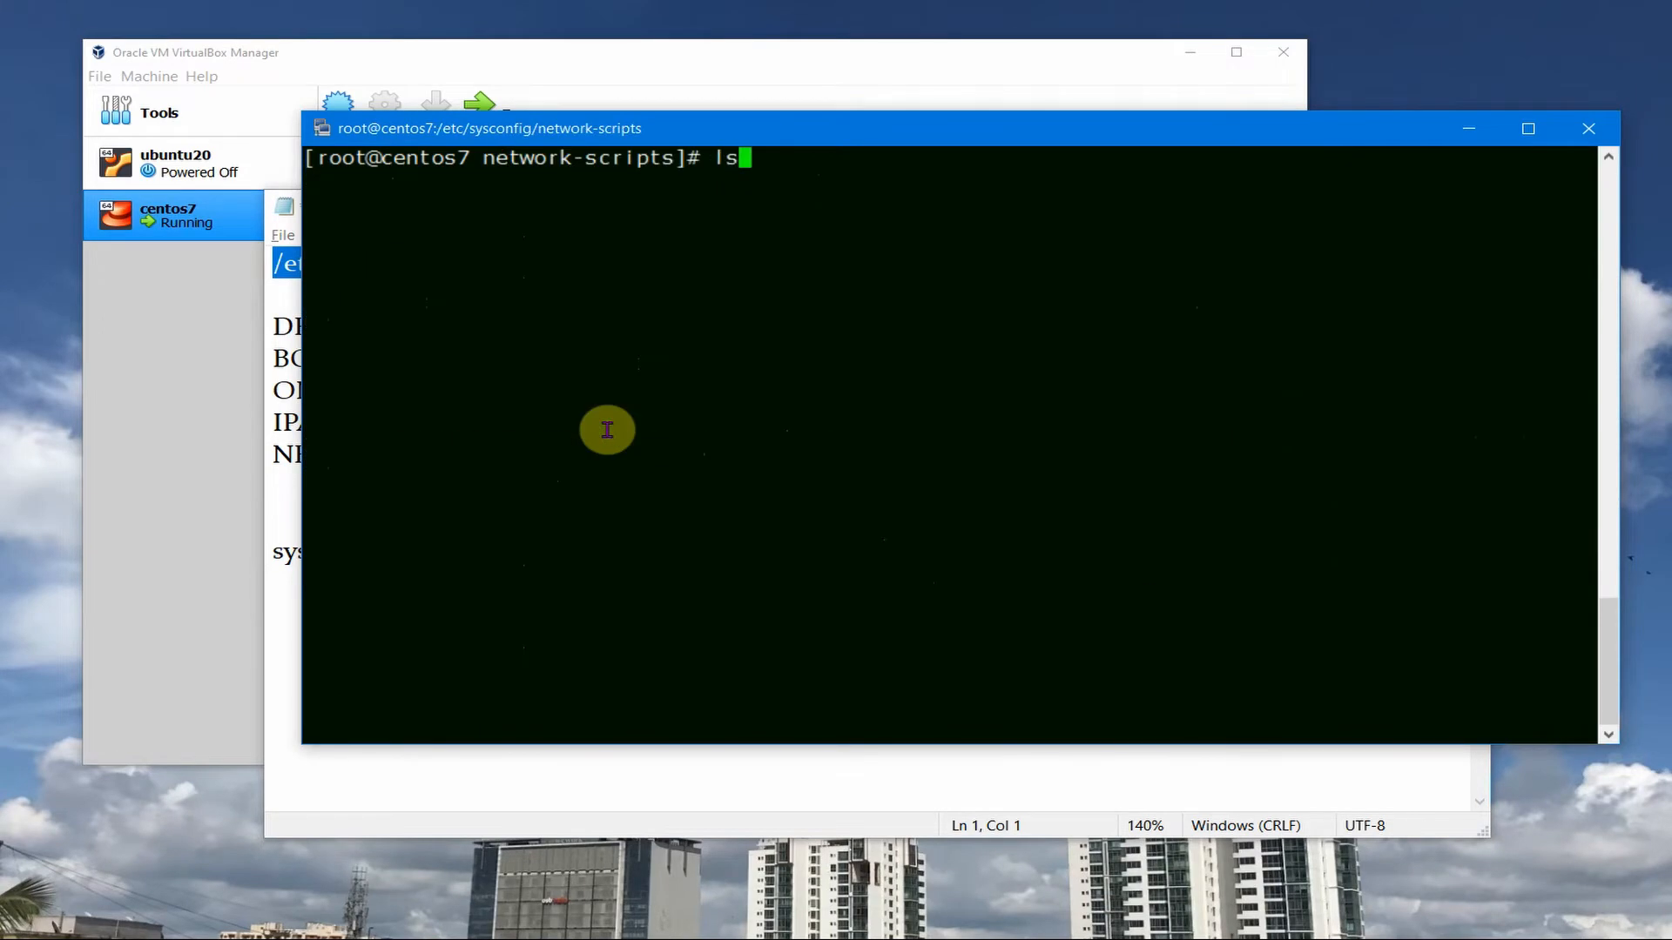
key("Return")
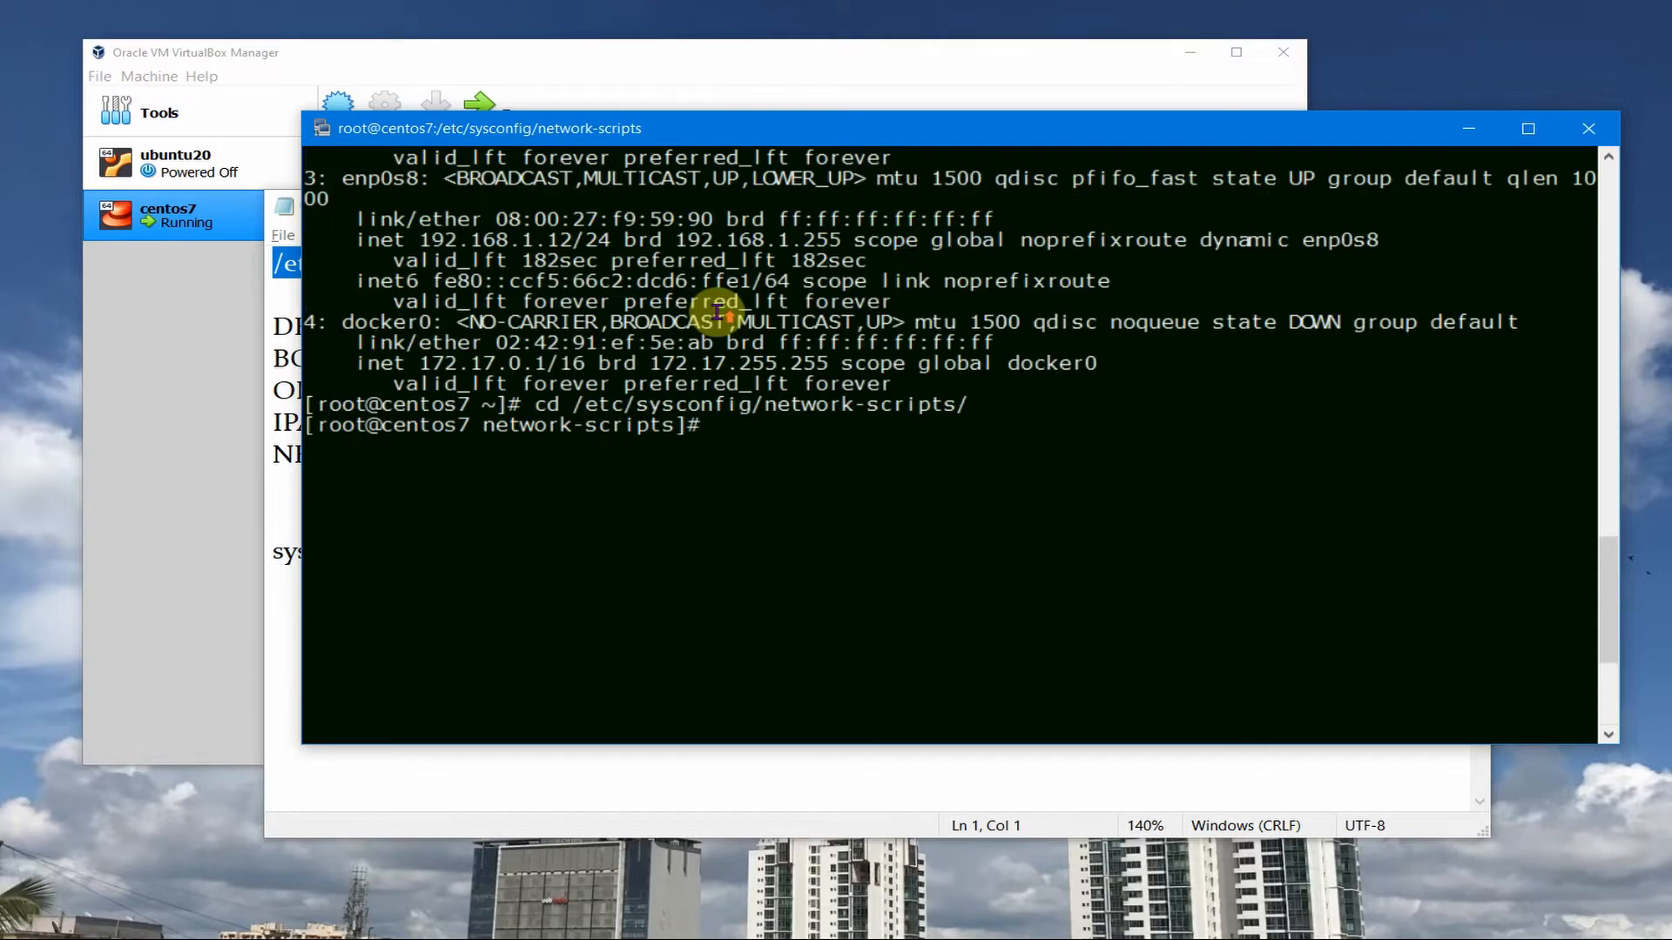
type("ls")
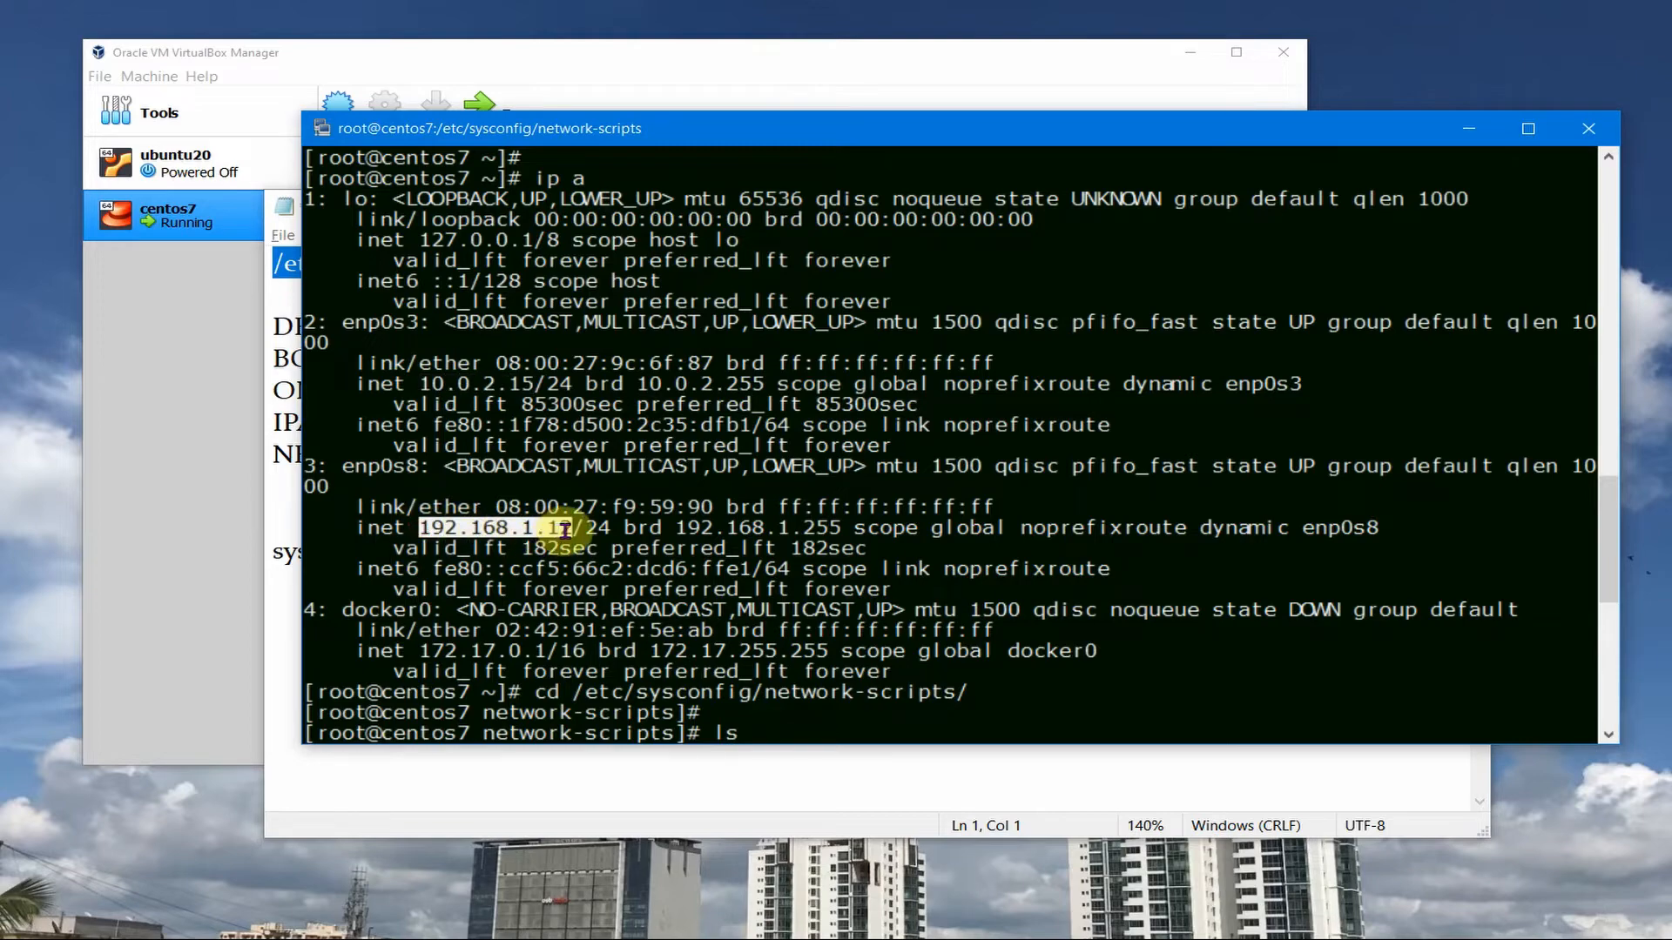
key("Return")
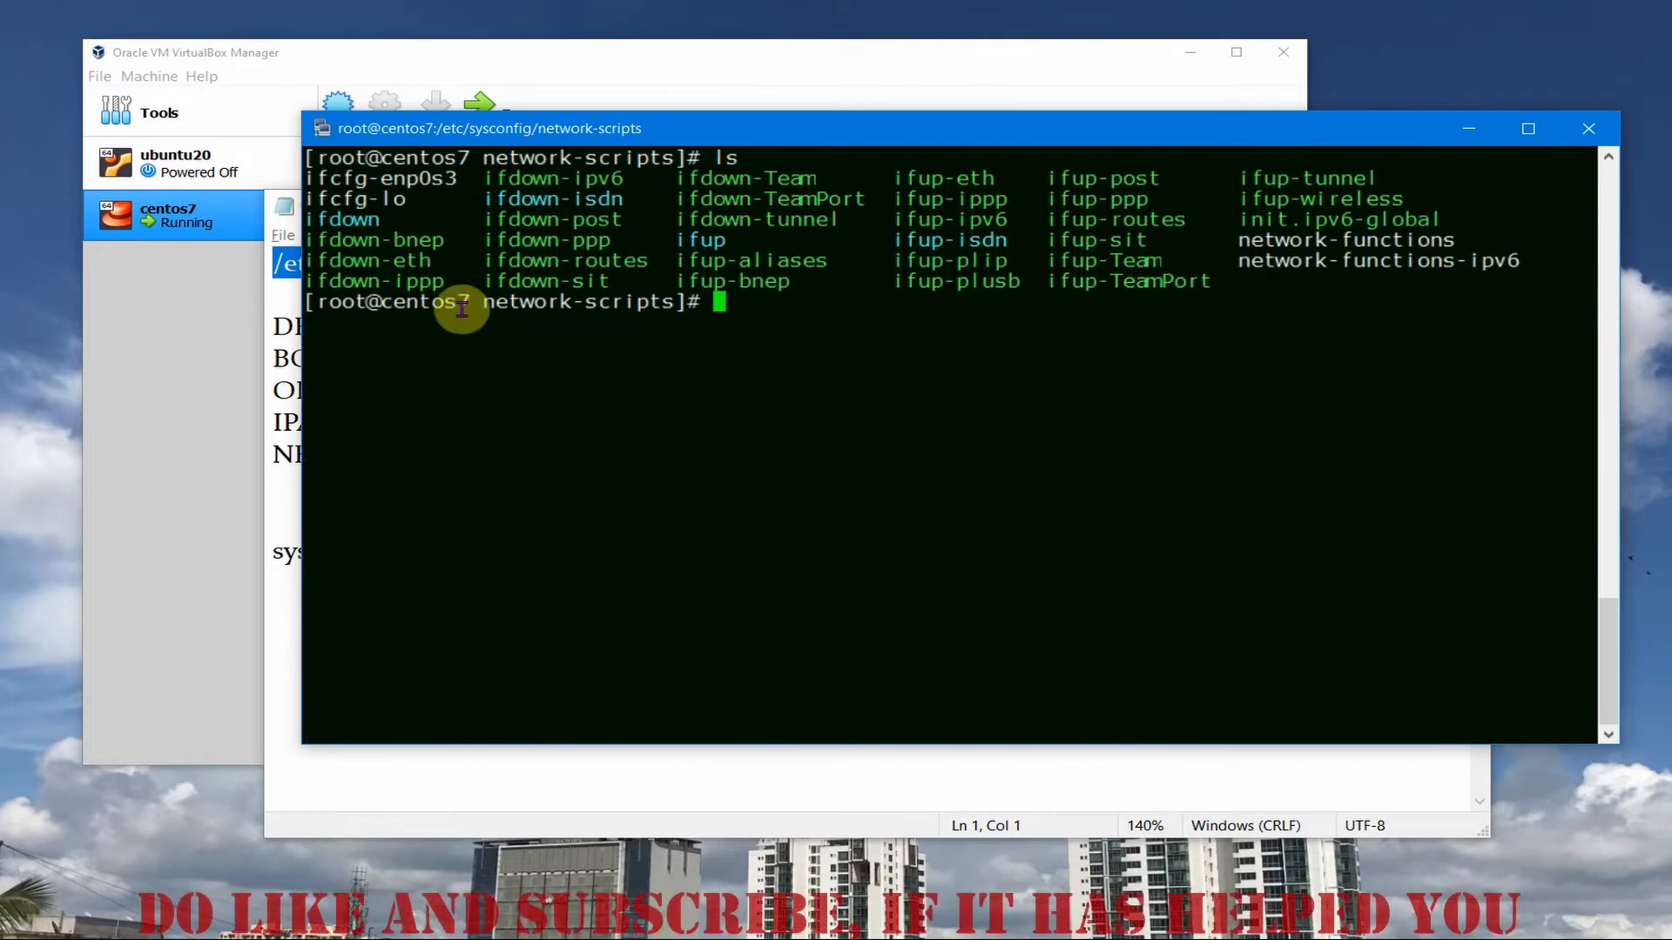
mouse_move(298, 176)
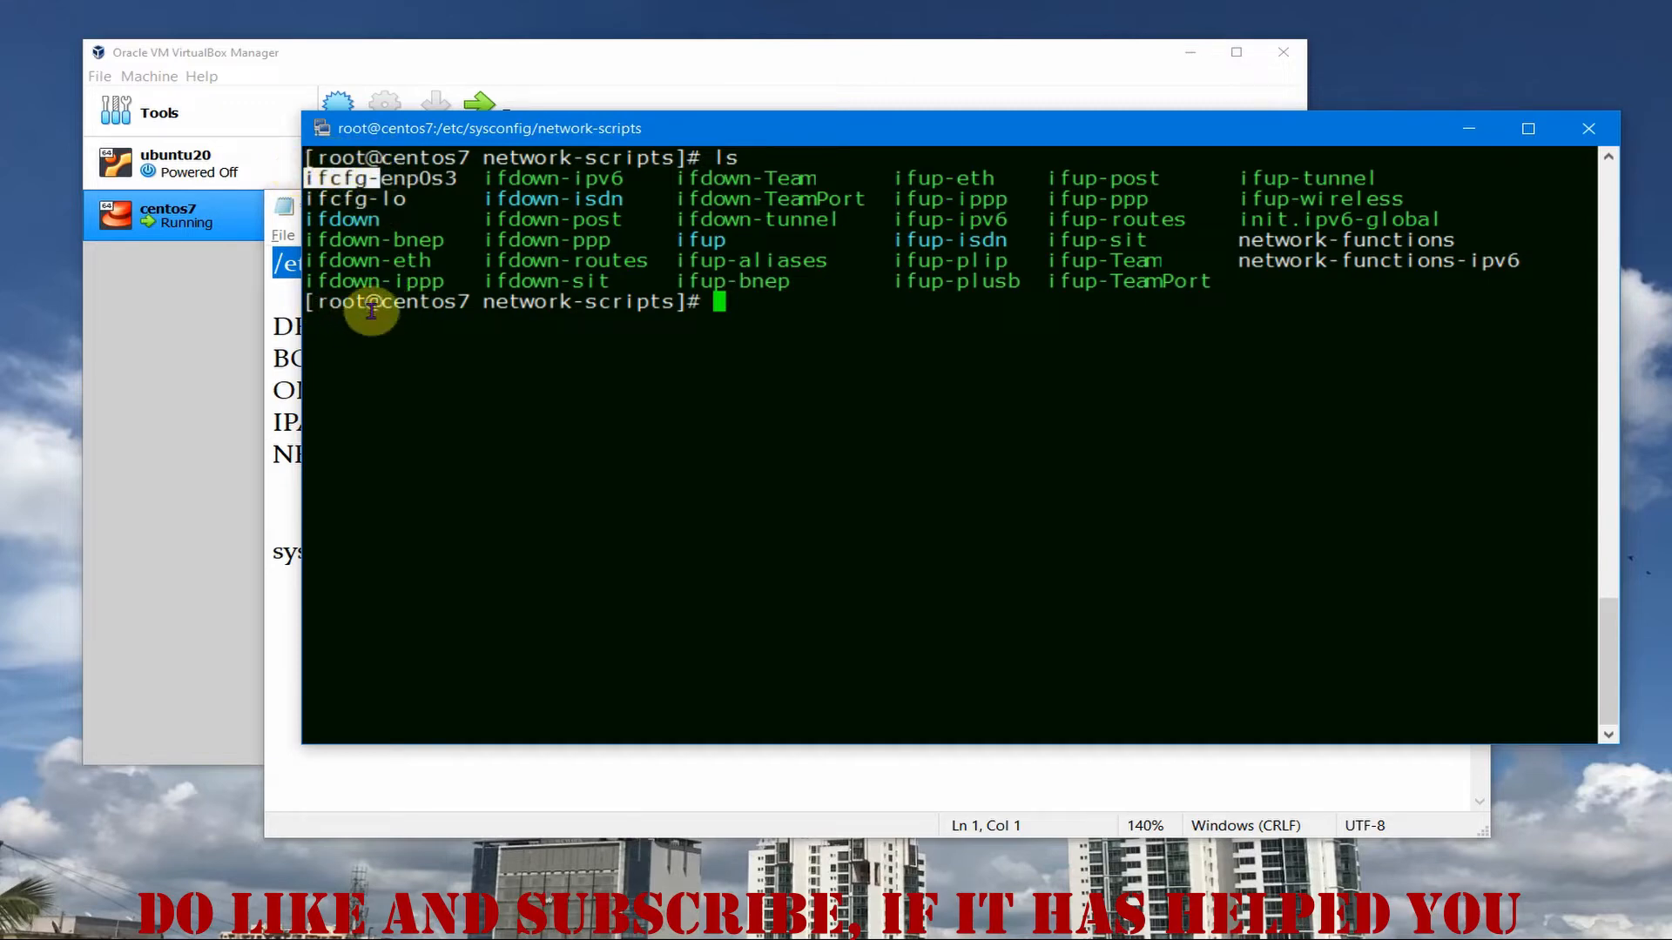
type("vi ifcfg-")
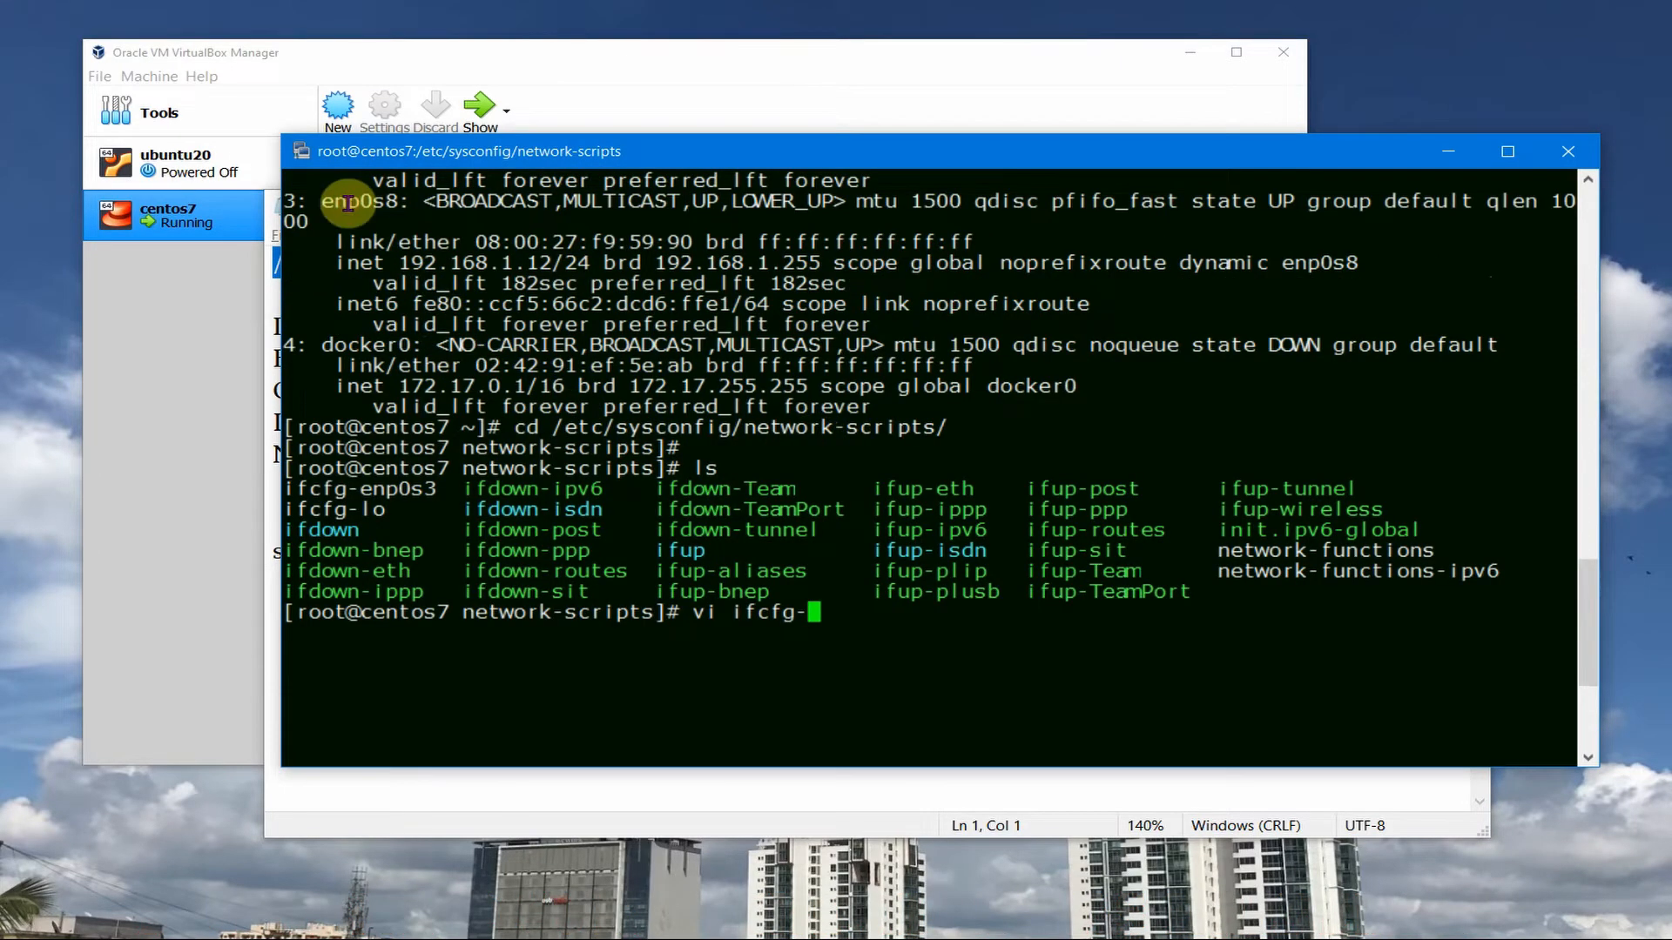
- Edit ifcfg-enp0s8 in vi, consulting the DEVICE notes alongside the terminal
type("enp0s8")
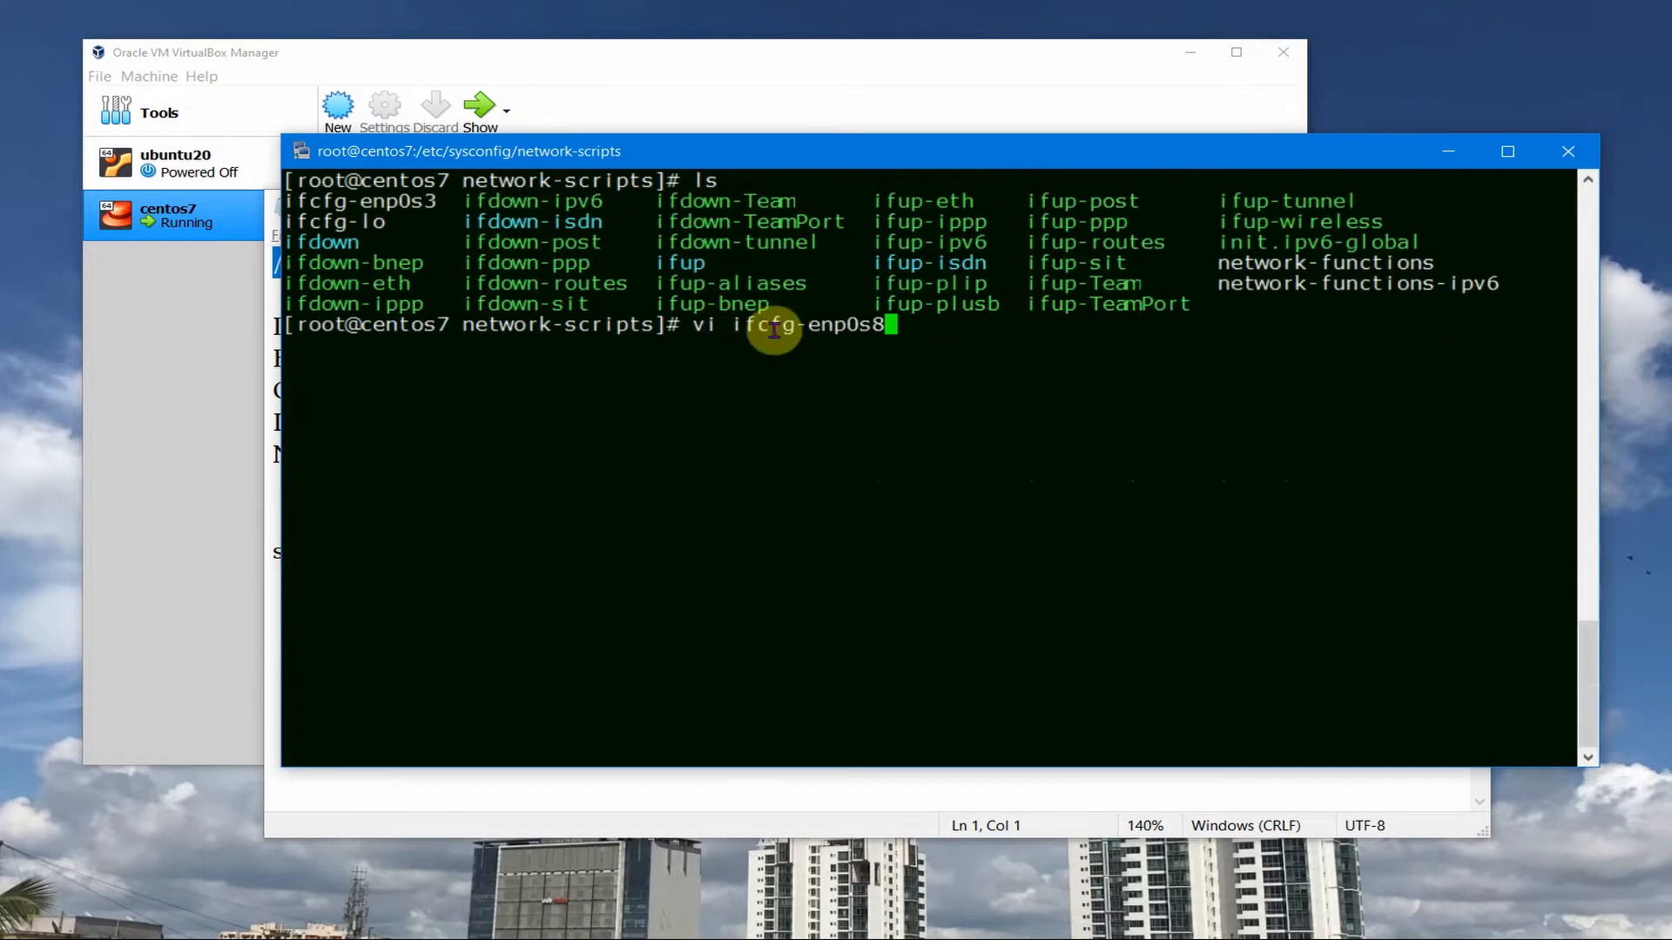
mouse_move(944, 353)
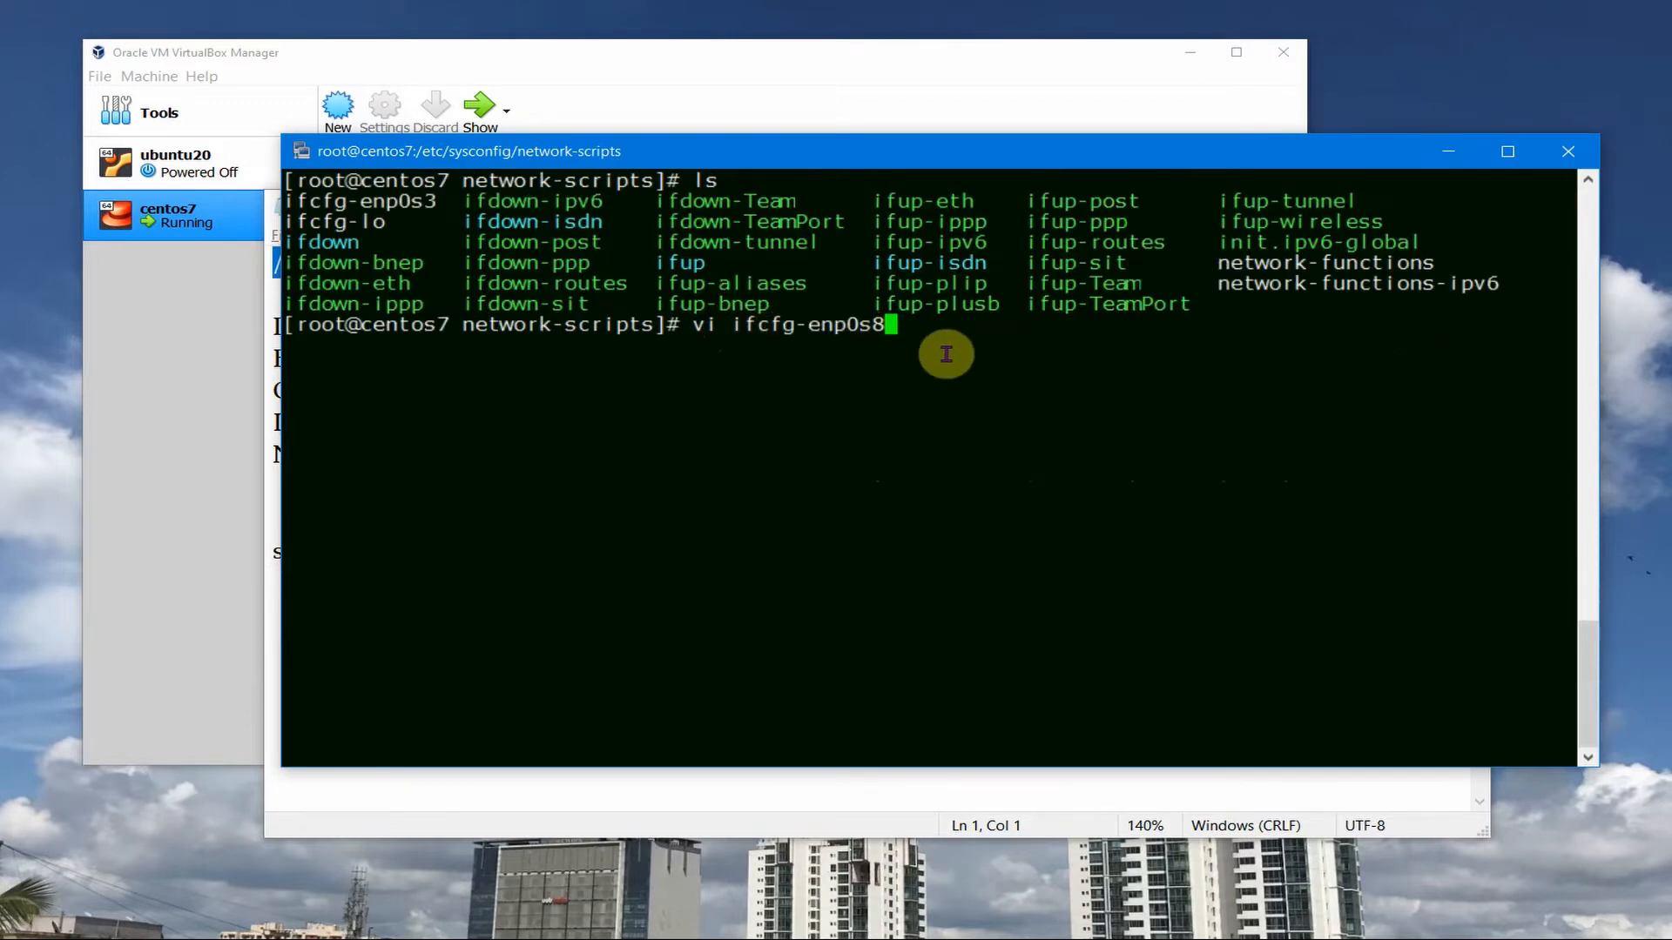
key("Return")
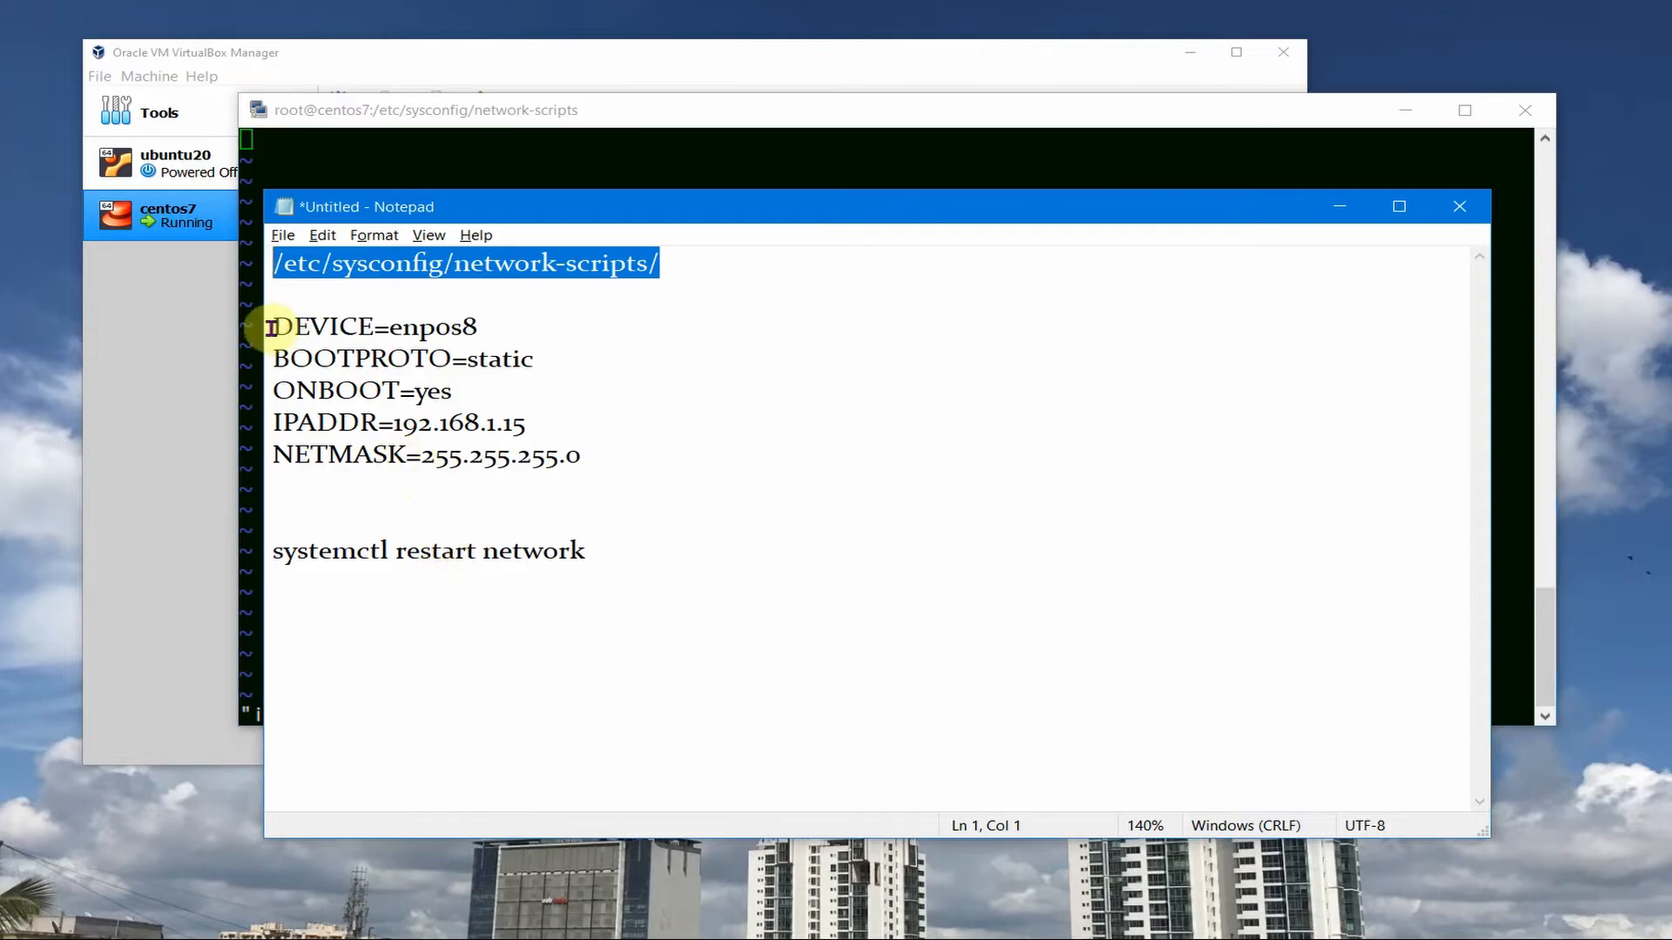
double_click(320, 327)
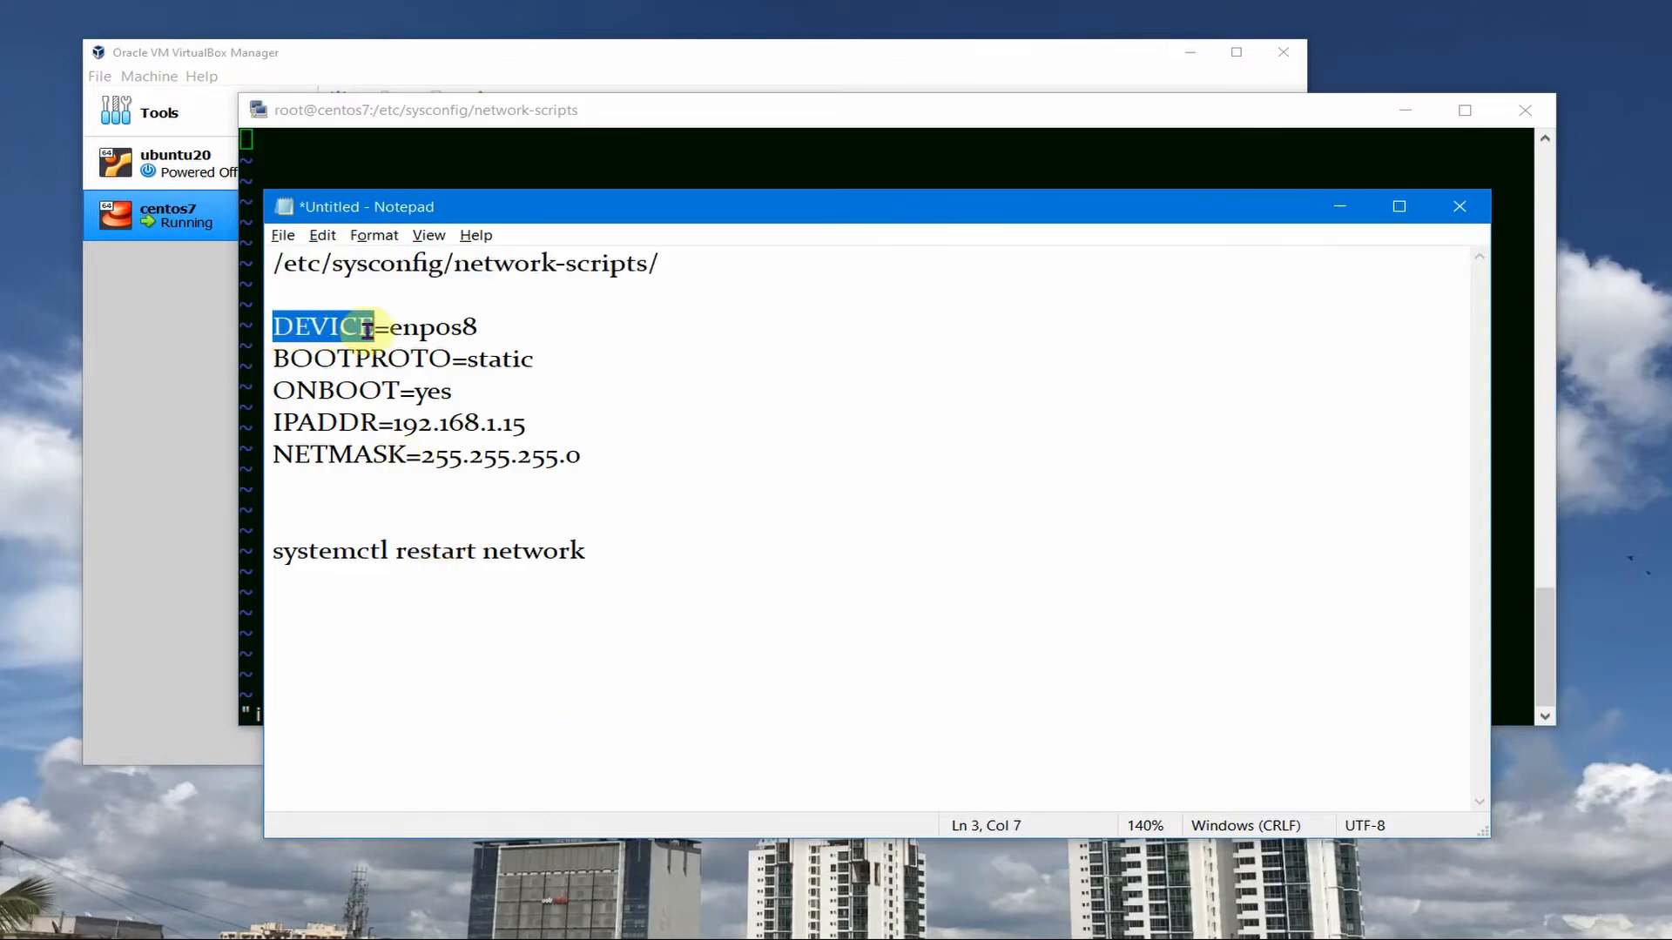
left_click_drag(810, 208, 923, 216)
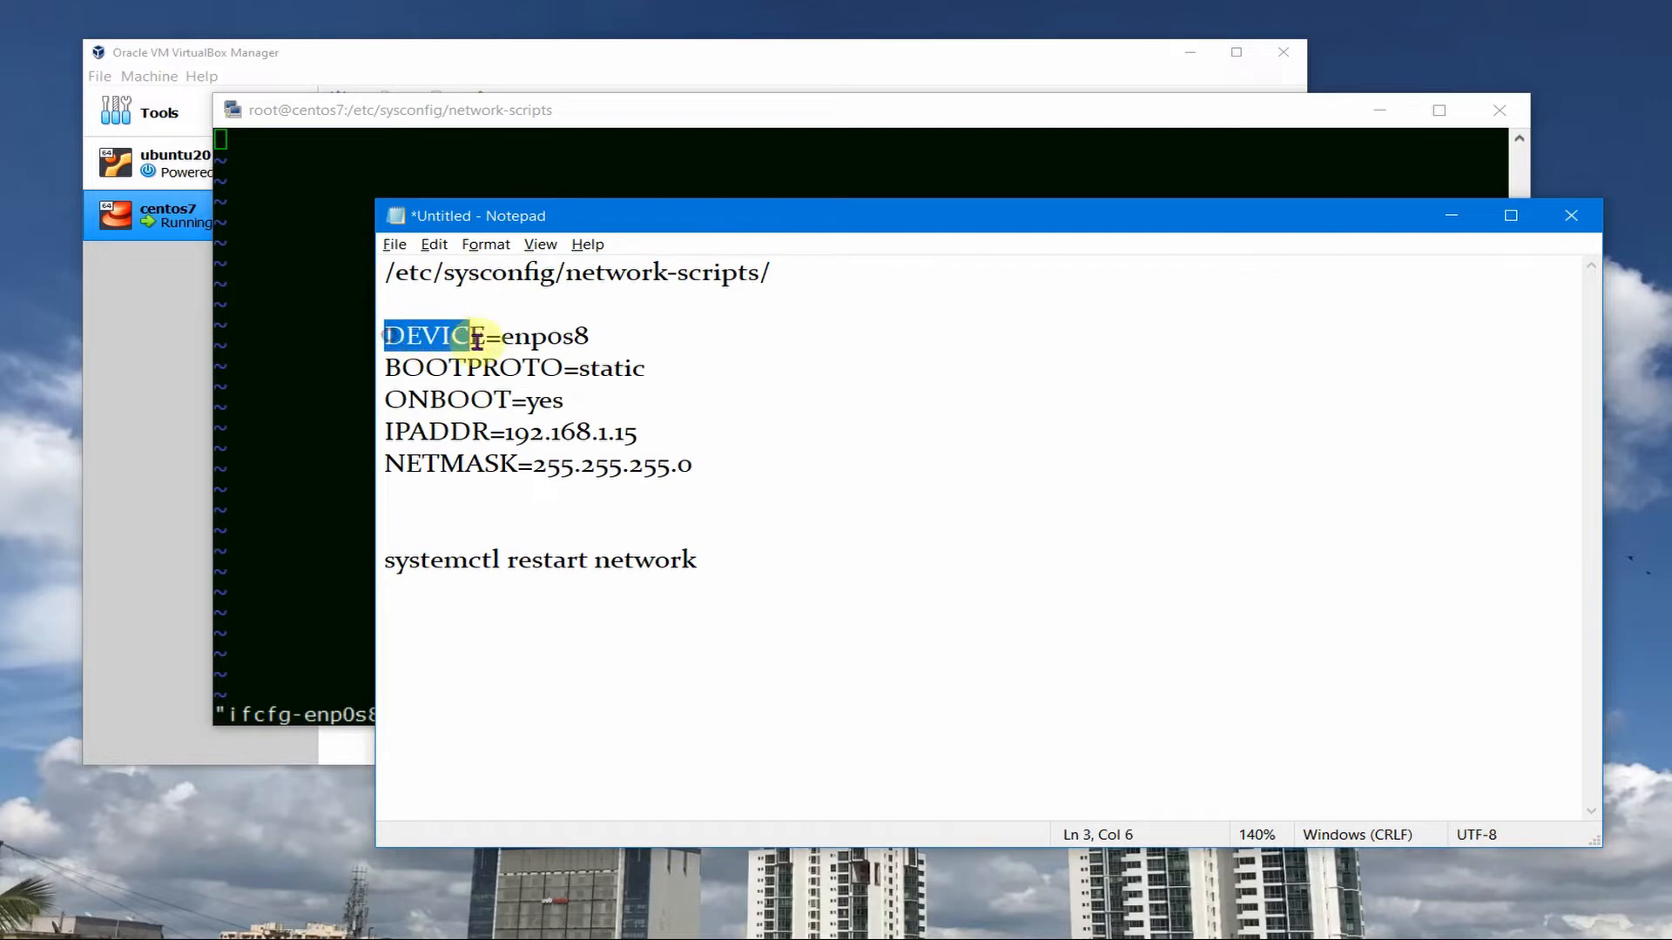
left_click(443, 430)
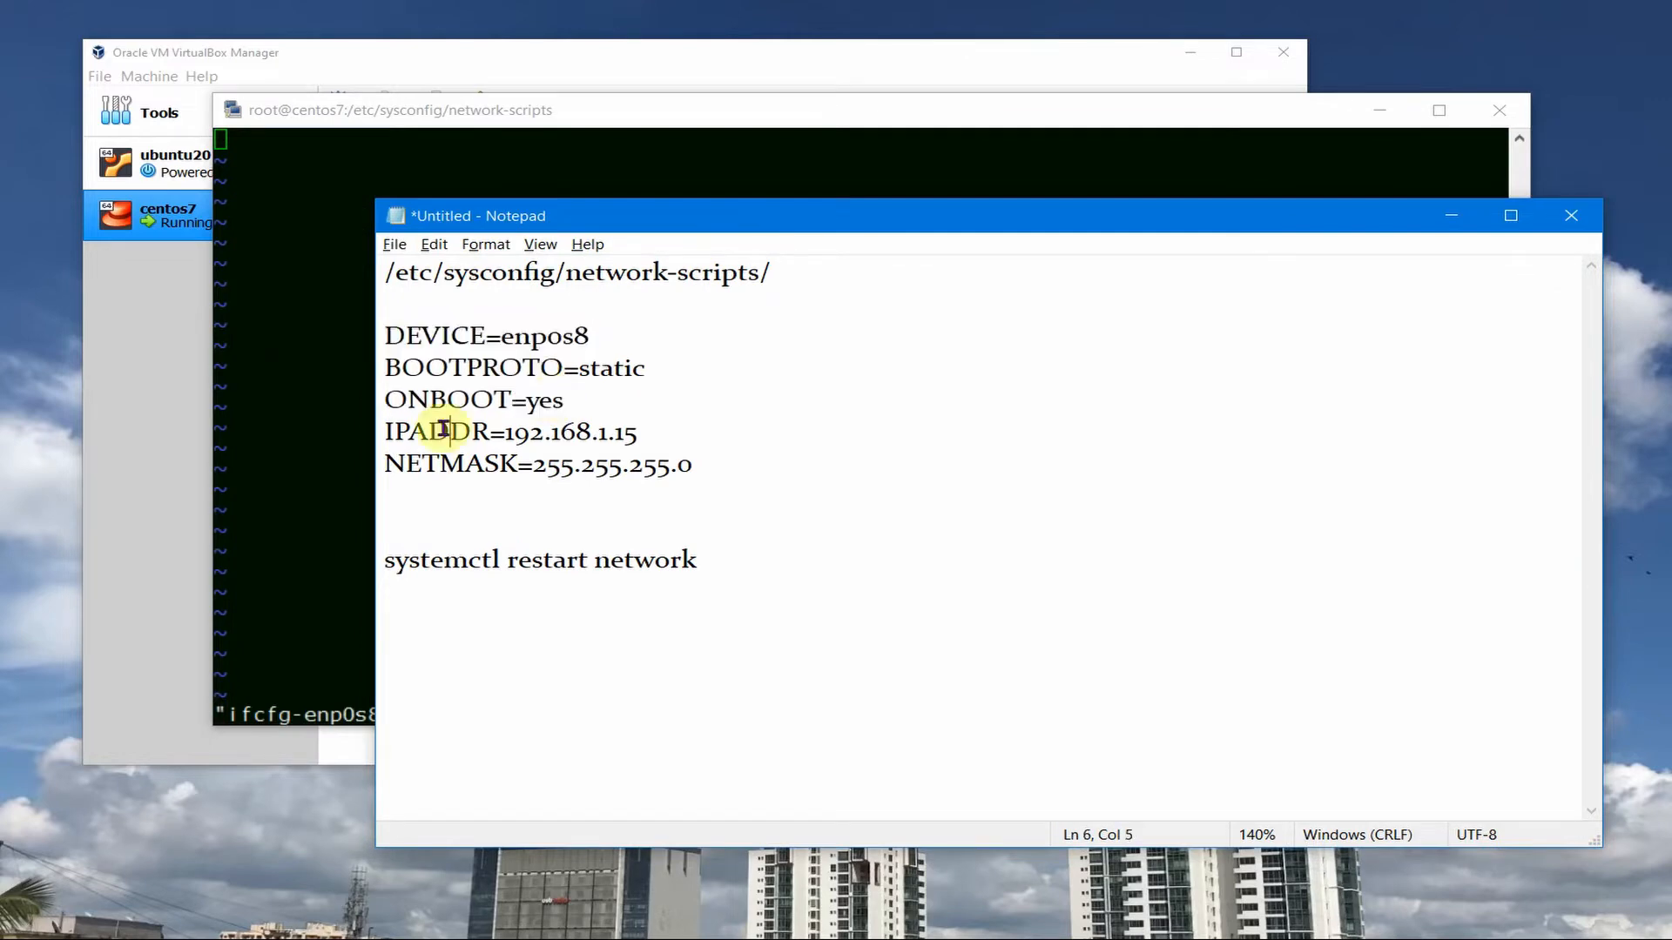
triple_click(512, 431)
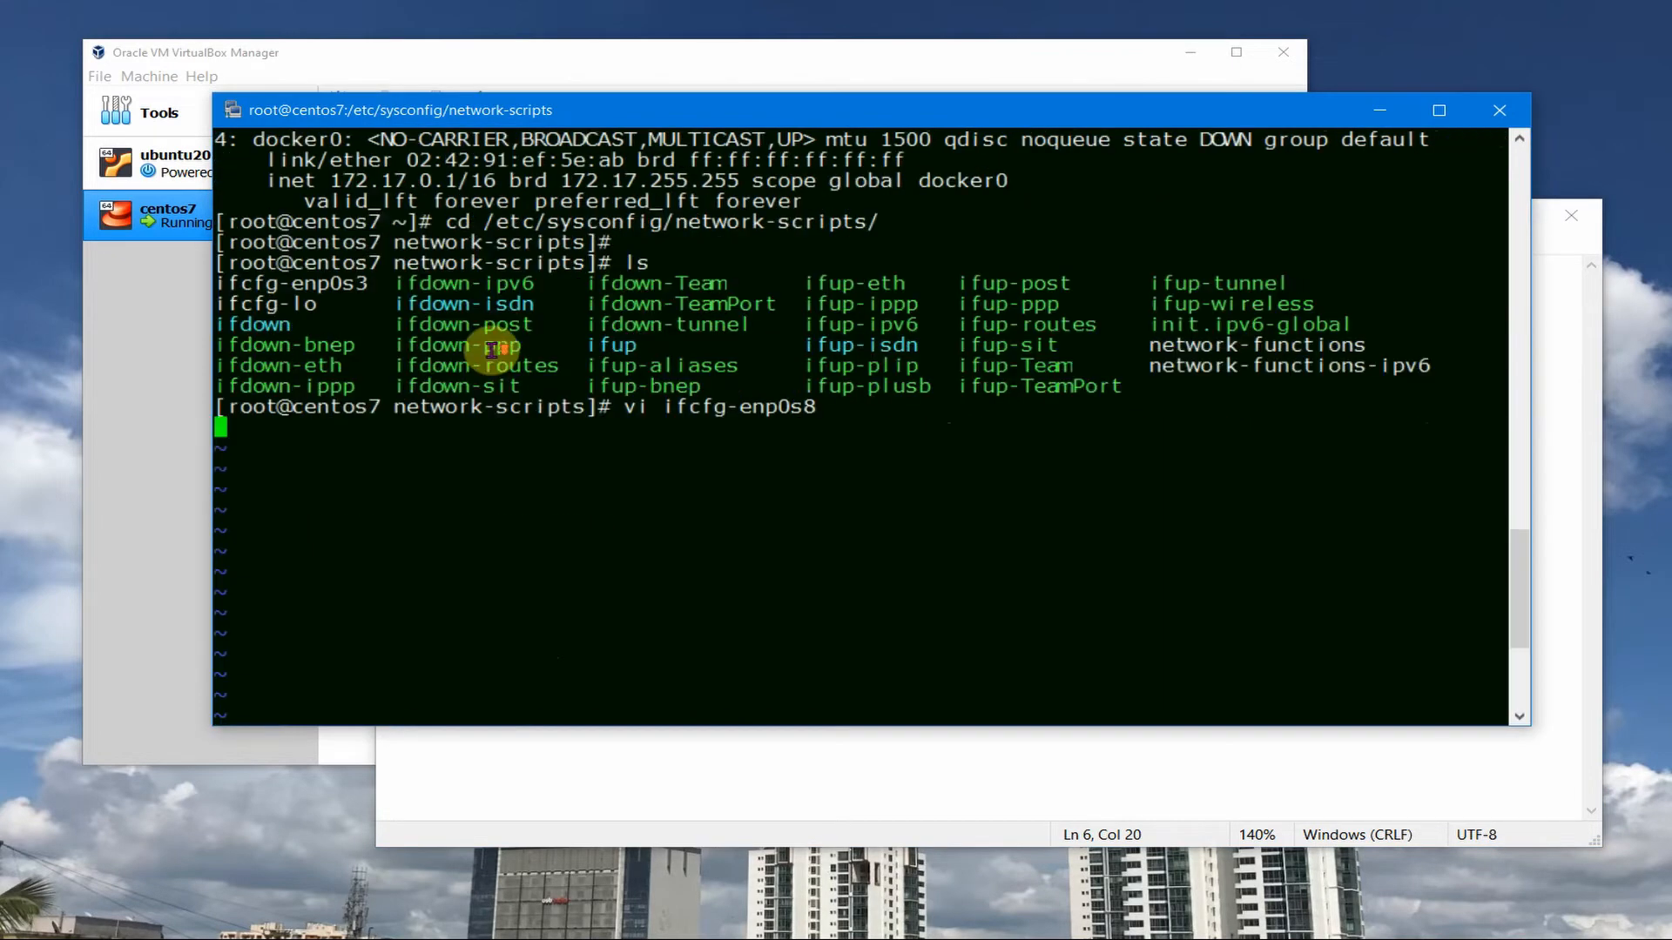
mouse_move(611, 345)
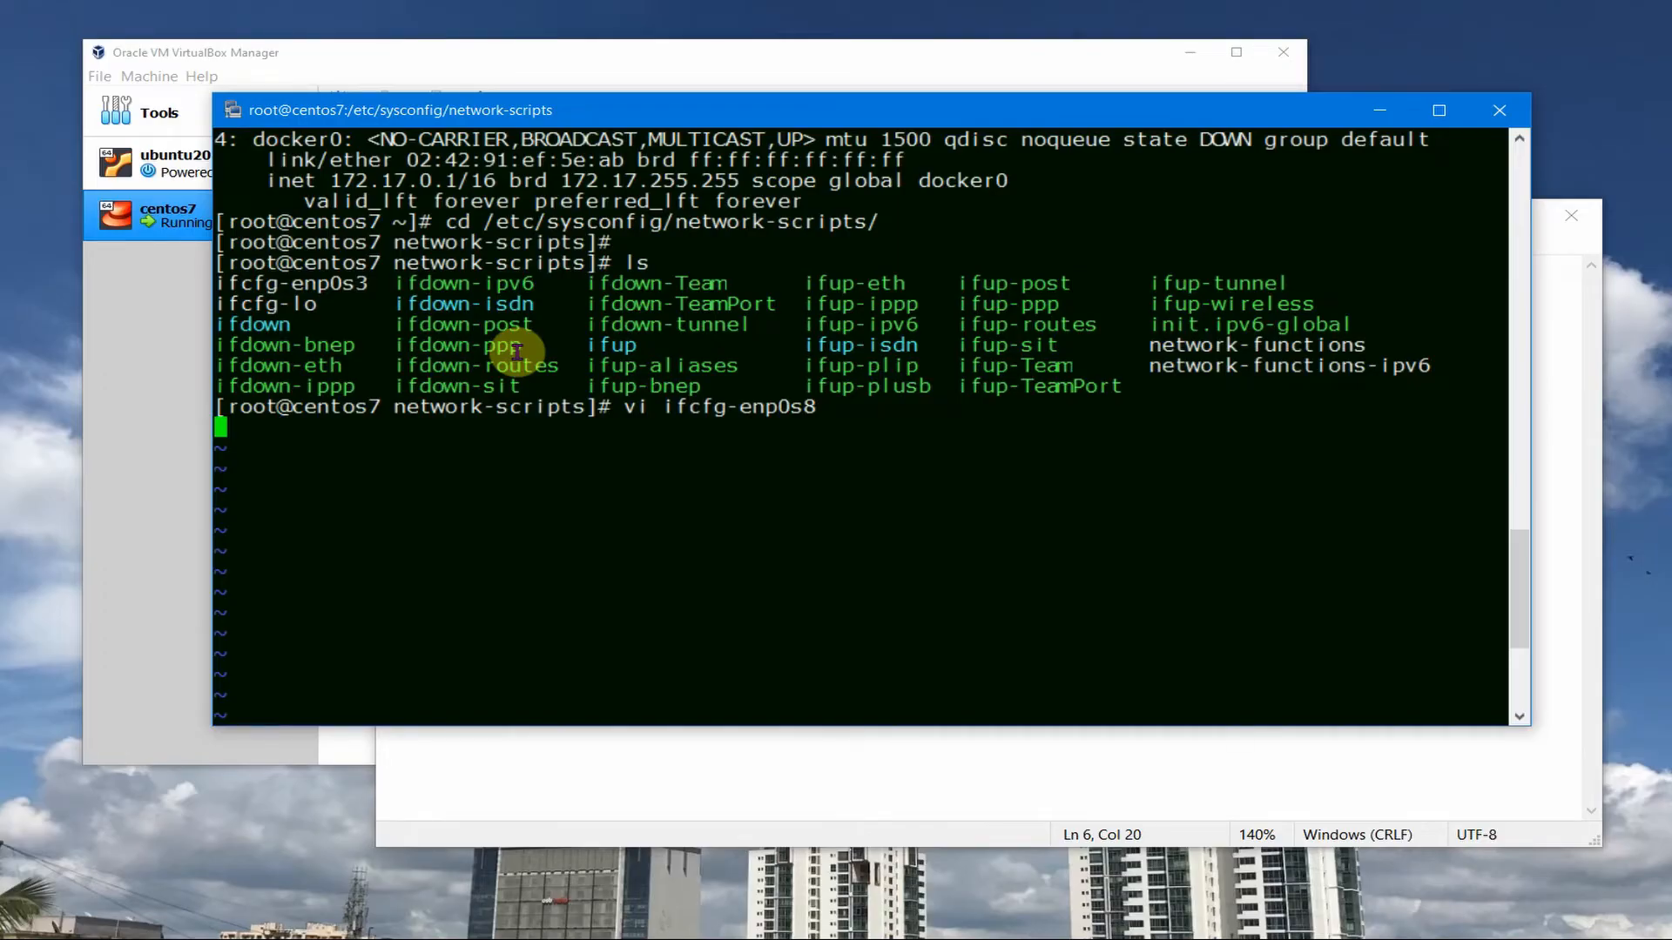
mouse_move(686, 427)
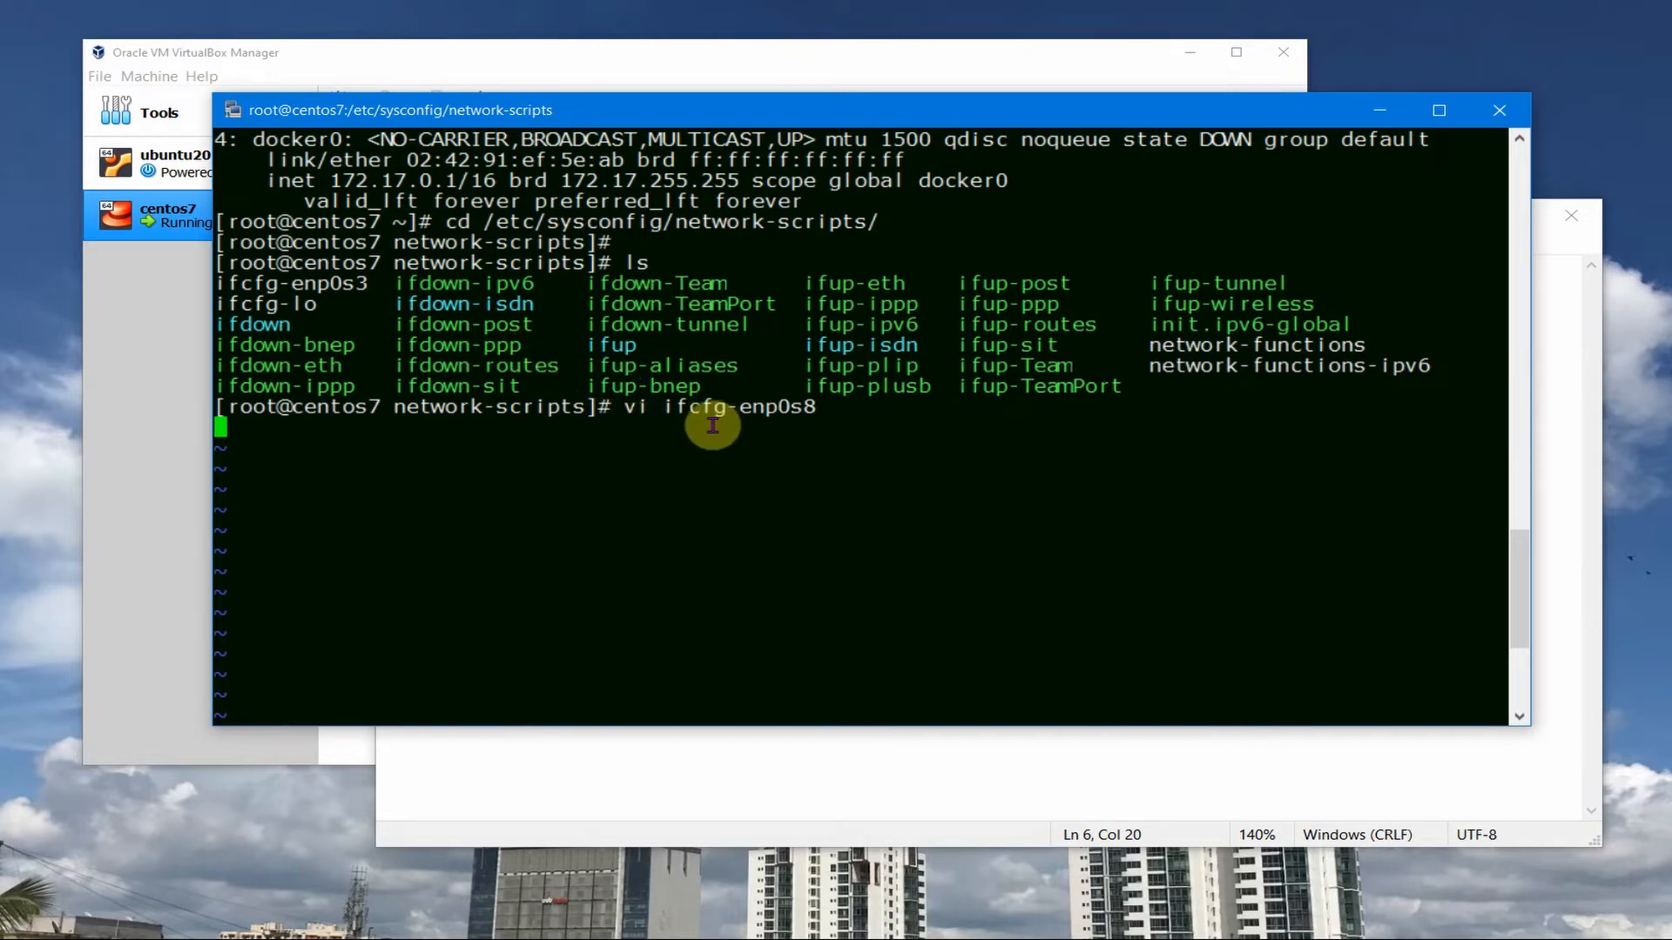
mouse_move(667, 416)
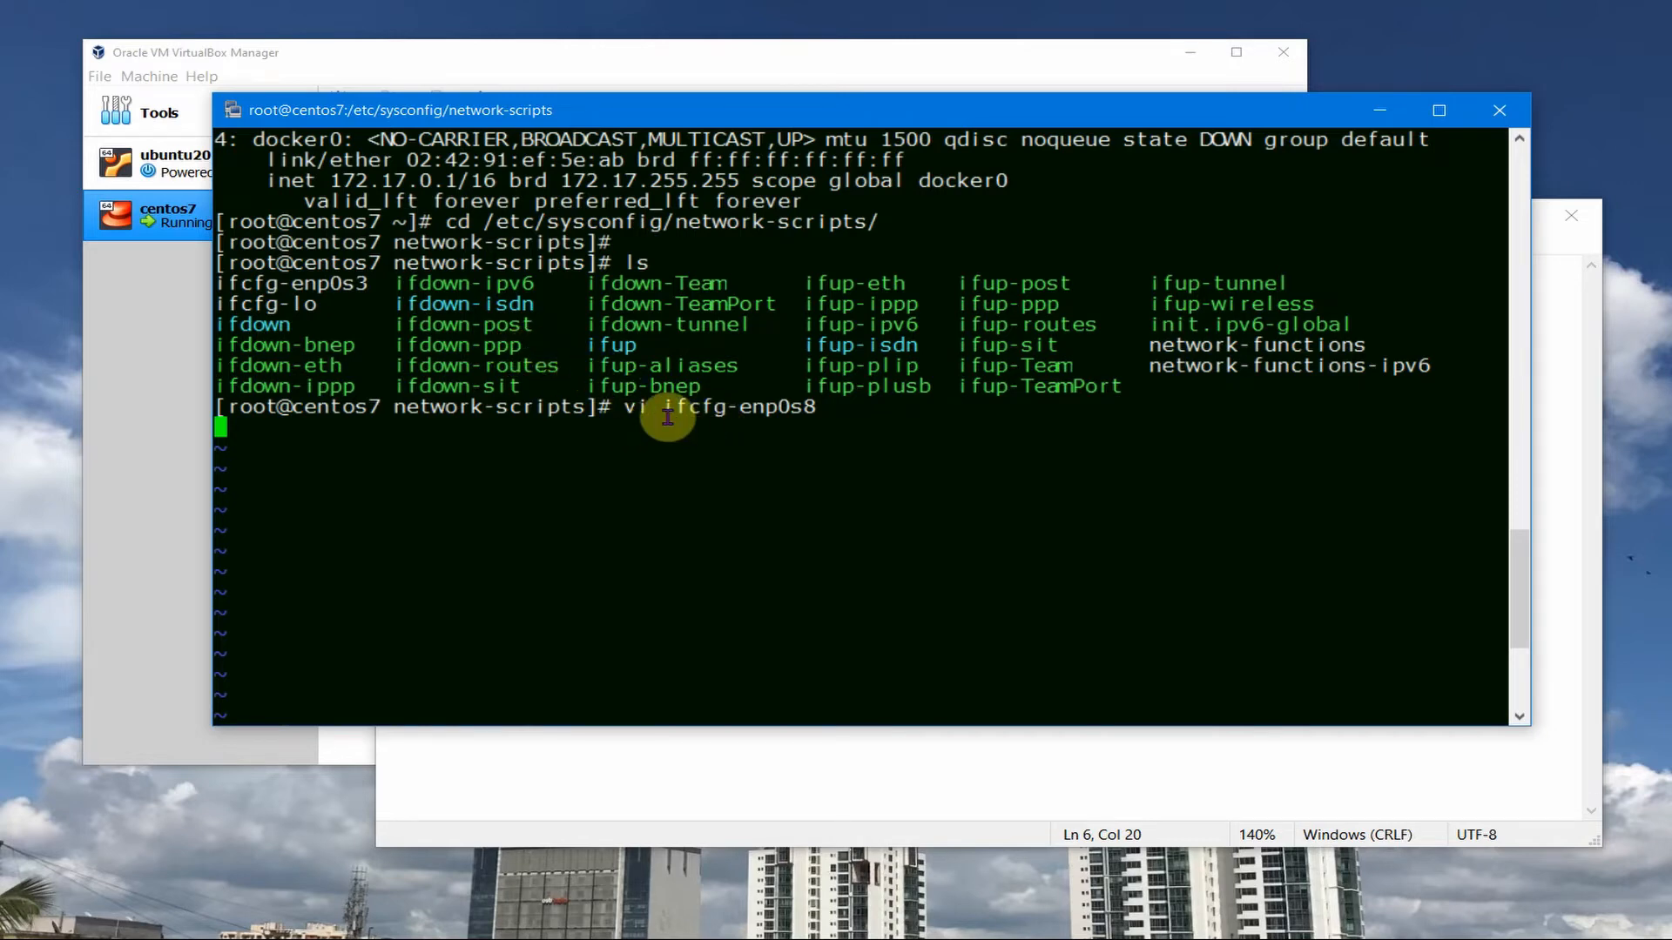
key("Return")
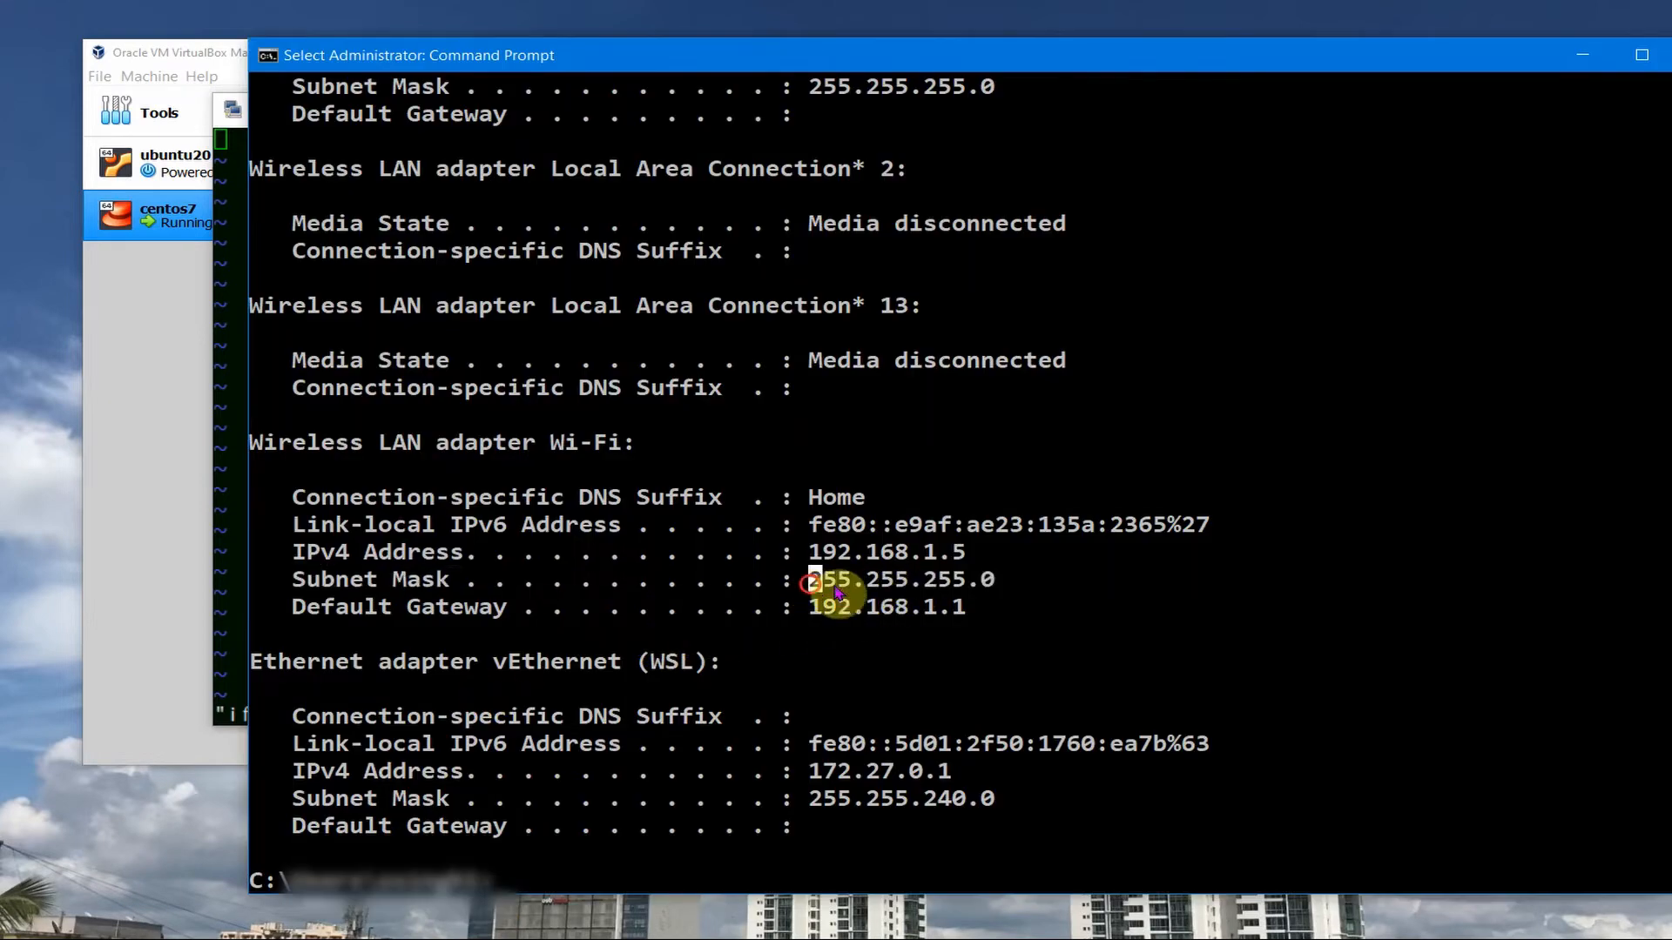
- Select the host's subnet mask 255.255.255.0 from ipconfig for reuse in the ifcfg file
double_click(898, 579)
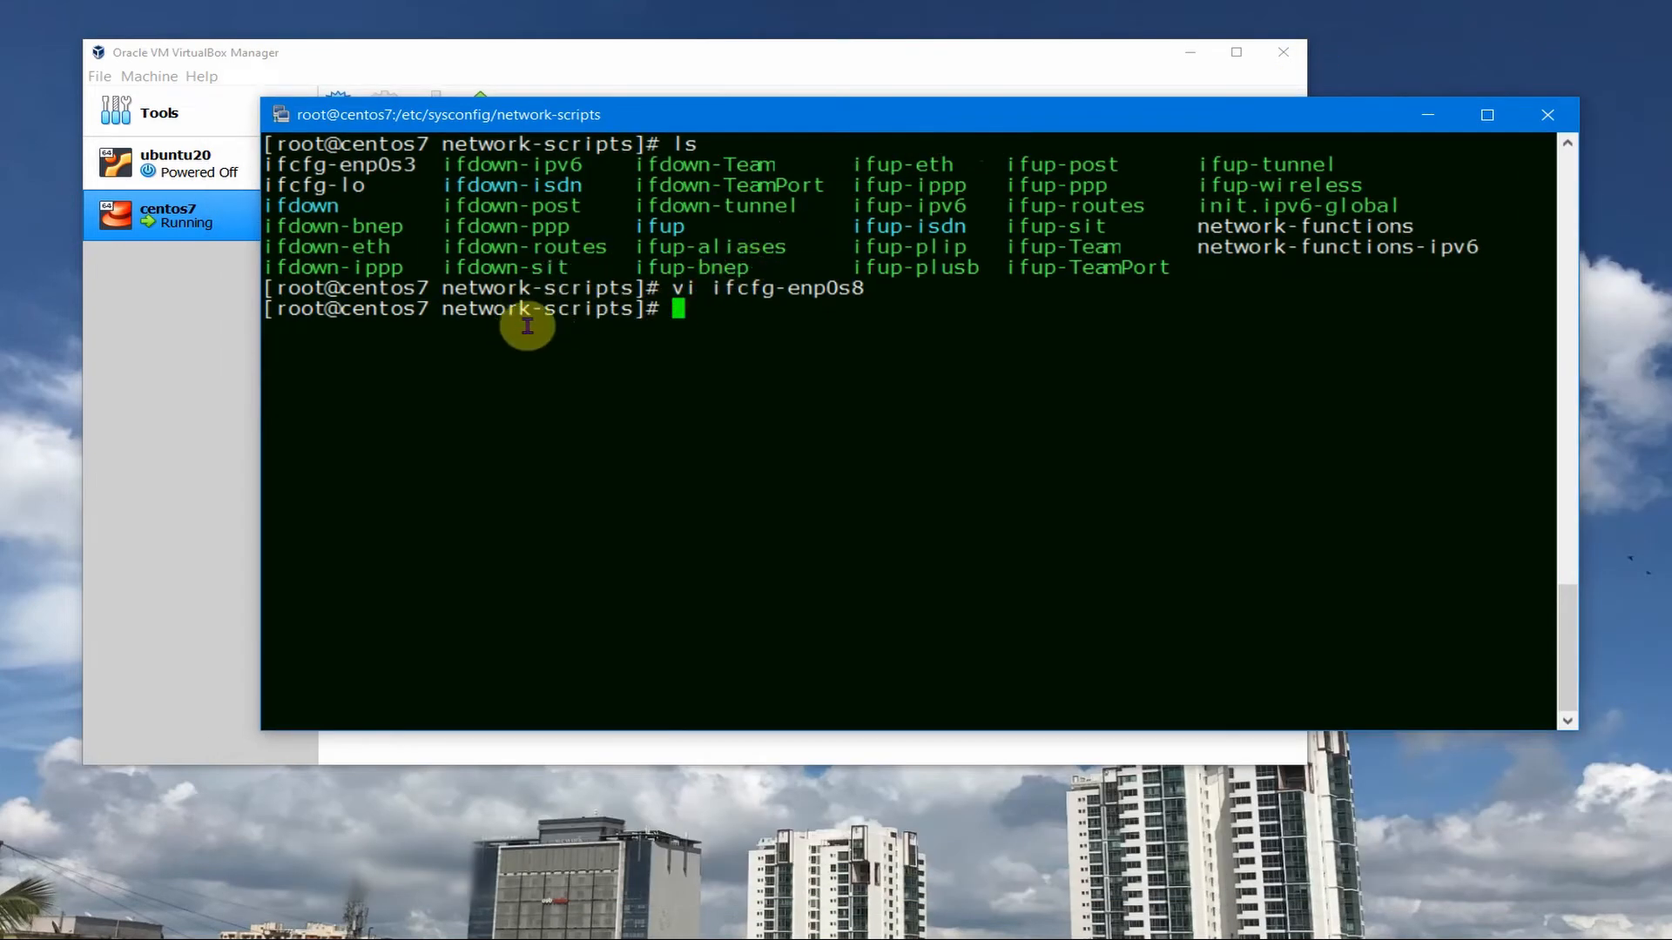
mouse_move(480, 374)
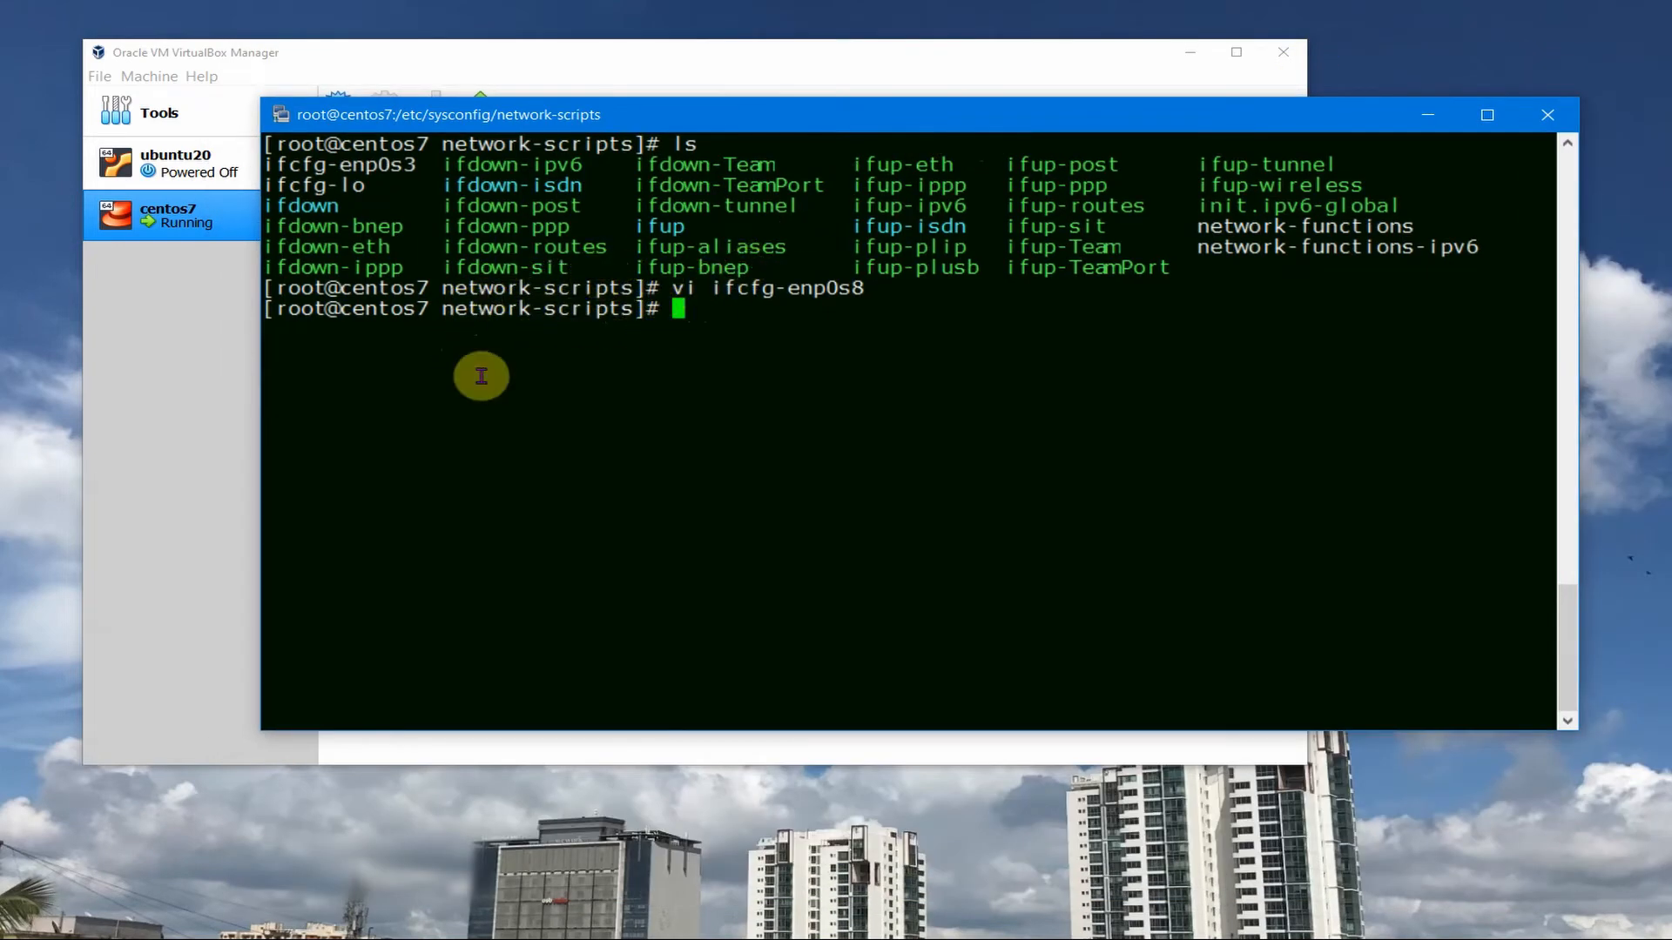
- Run systemctl restart network so enp0s8 takes 192.168.1.15/24
type("systemctl restart network")
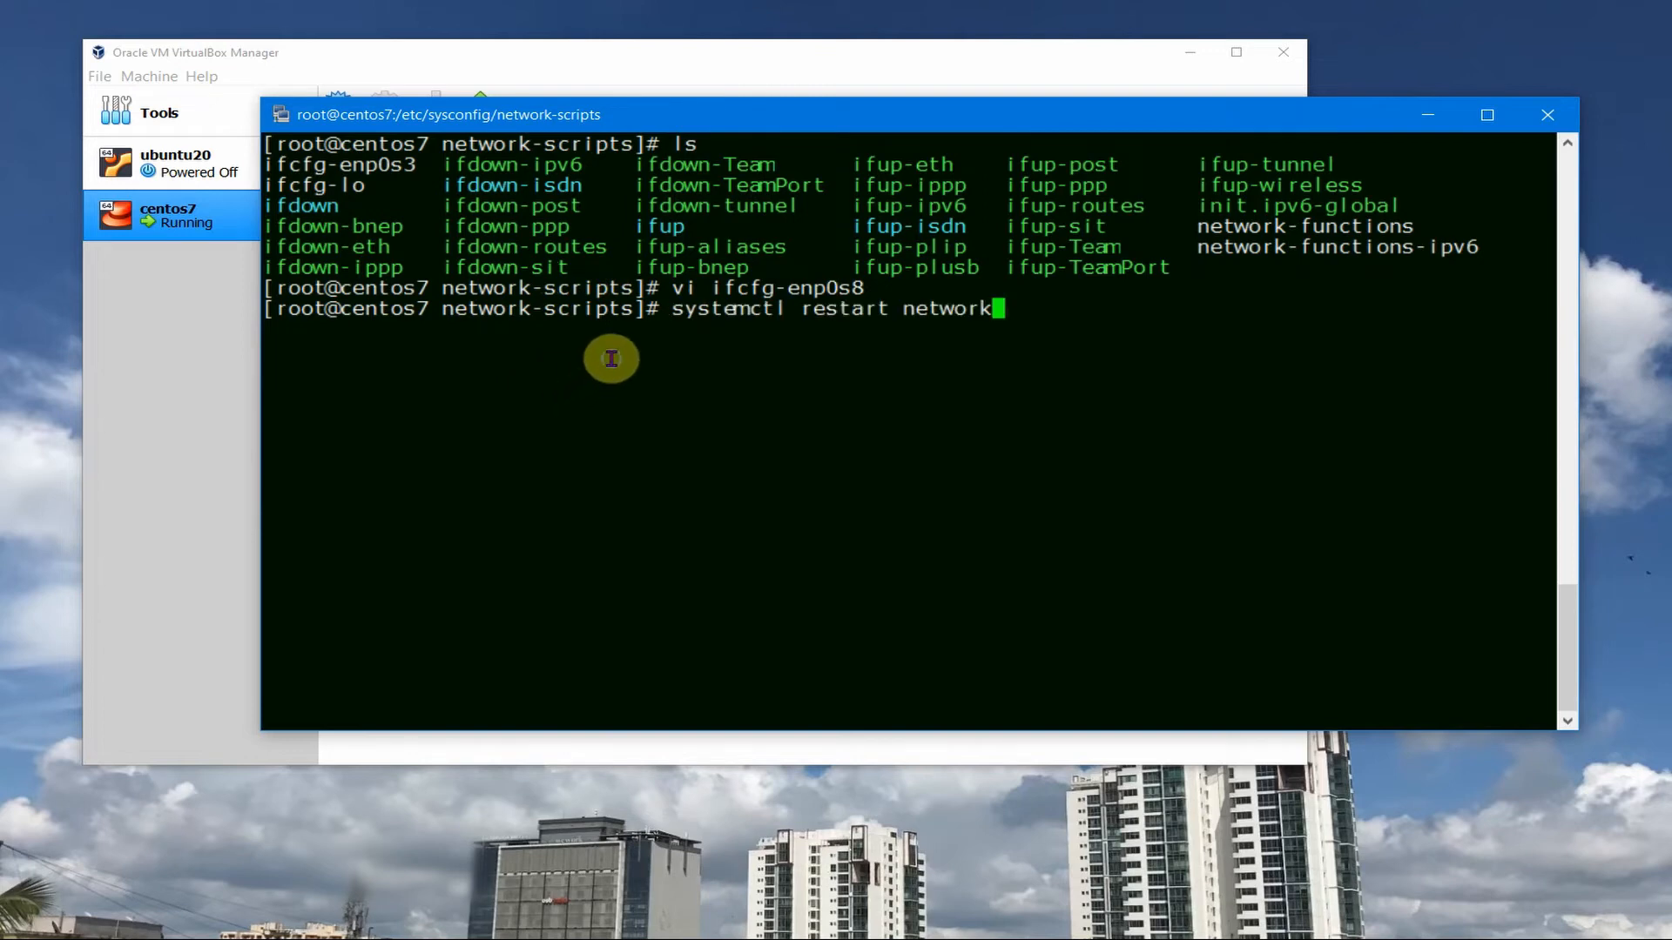
key("Return")
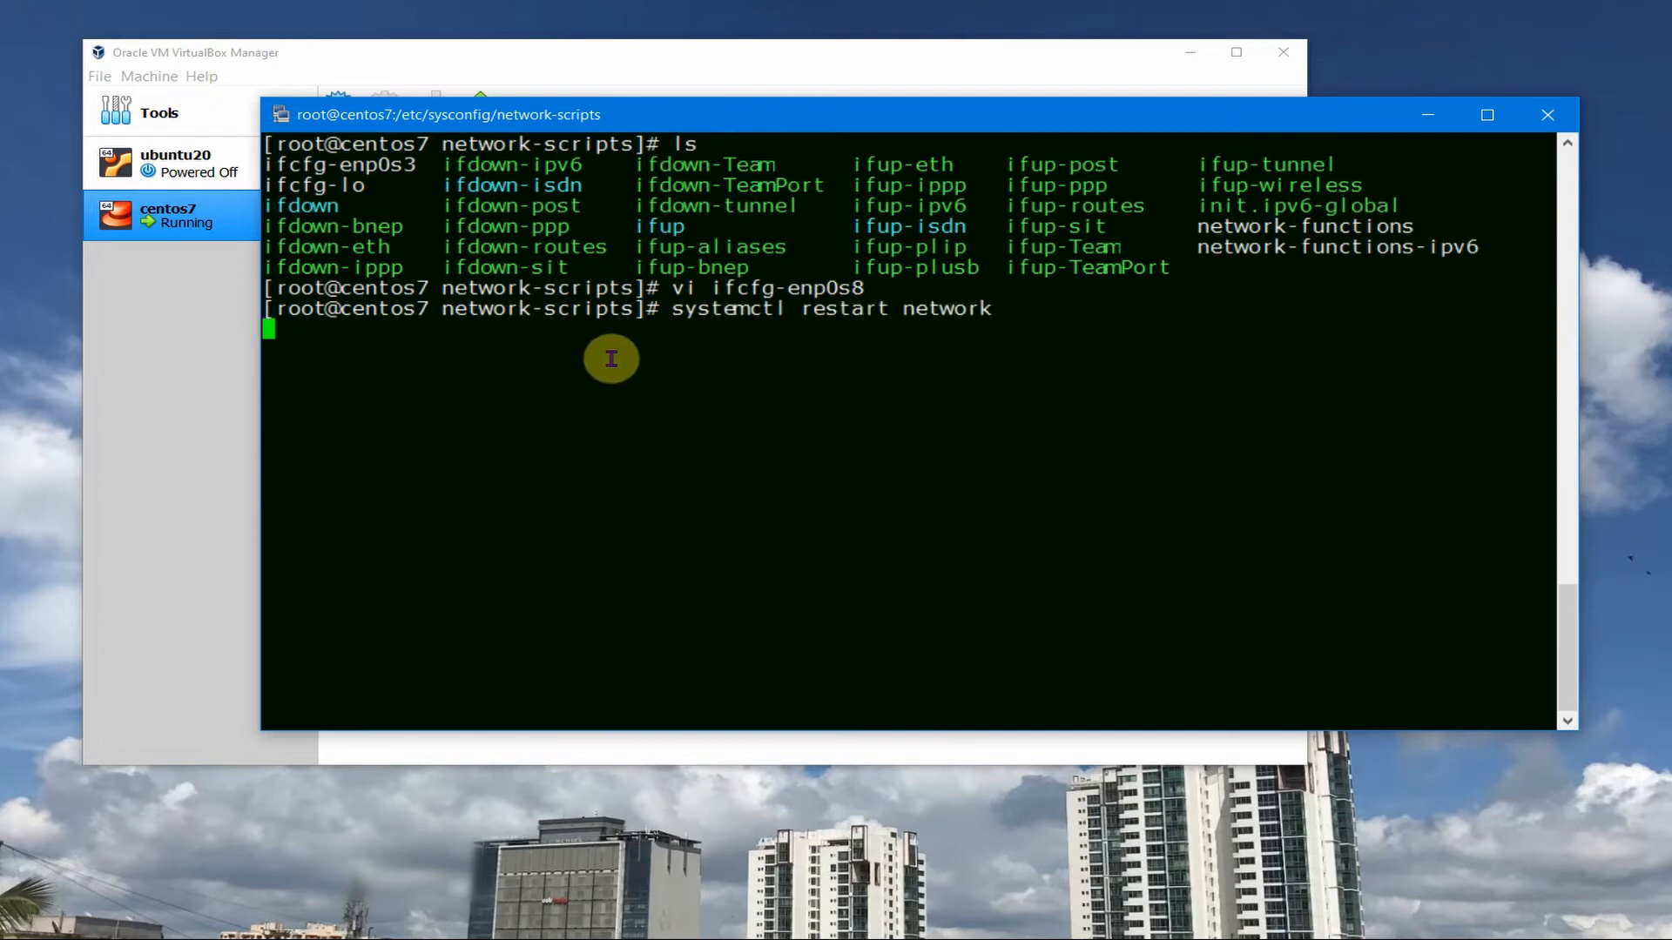
mouse_move(538, 376)
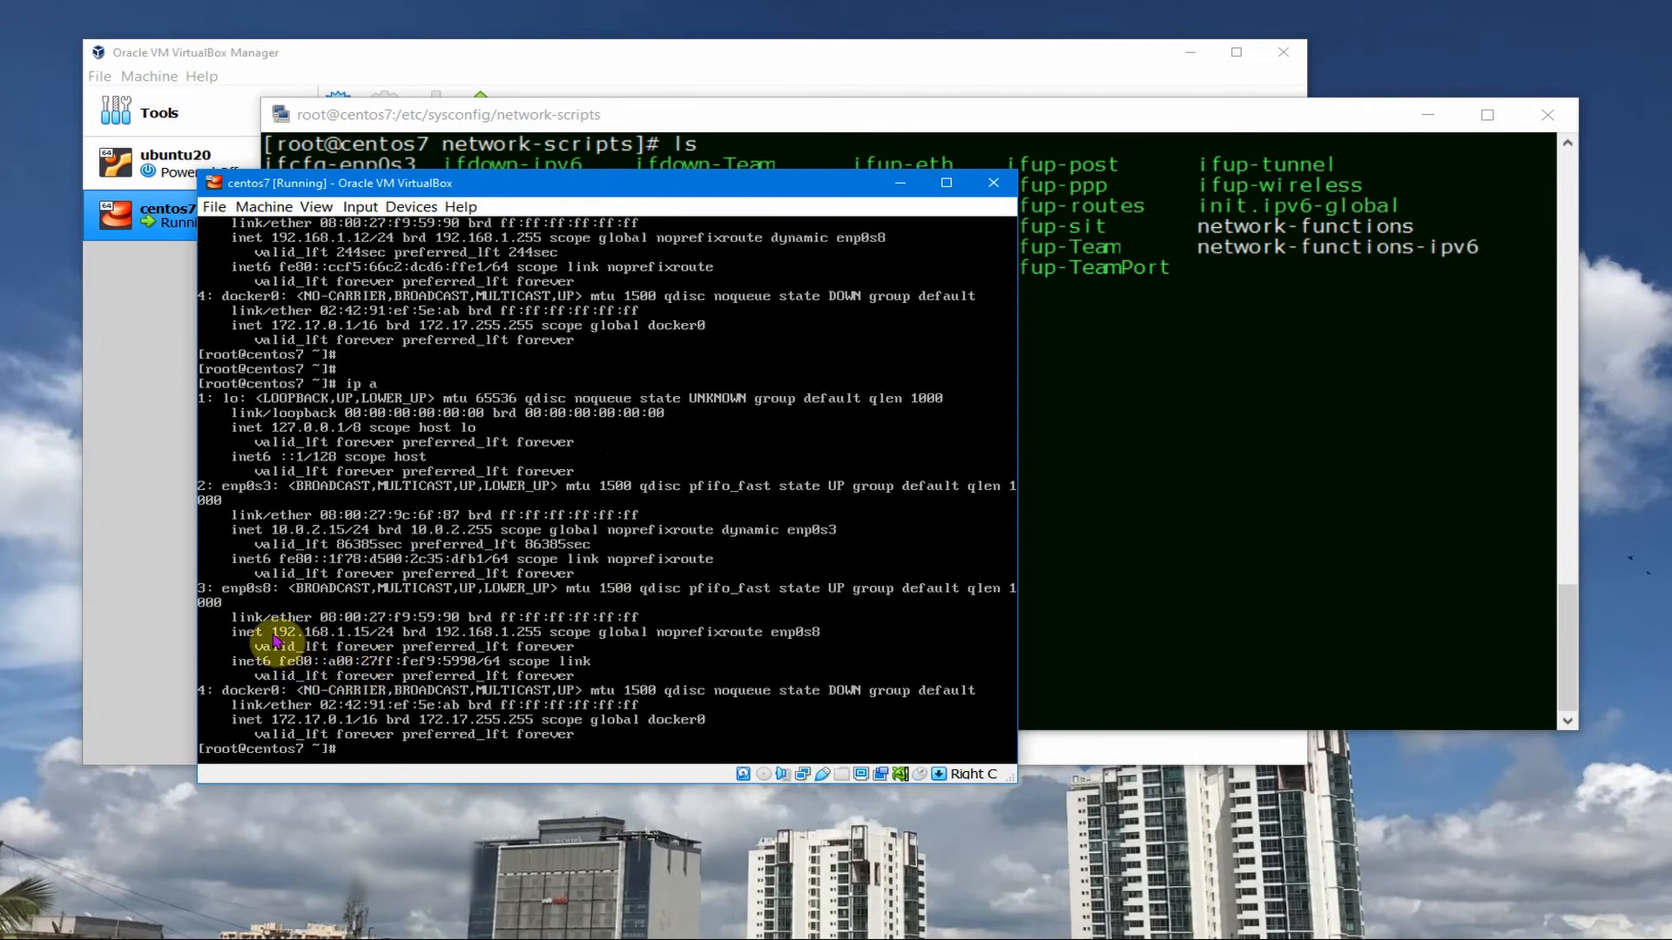
mouse_move(373, 648)
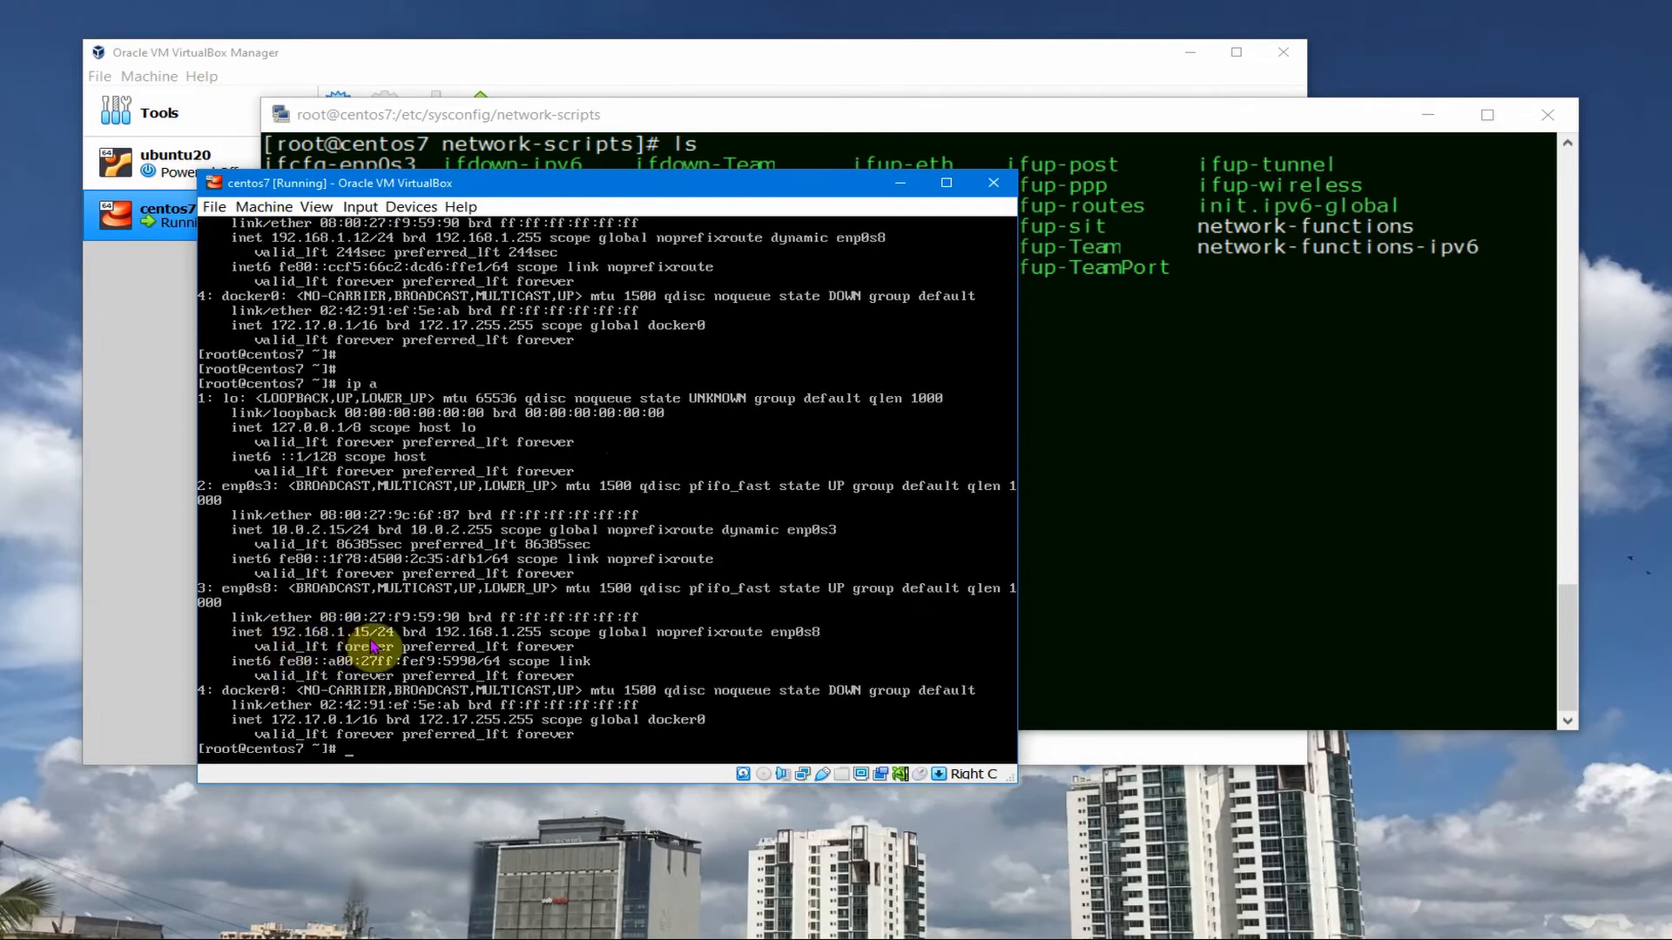
mouse_move(251, 606)
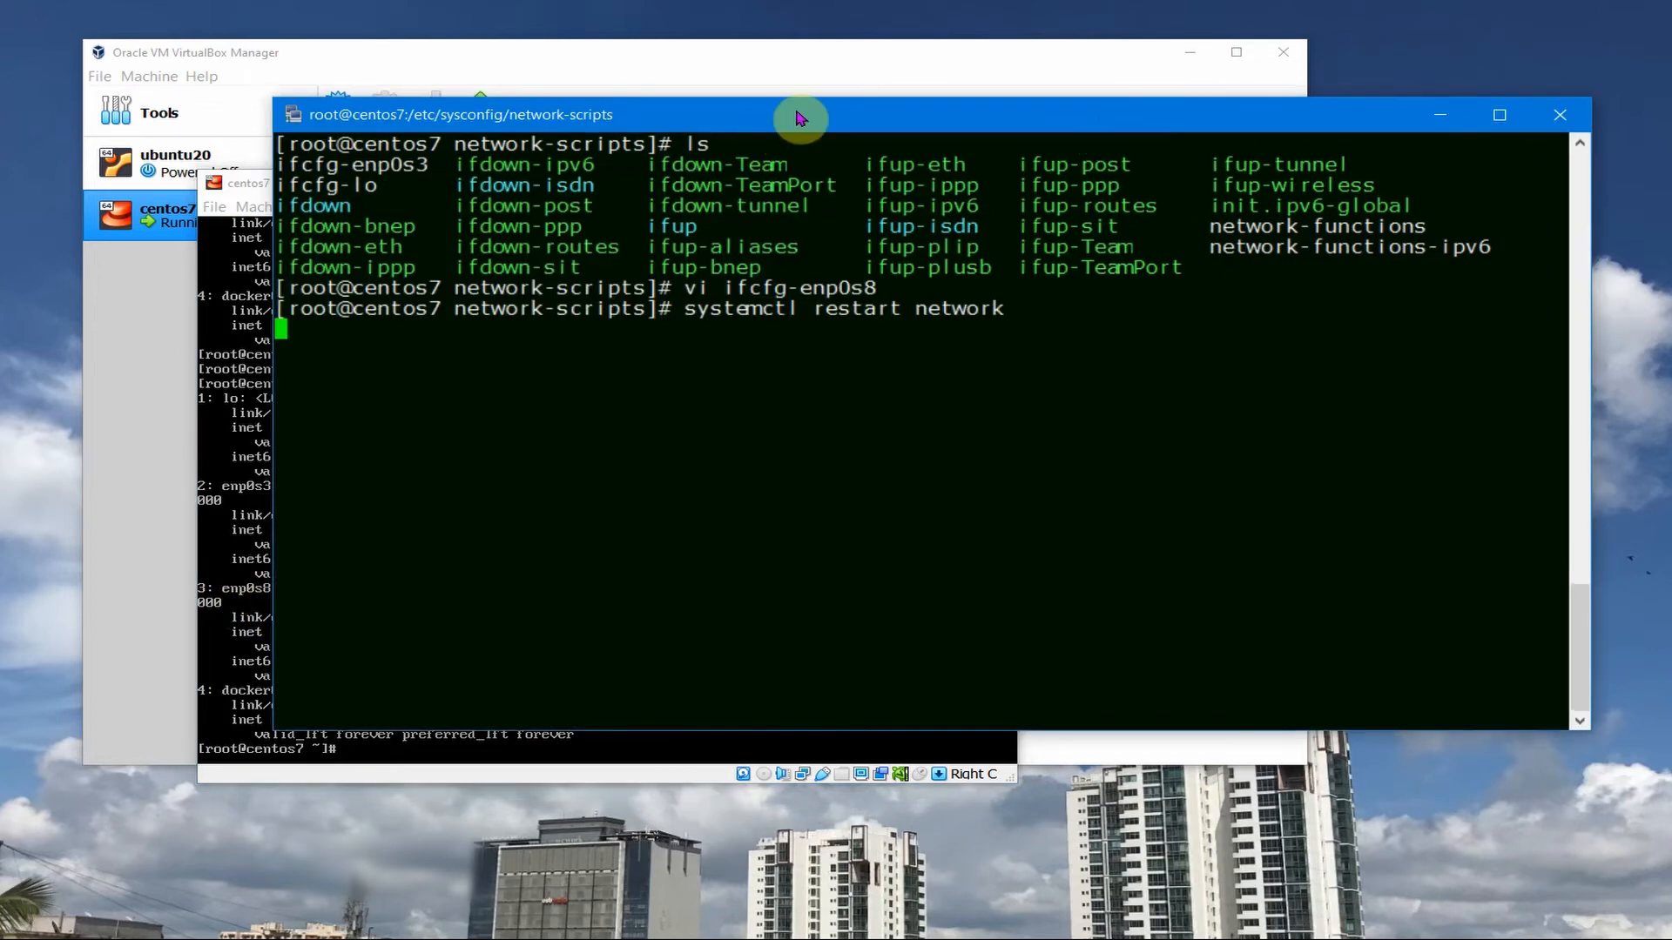
- Start a new KiTTY SSH session to 192.168.1.15 and log in as root
right_click(799, 115)
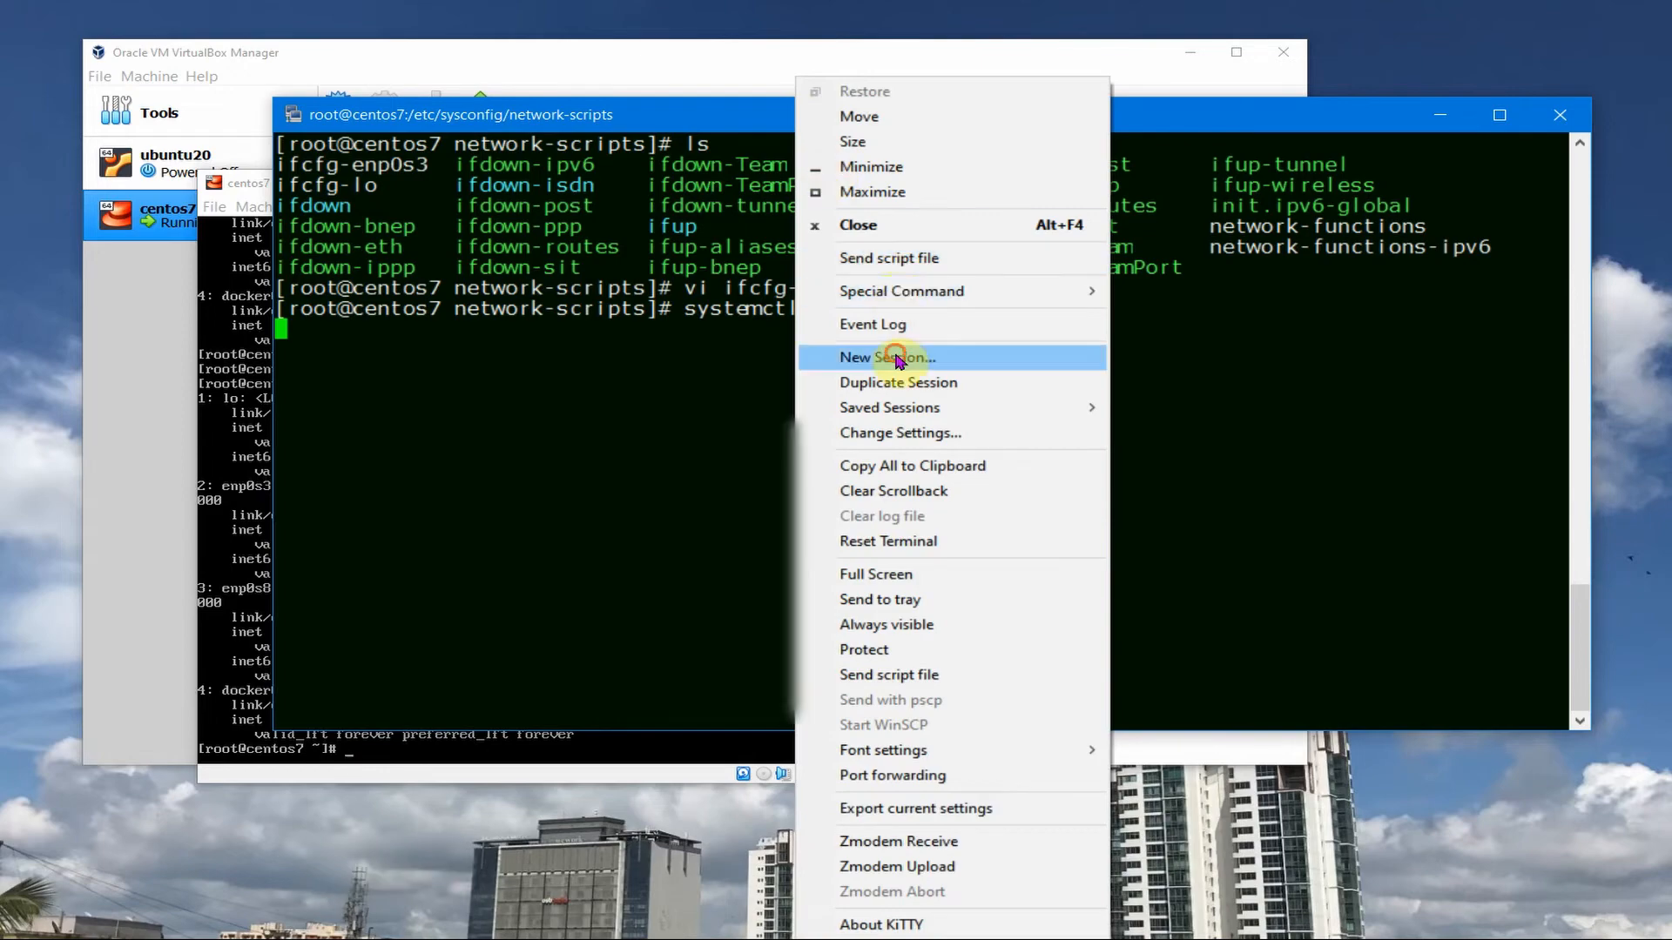
left_click(885, 357)
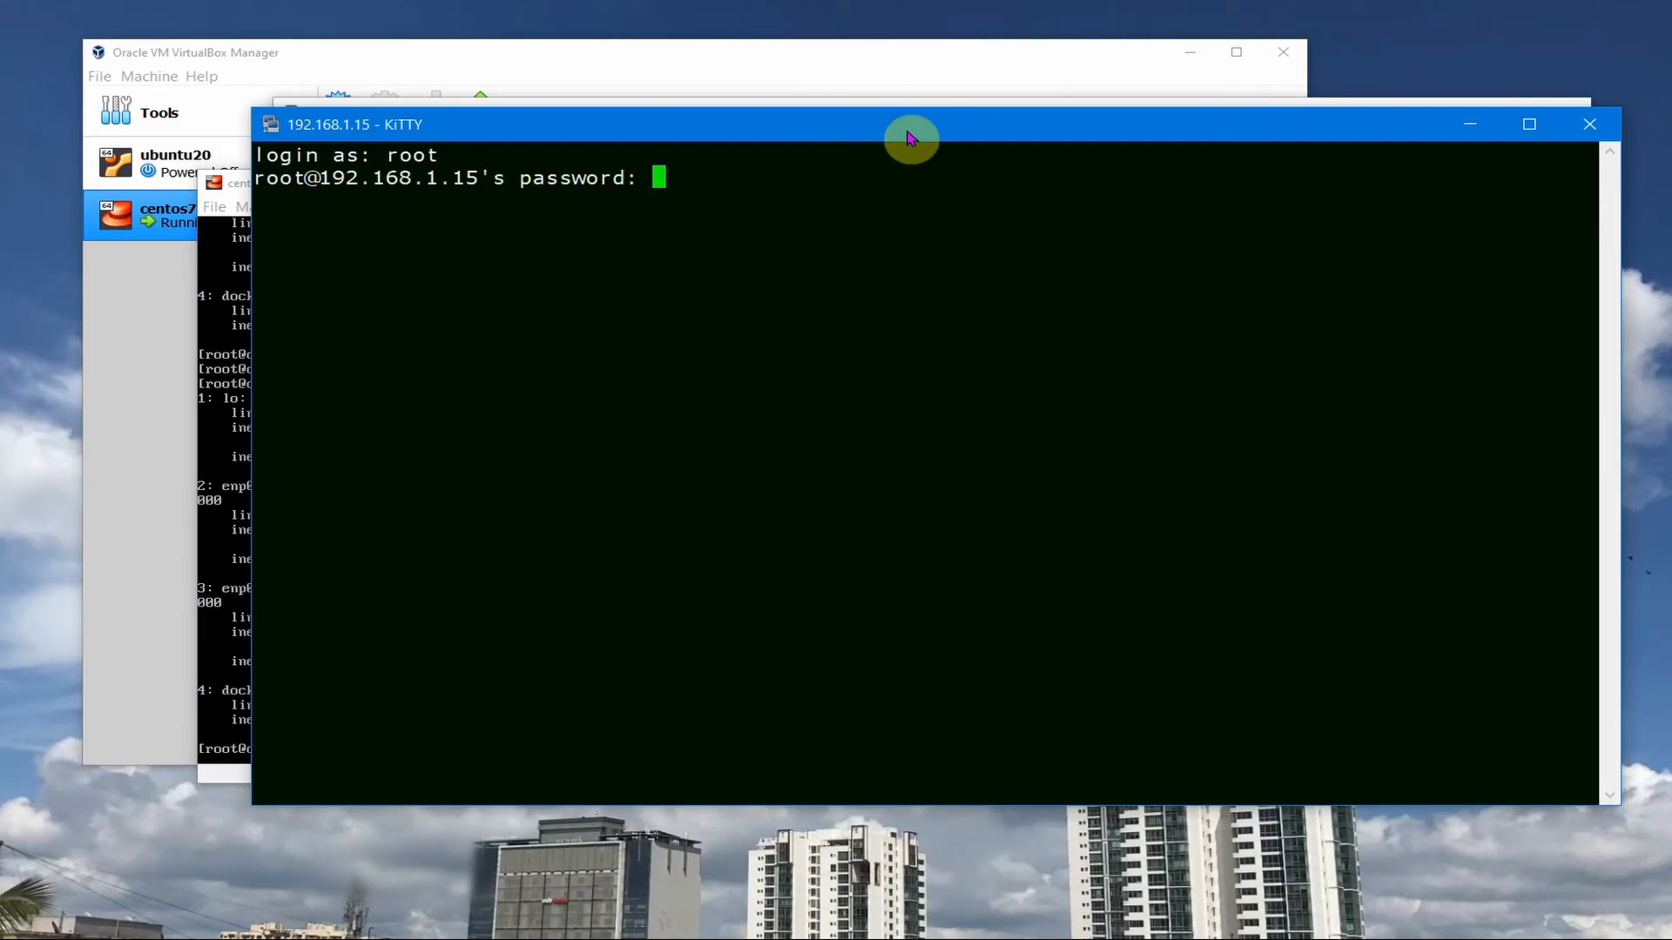
key("Return")
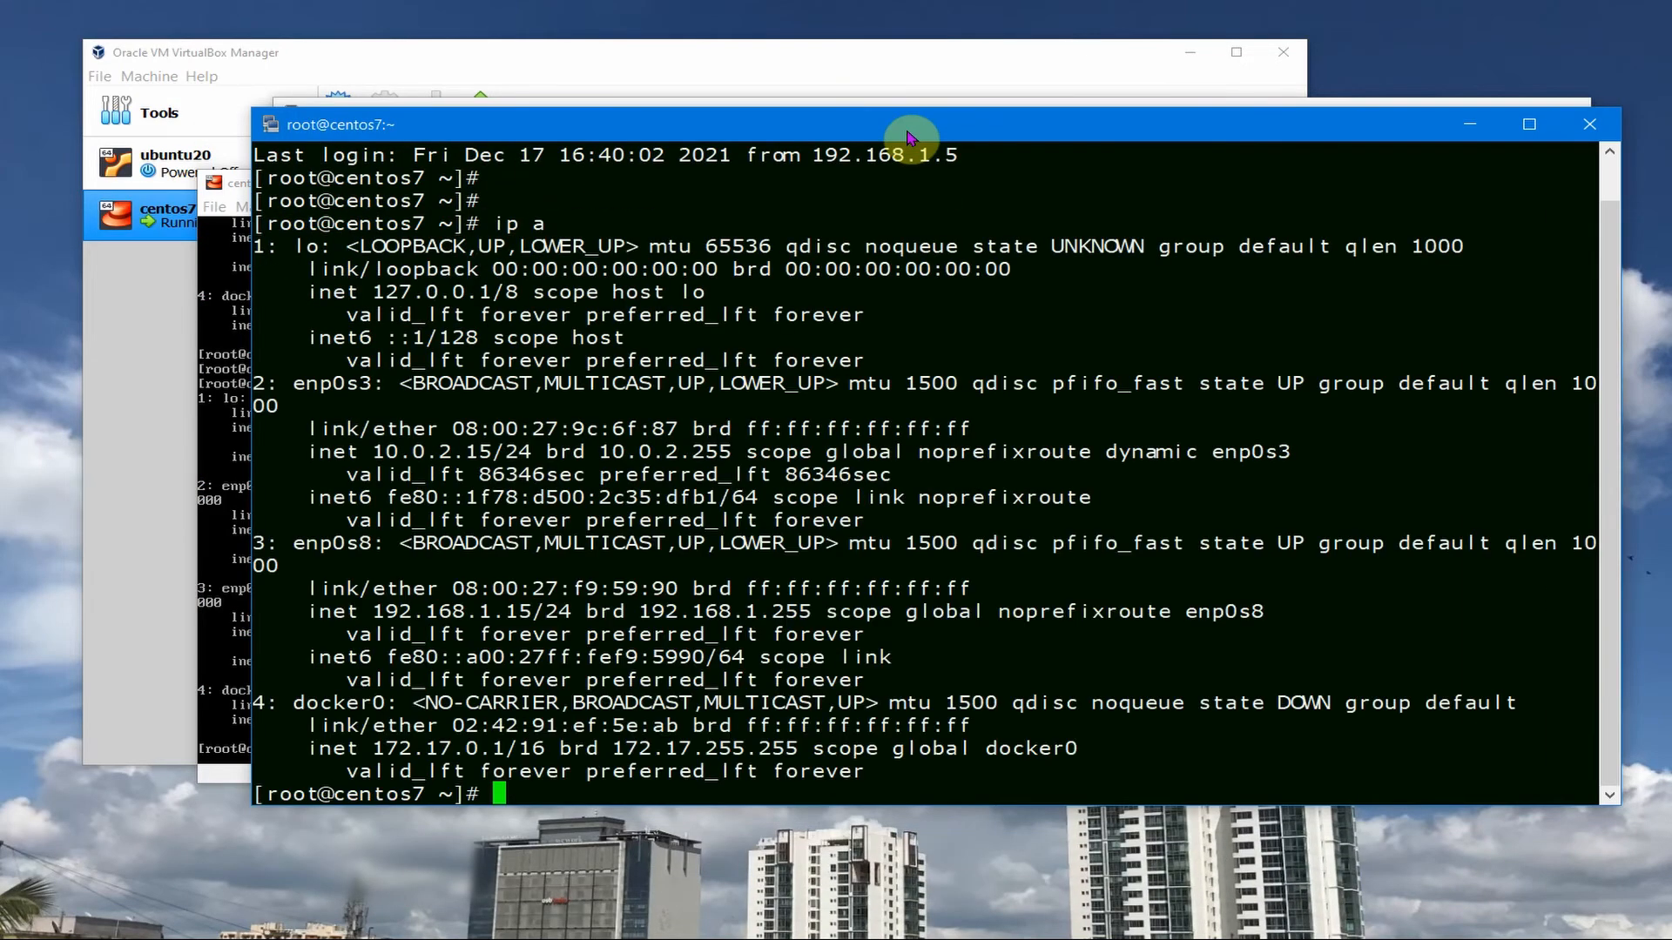
mouse_move(406, 585)
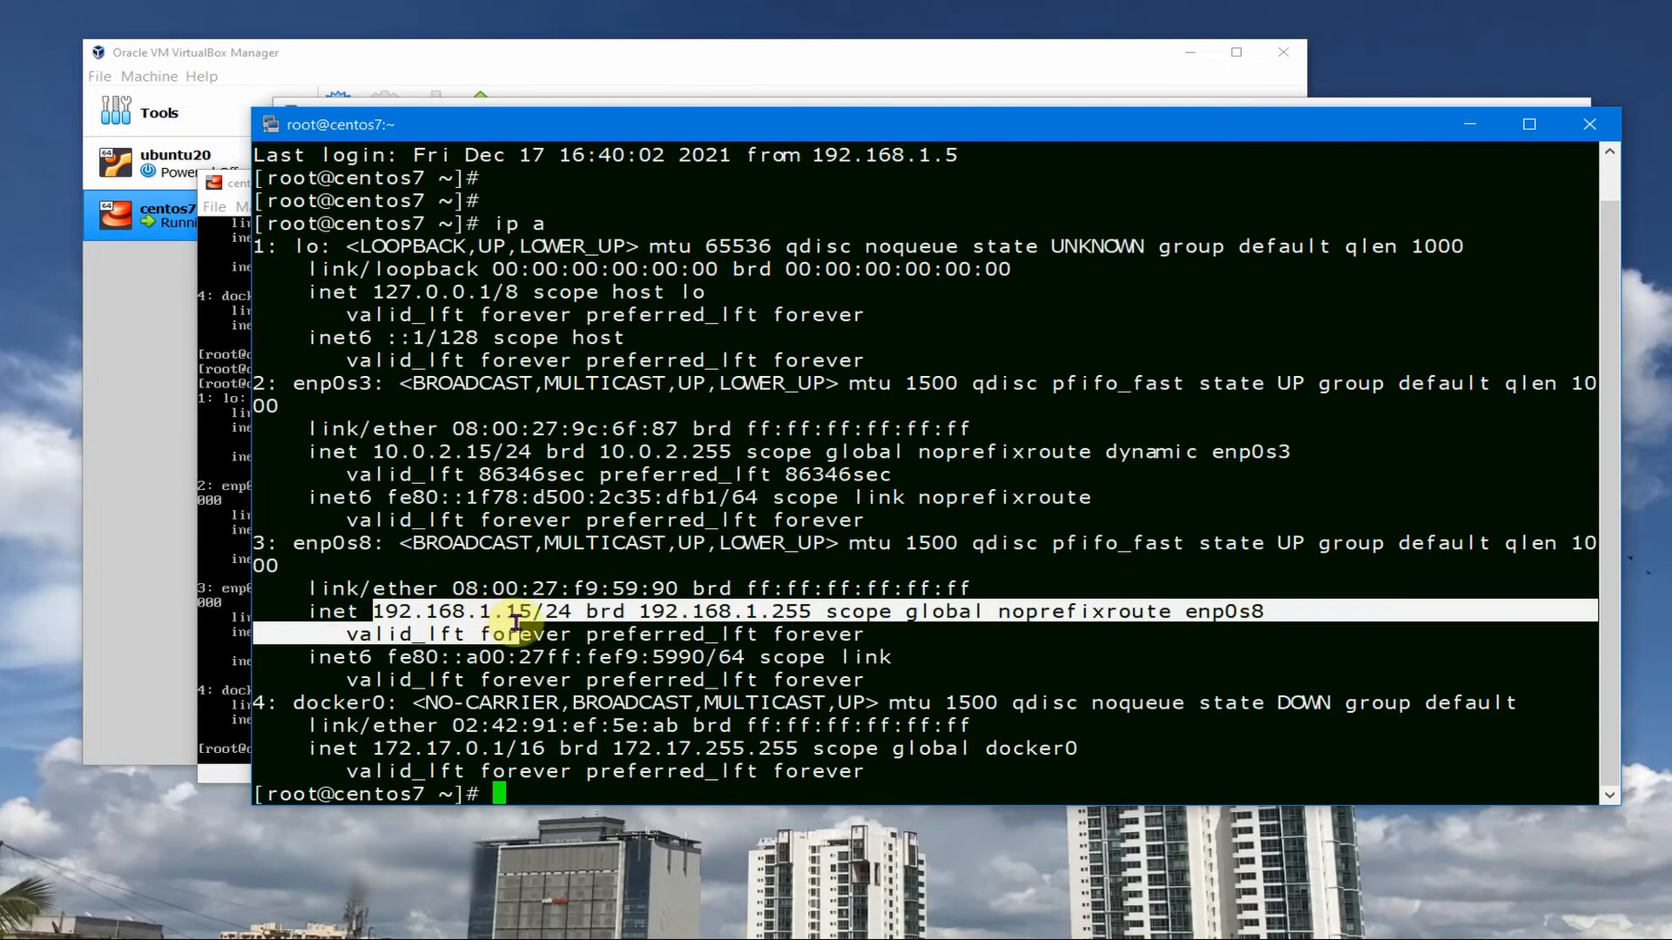
left_click(383, 106)
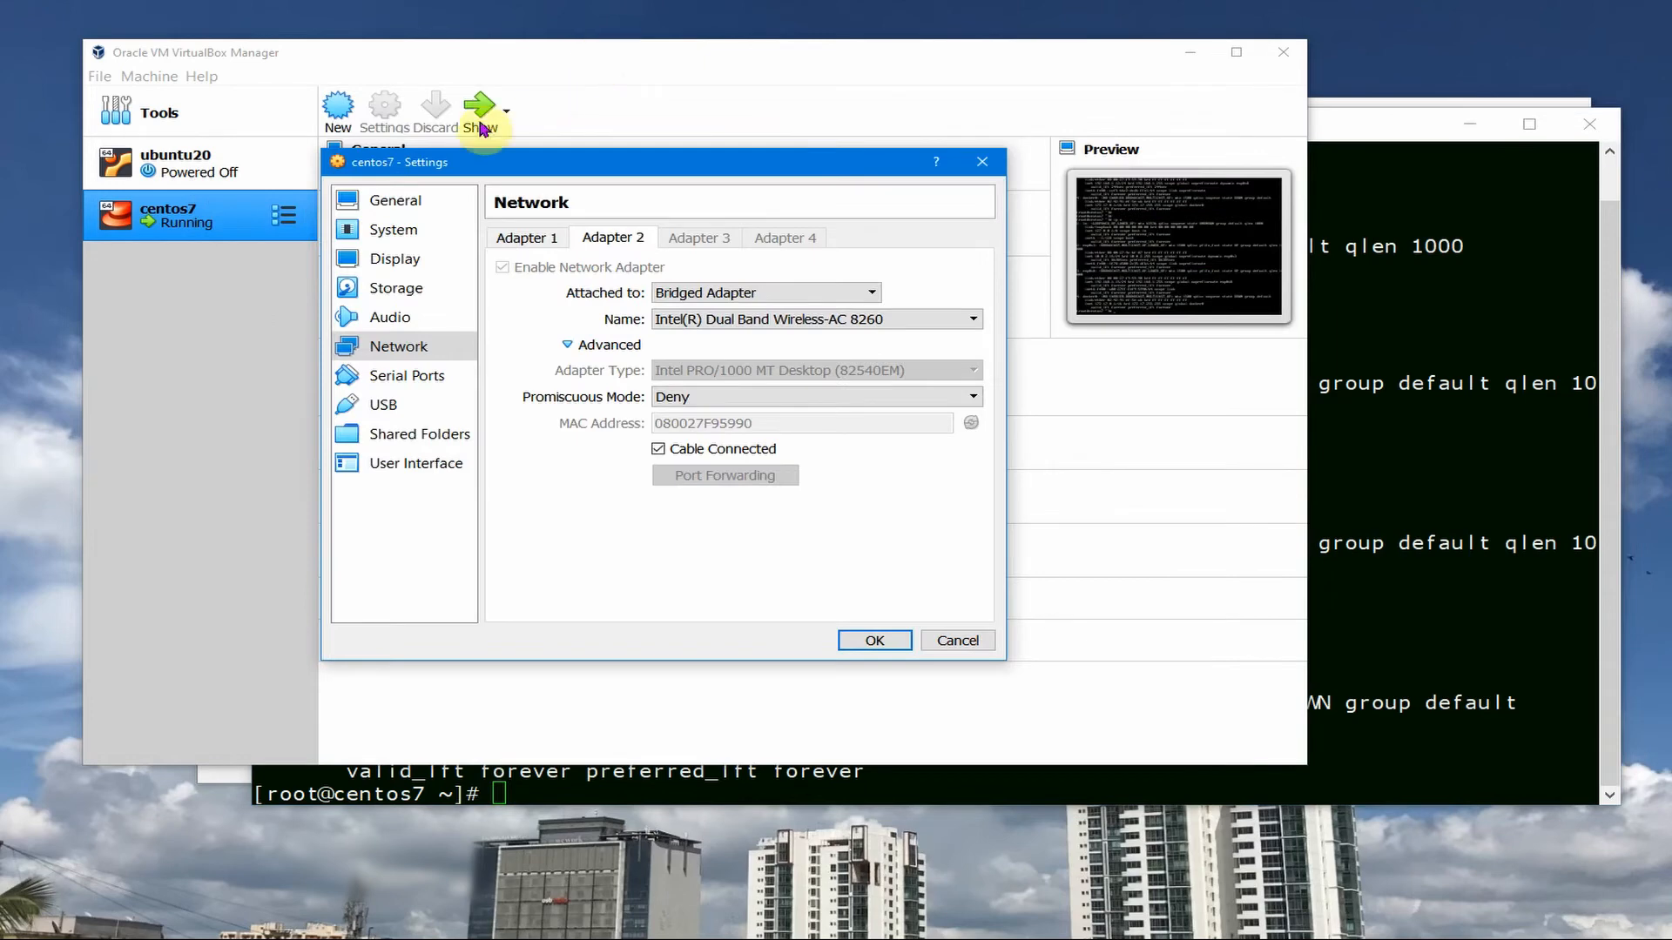
mouse_move(956, 639)
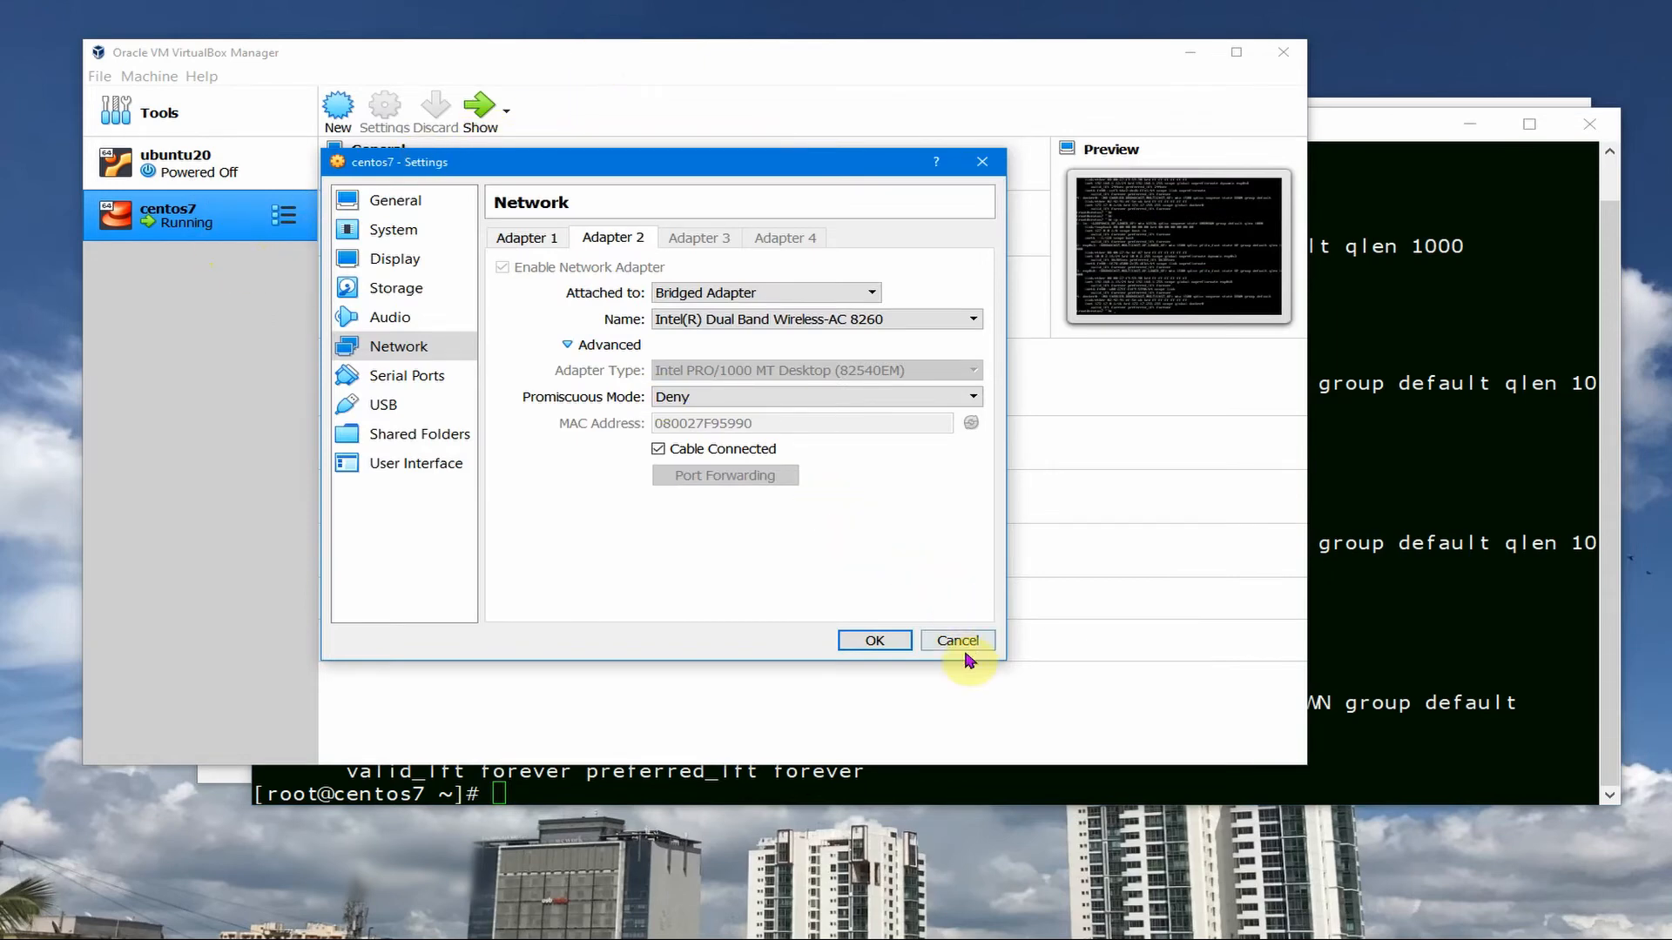
left_click(956, 639)
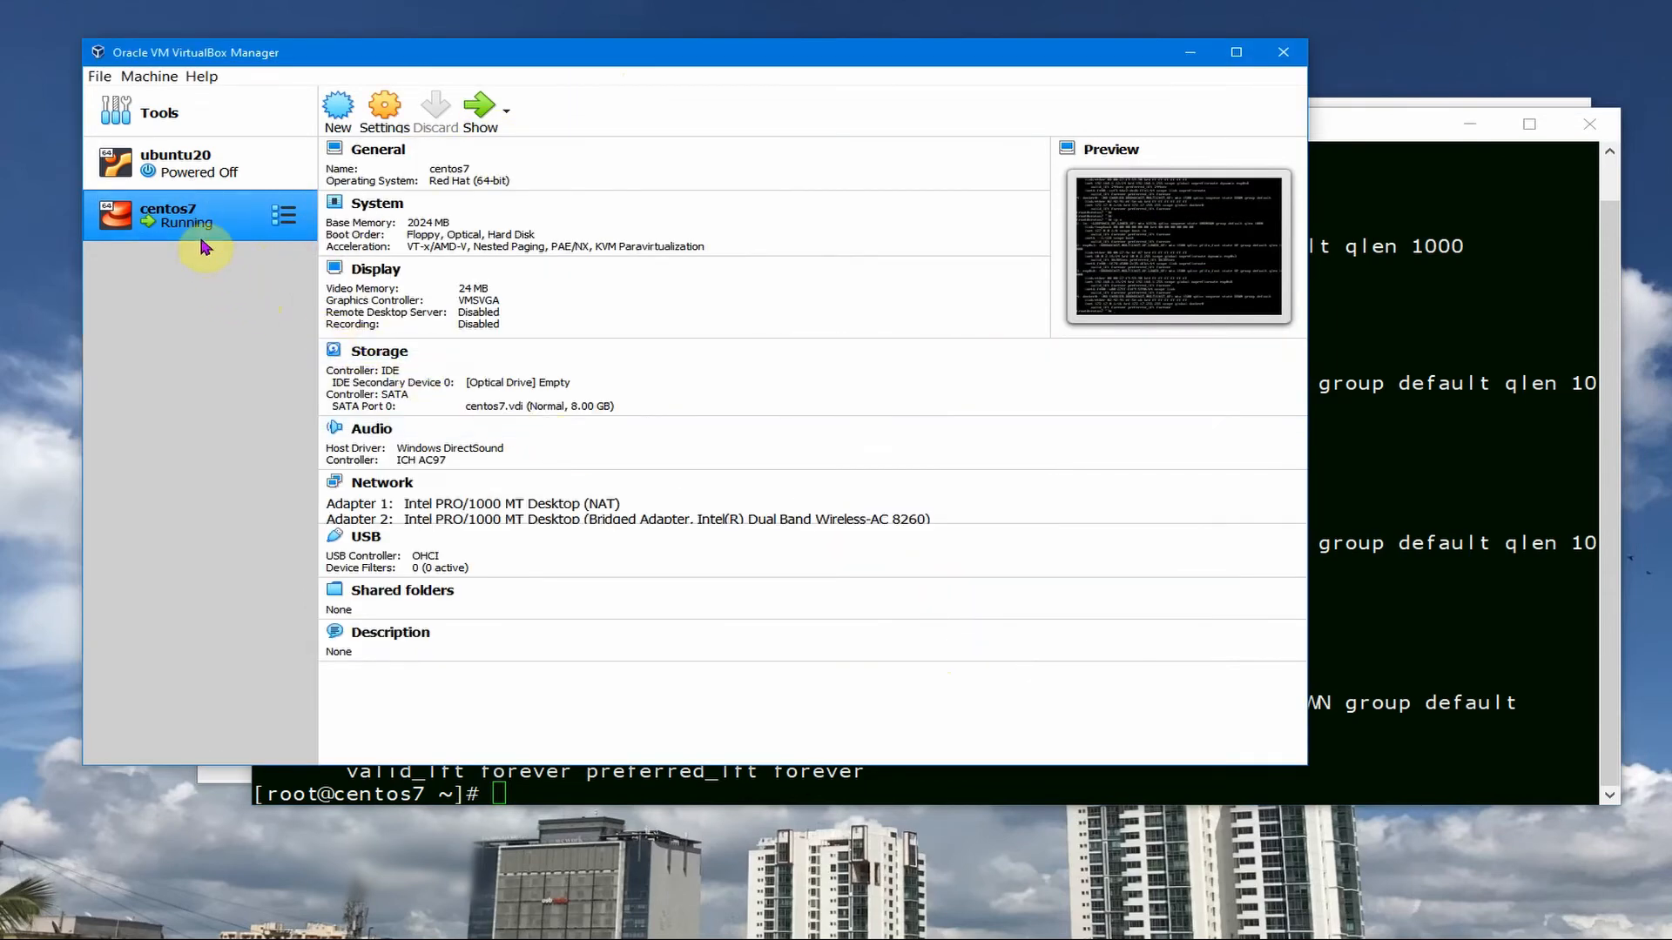
mouse_move(1336, 141)
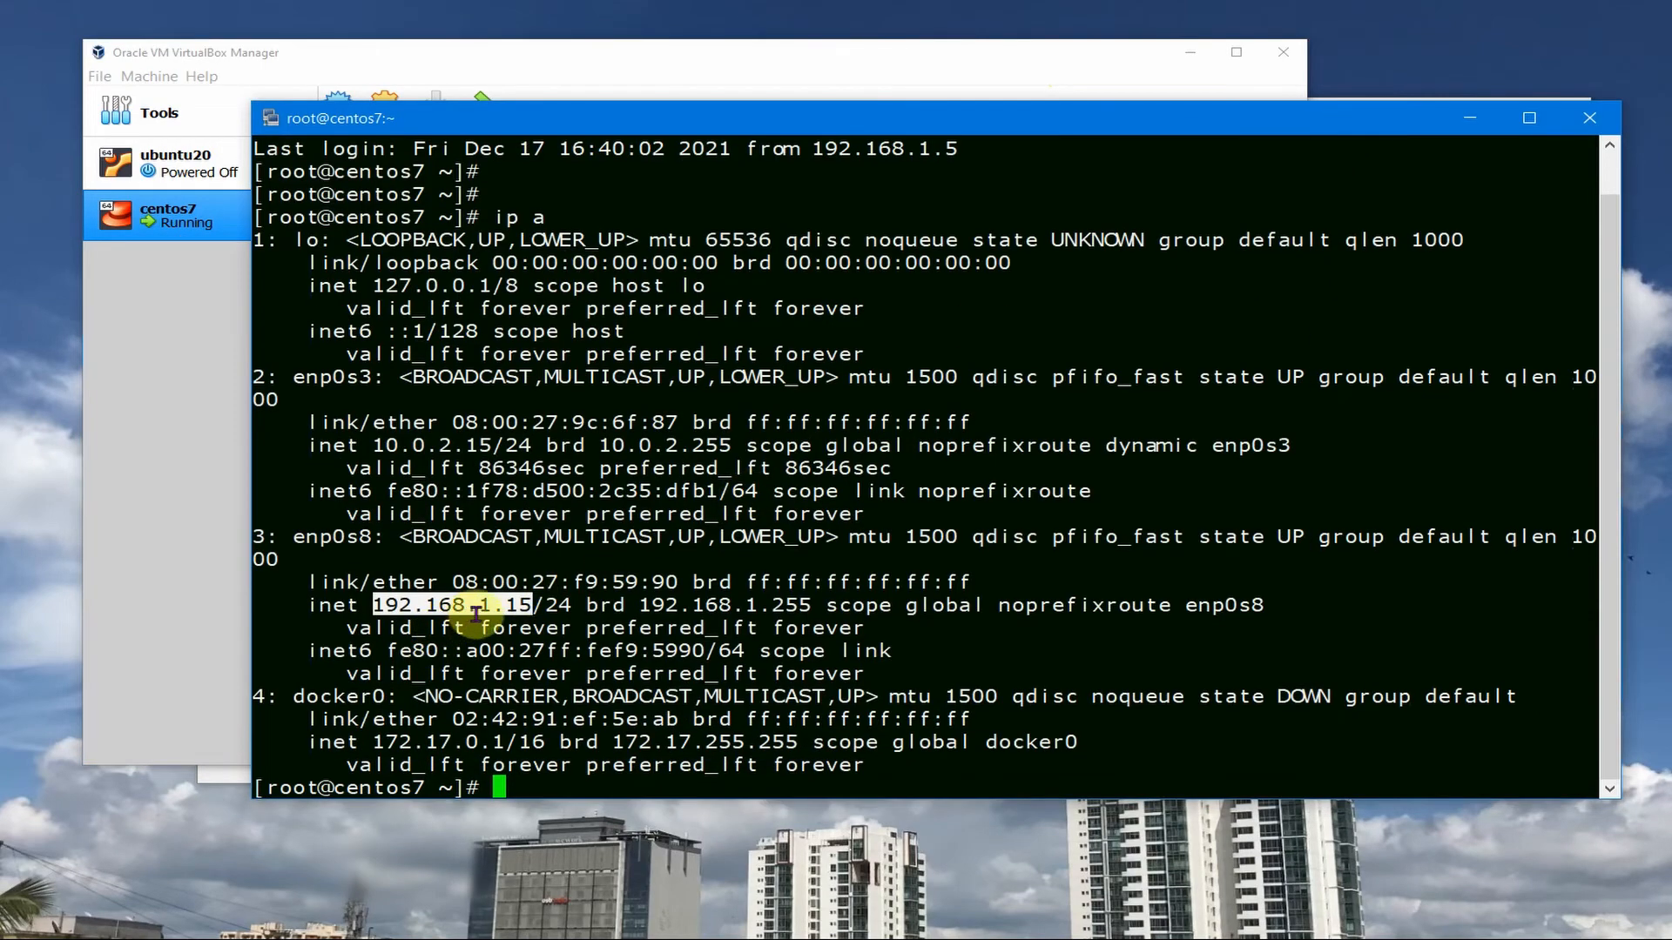
mouse_move(523, 627)
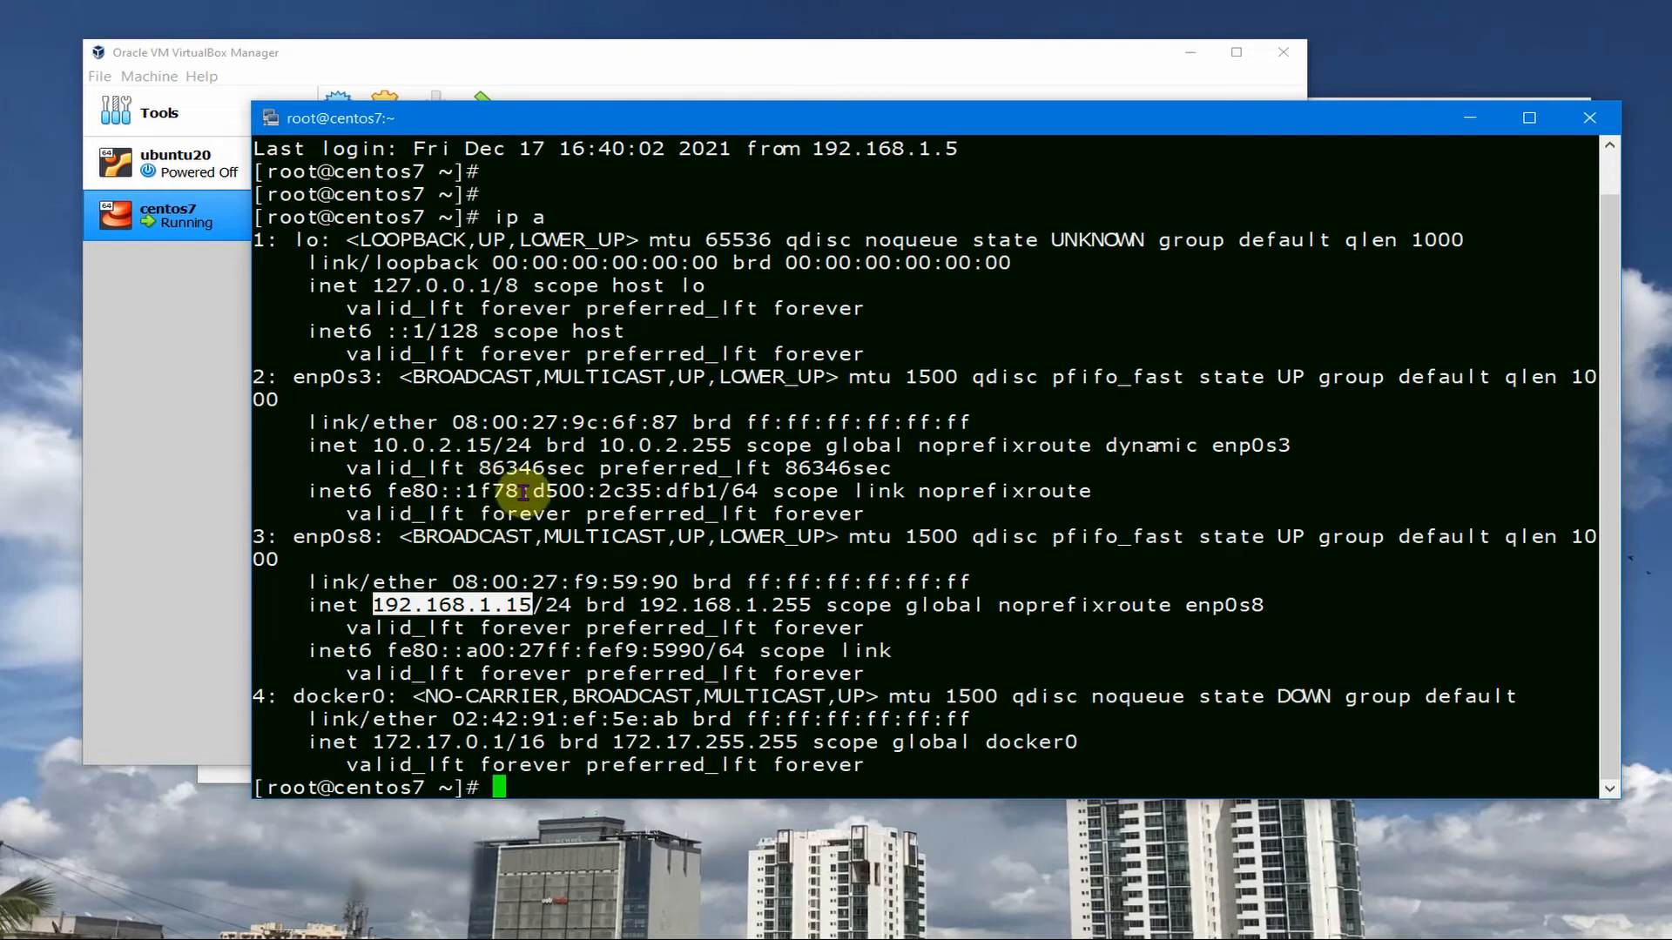
mouse_move(529, 538)
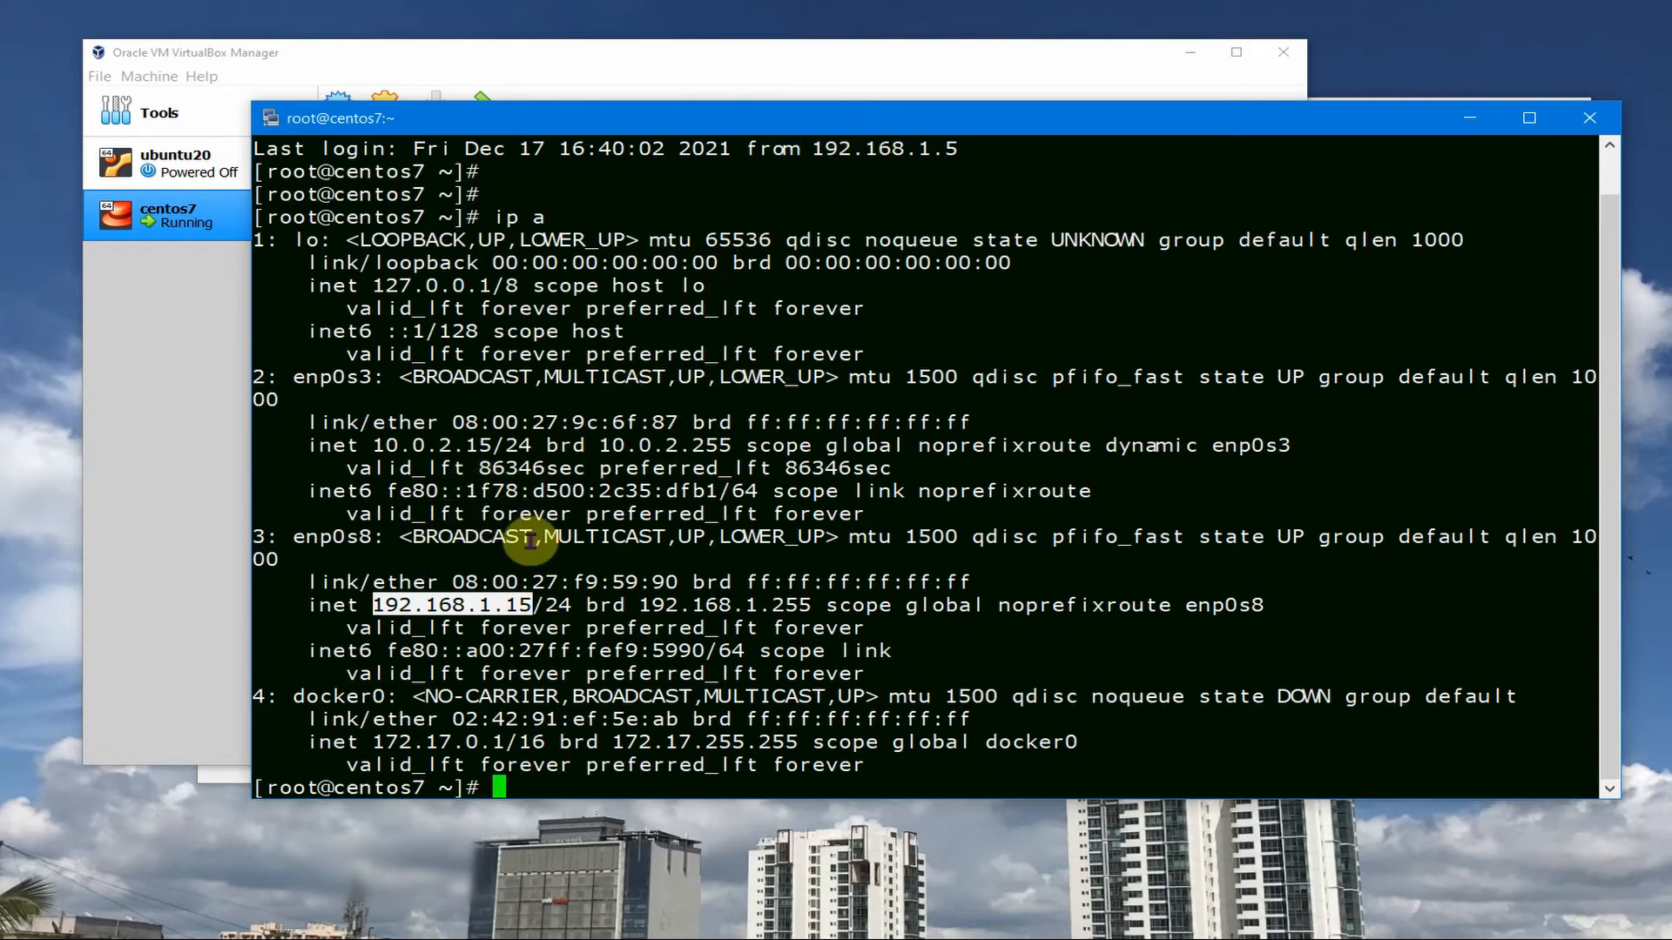
mouse_move(446, 512)
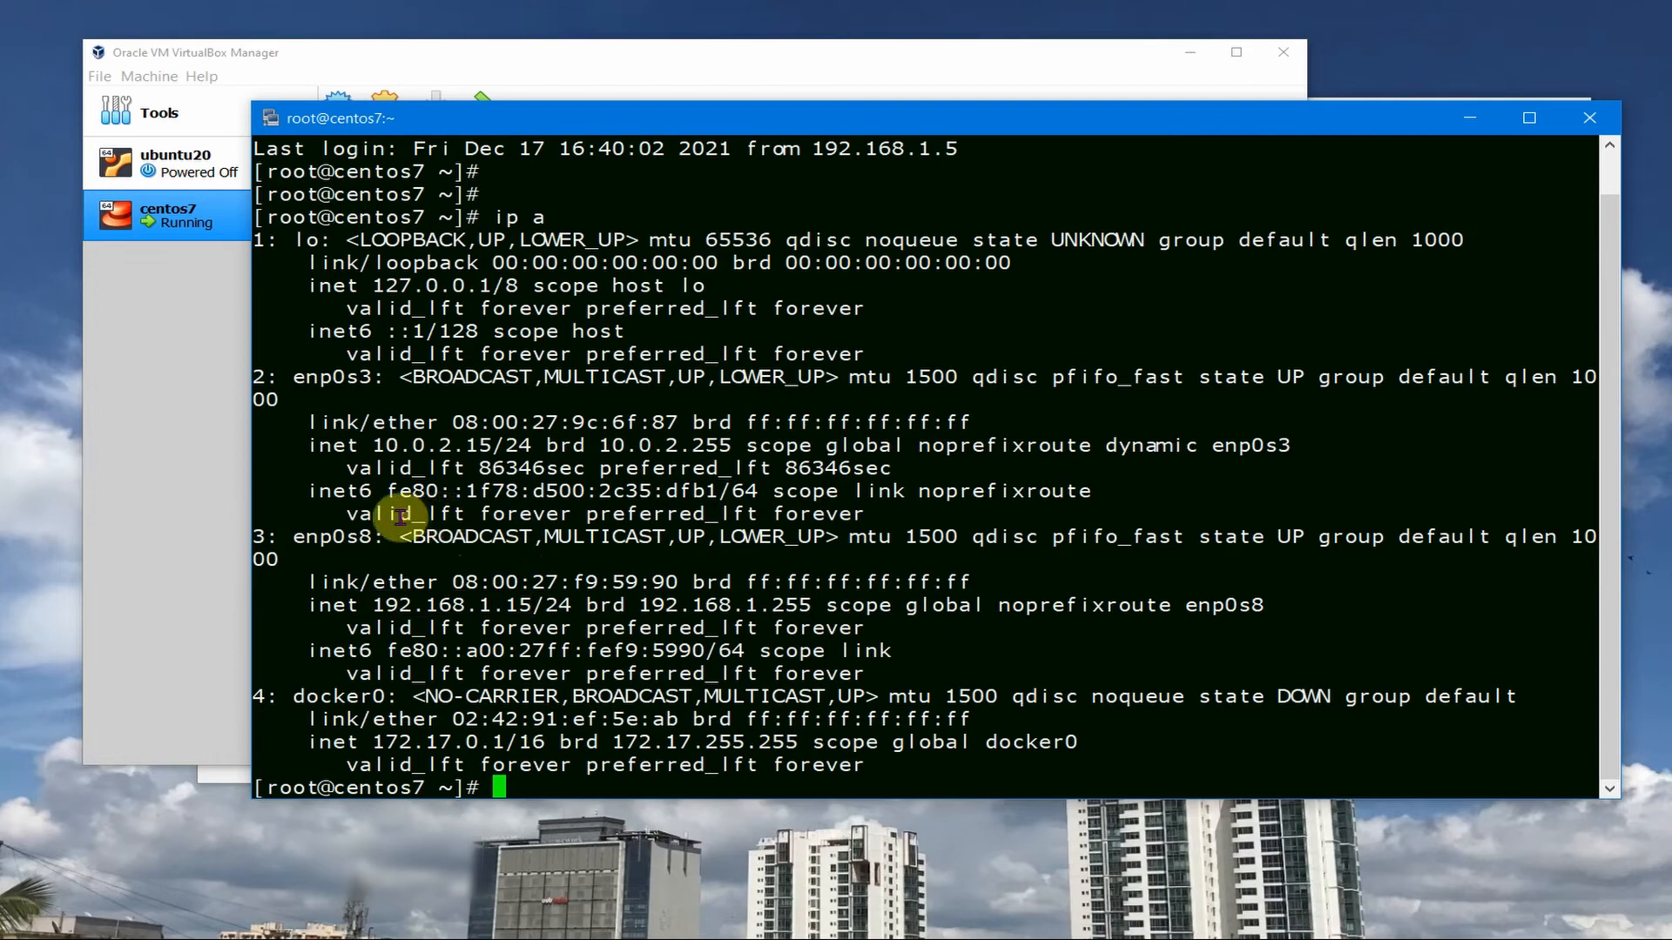
mouse_move(474, 488)
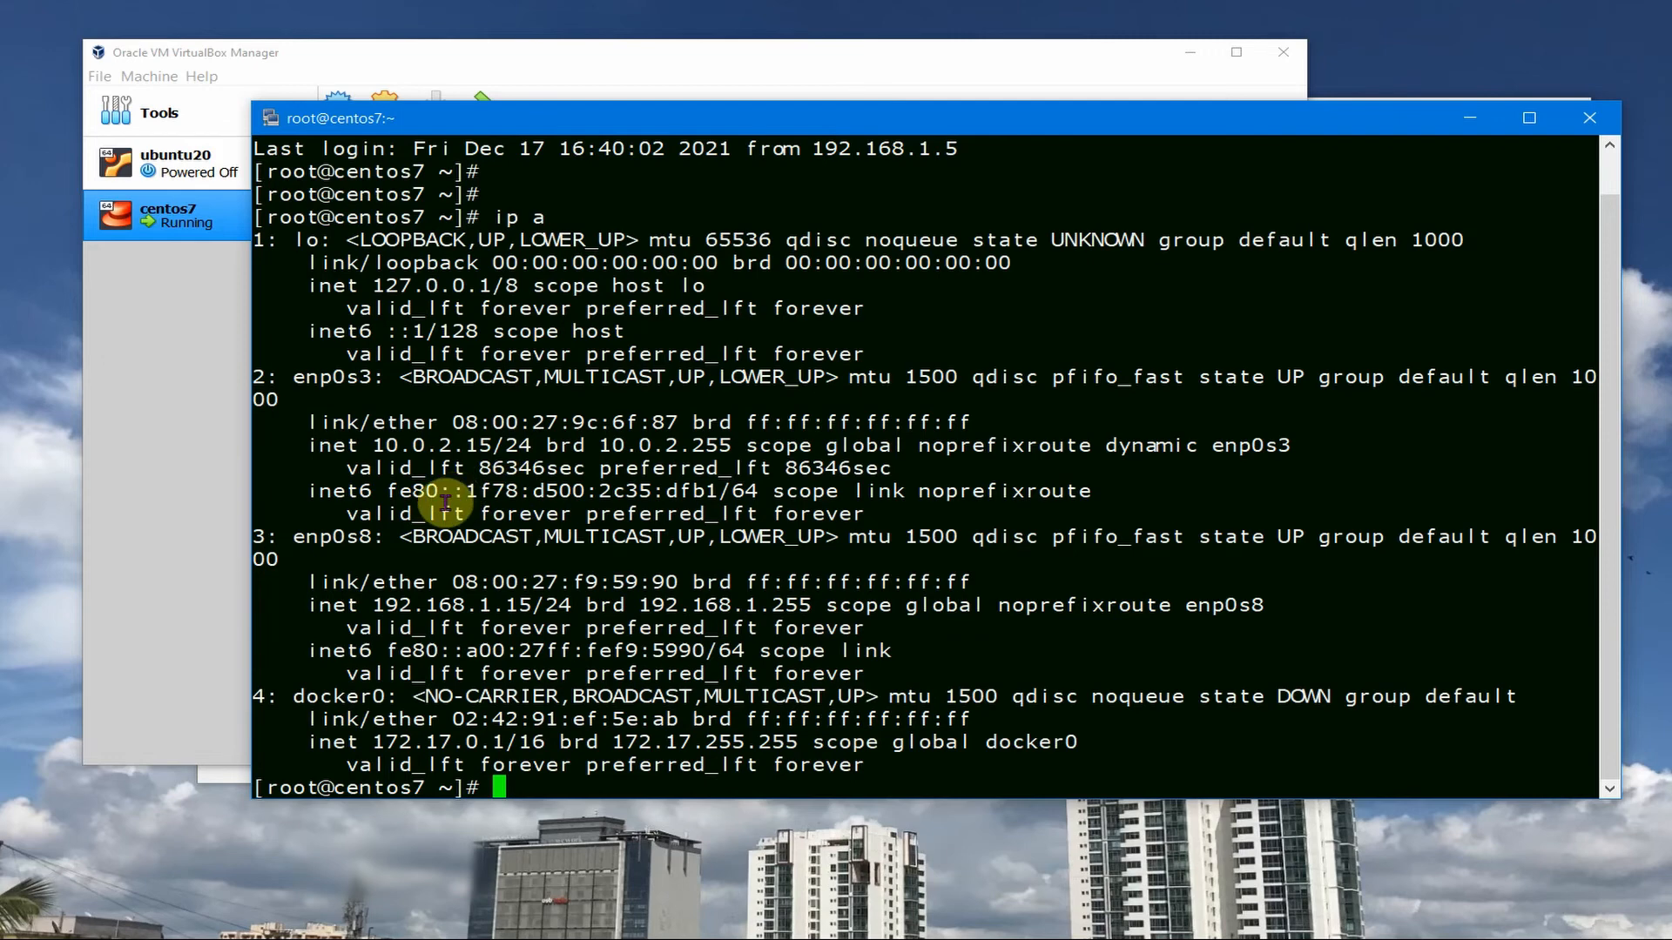
mouse_move(372, 698)
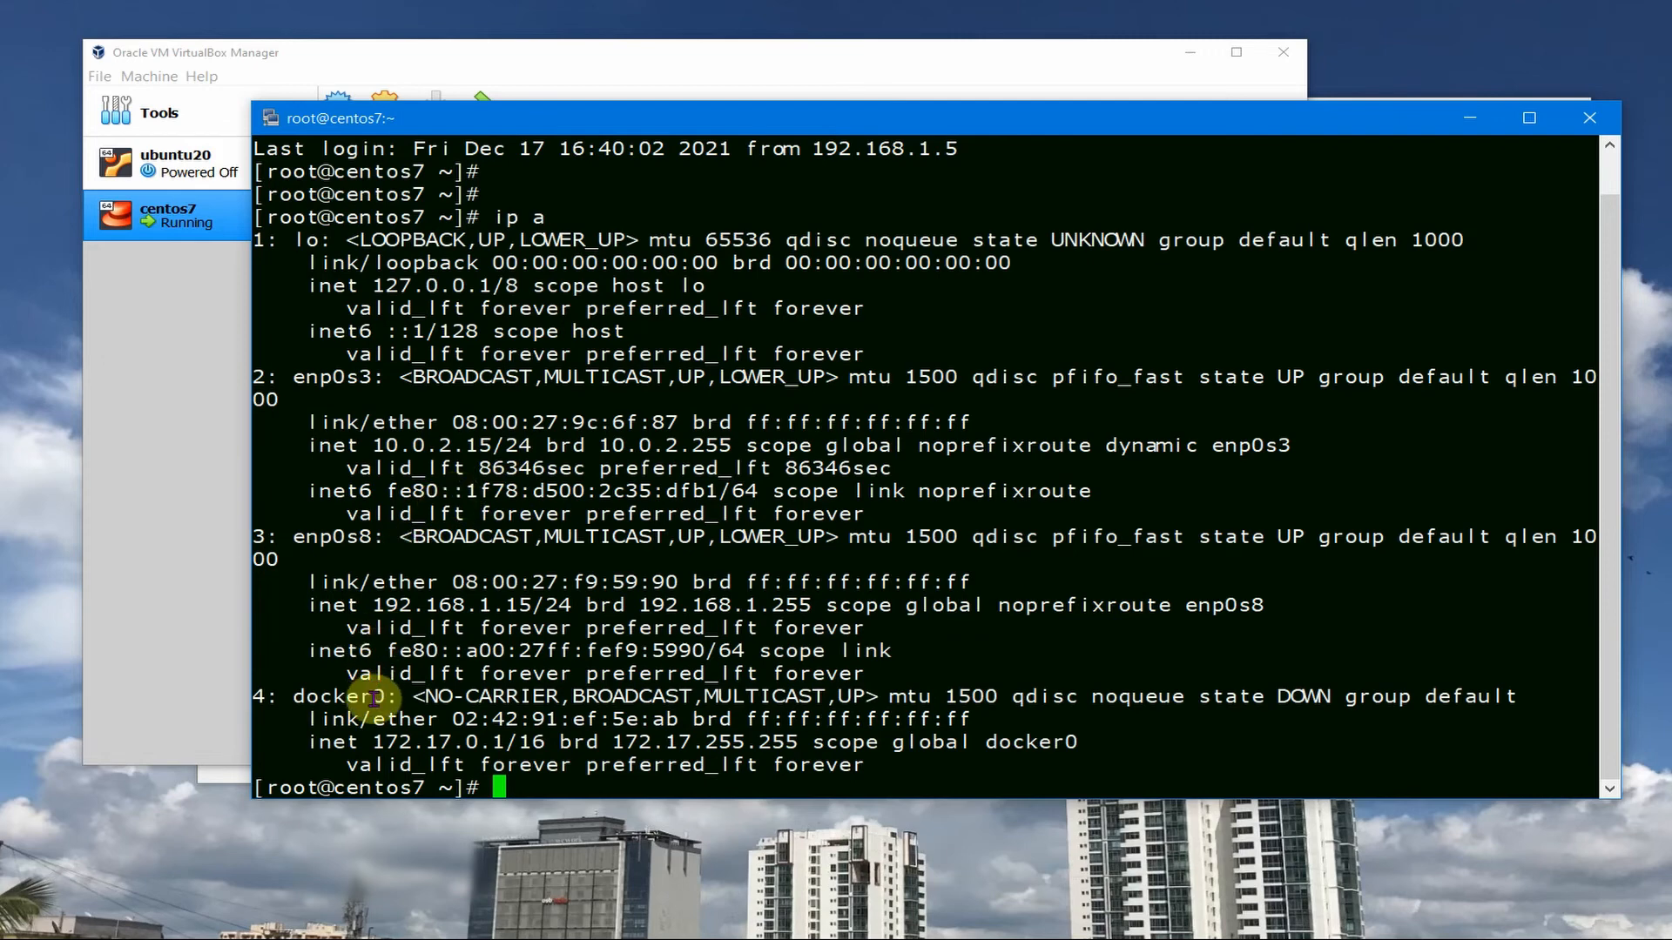
mouse_move(709, 538)
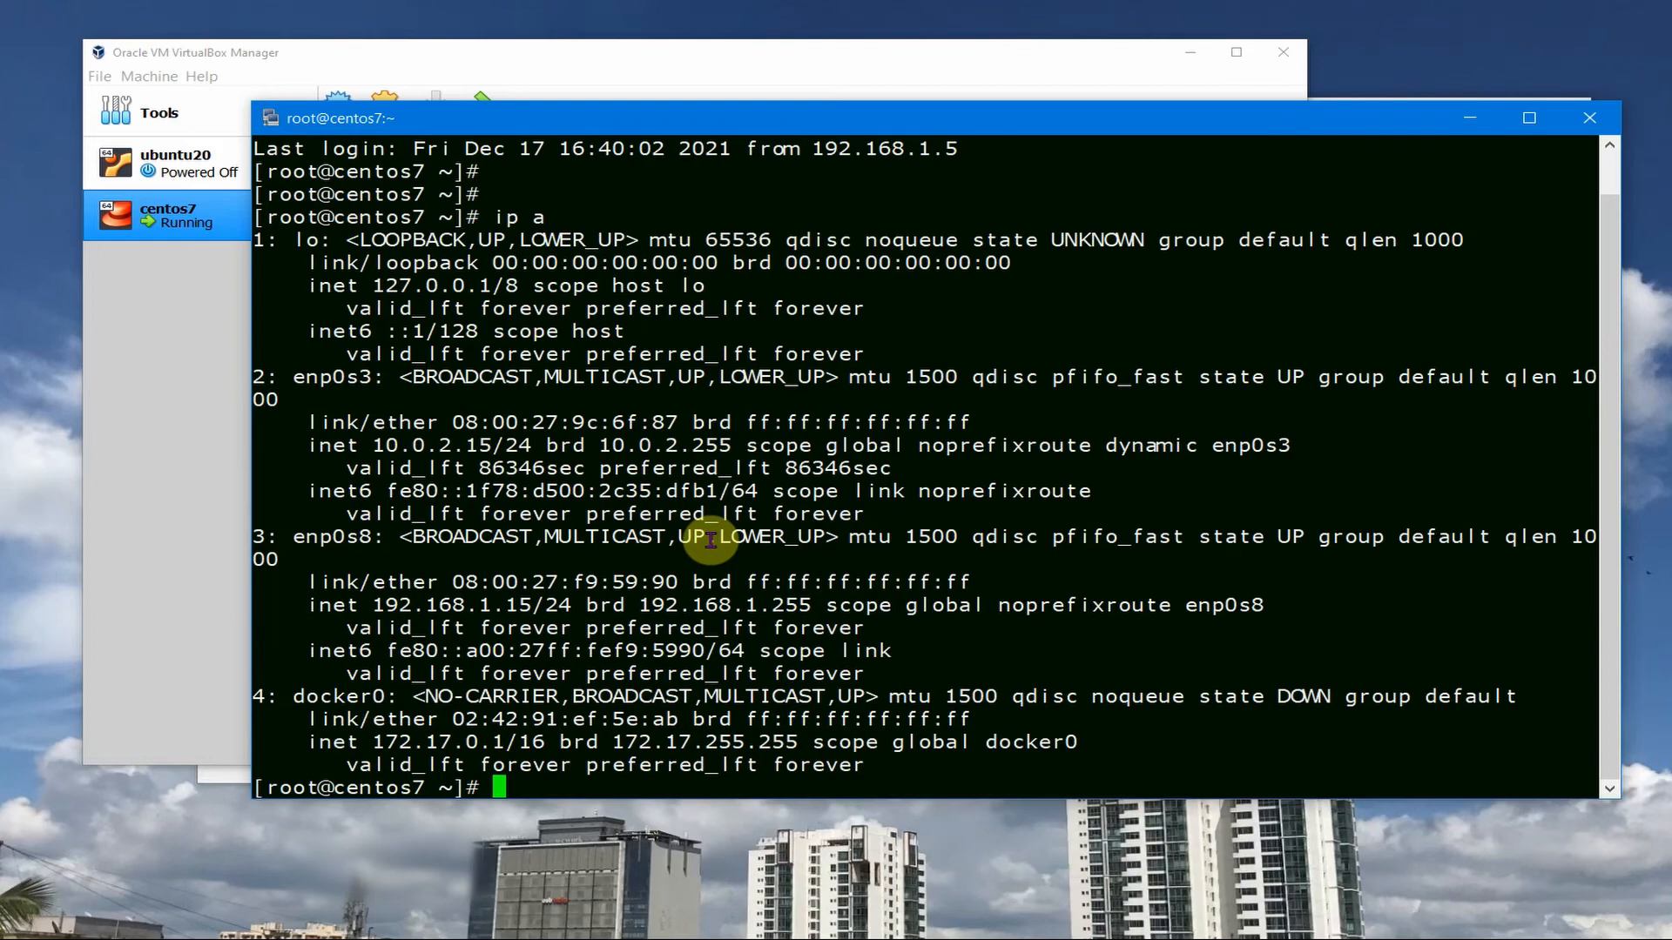
mouse_move(840, 130)
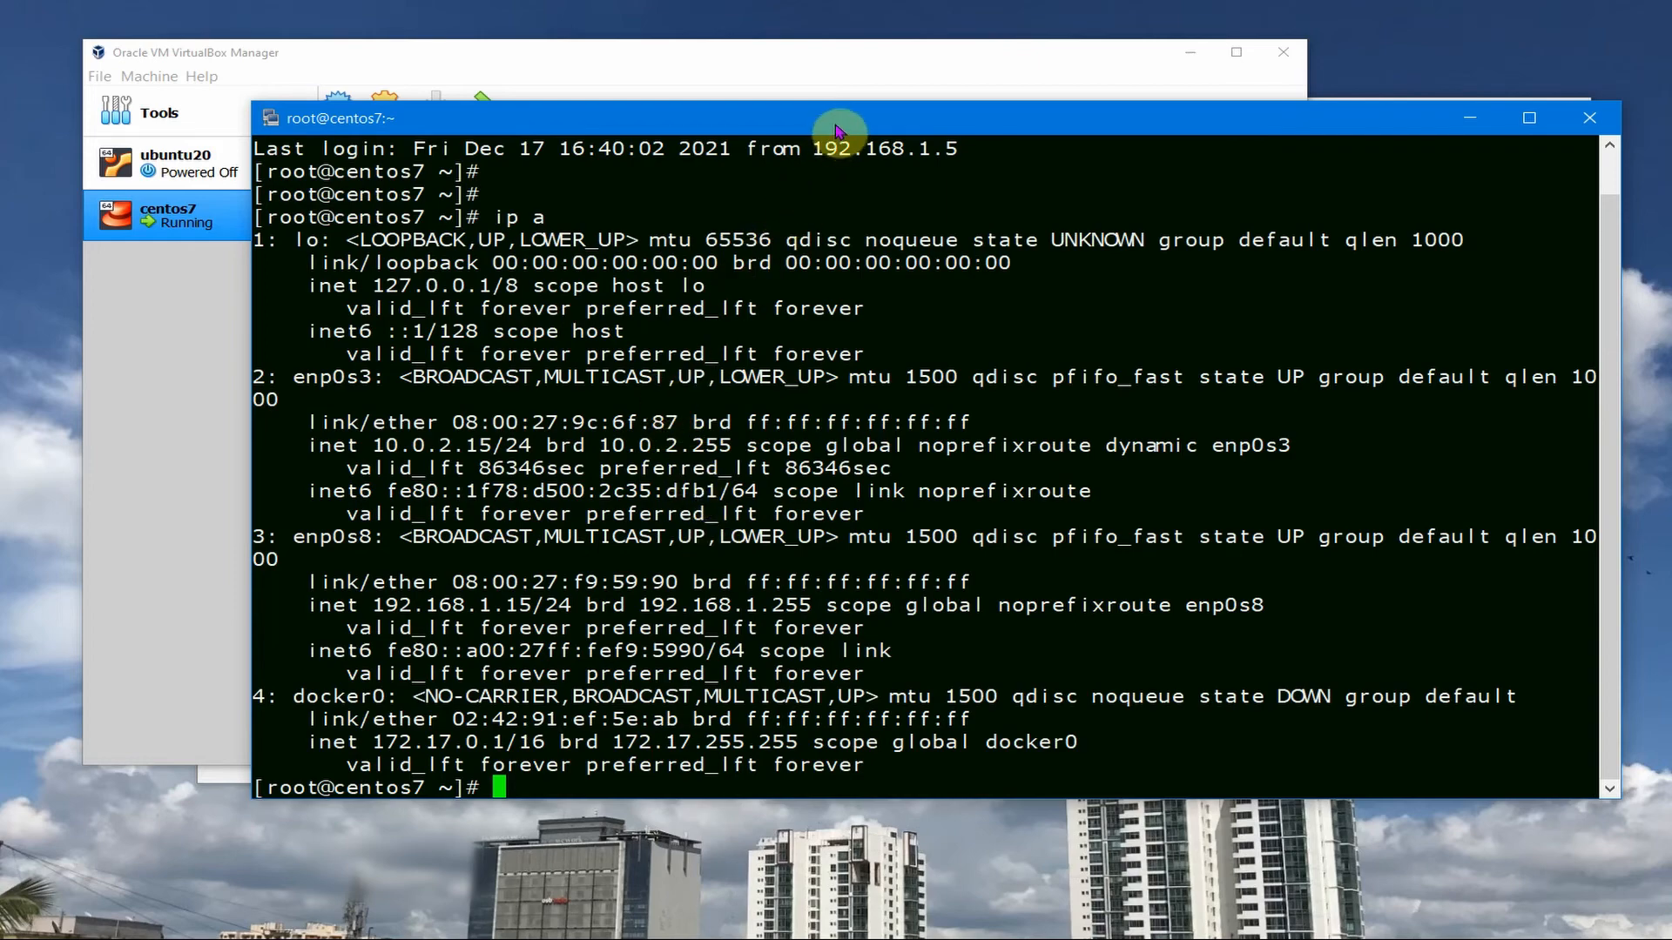
left_click_drag(838, 127, 838, 147)
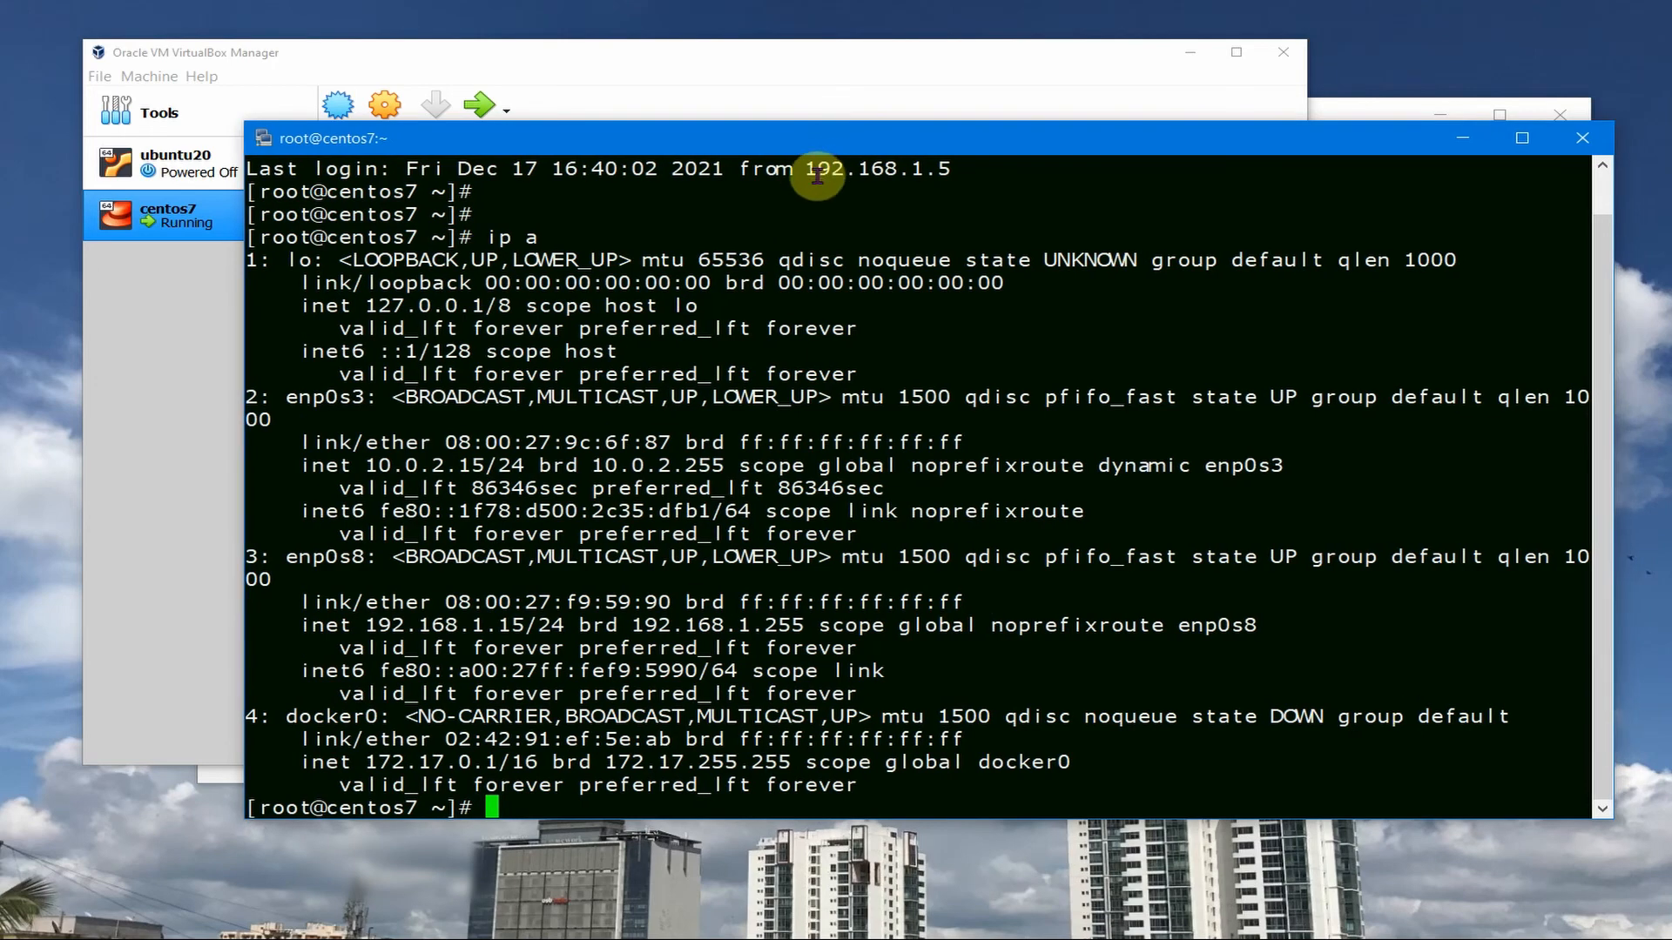
mouse_move(814, 168)
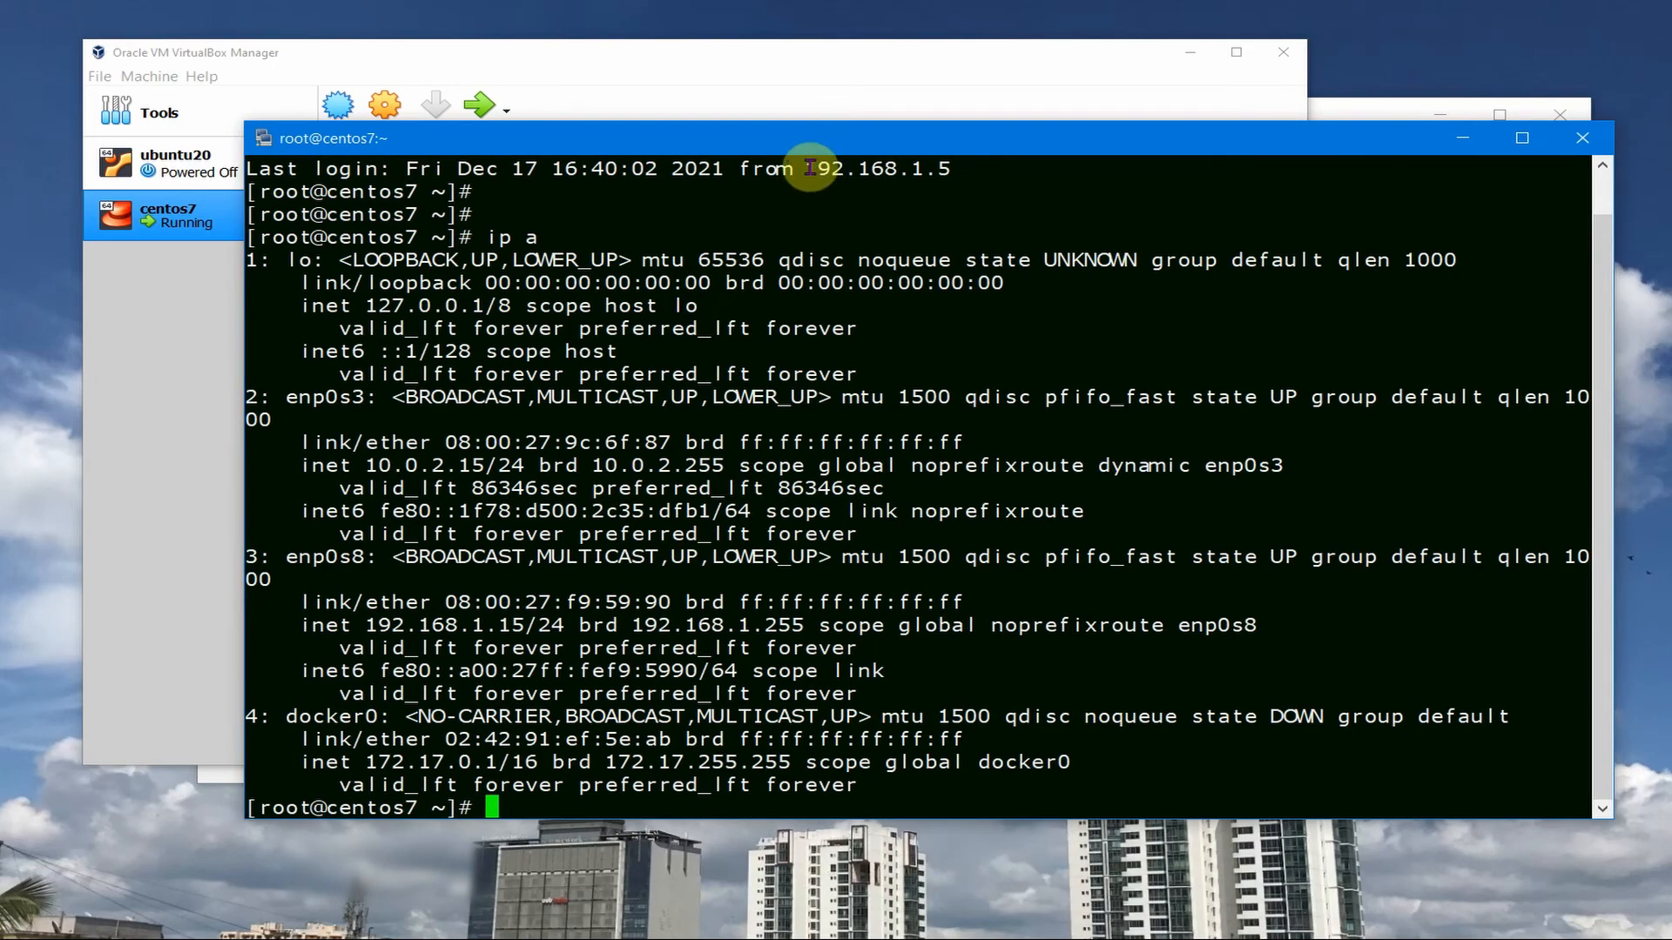